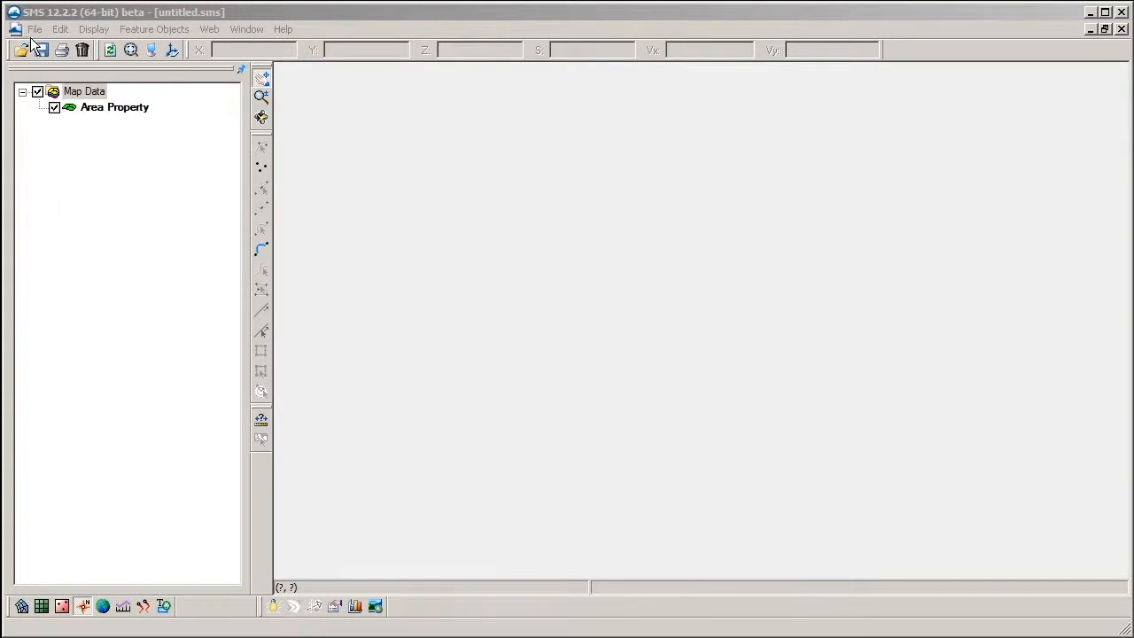
- Open the Dataset_Toolbox.sms project from the Open dialog
{"action": "left_click", "coordinate": [21, 49]}
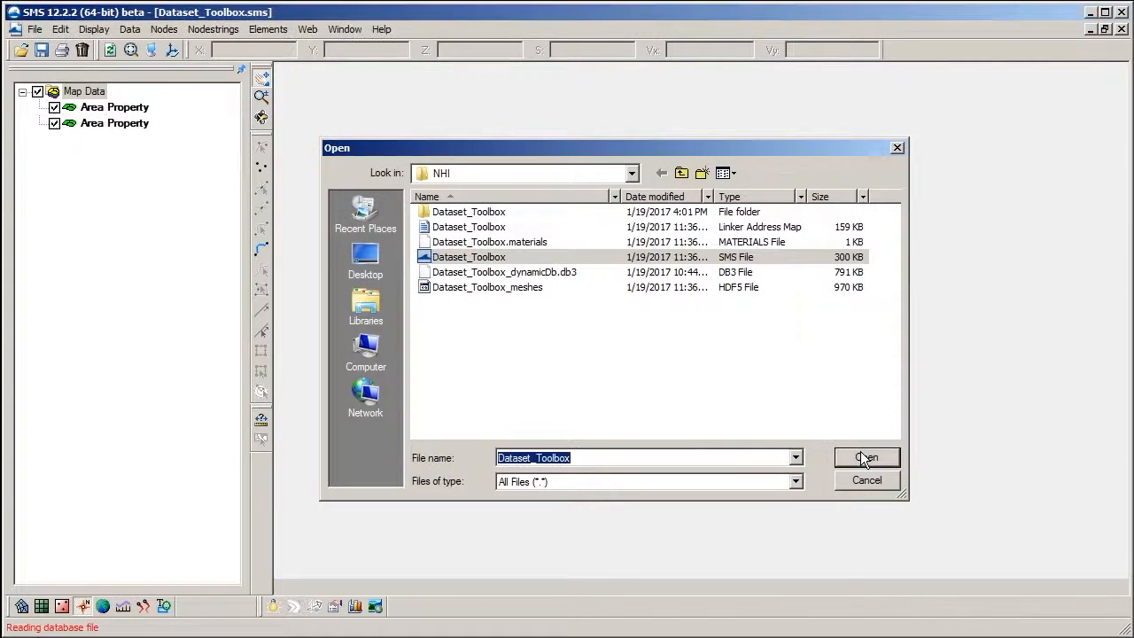
{"action": "left_click", "coordinate": [864, 457]}
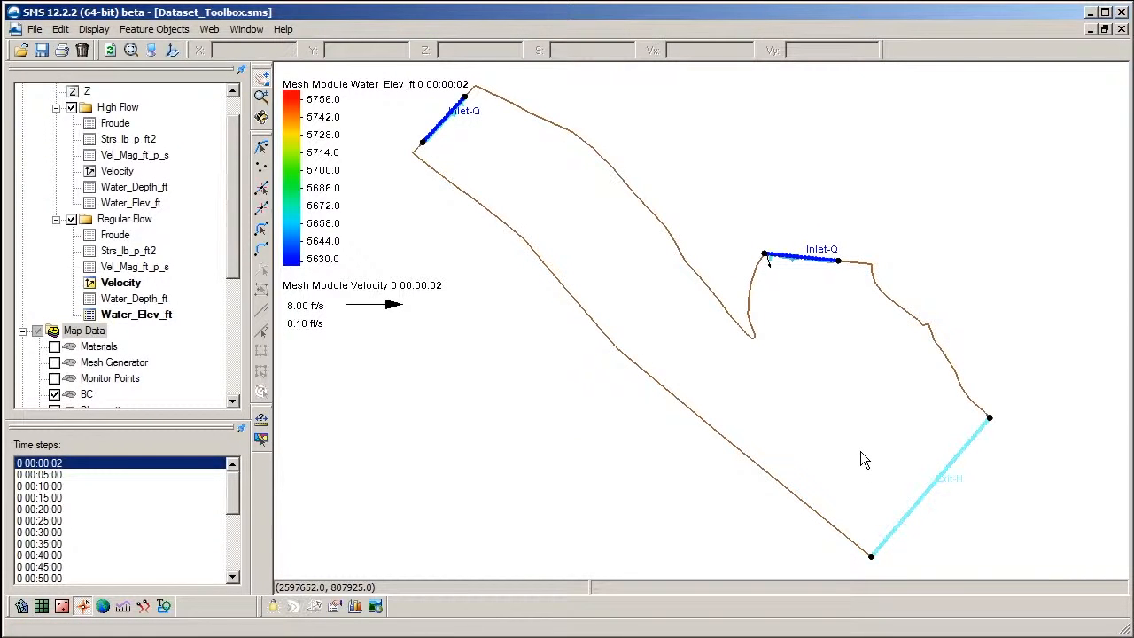
{"action": "mouse_move", "coordinate": [461, 446]}
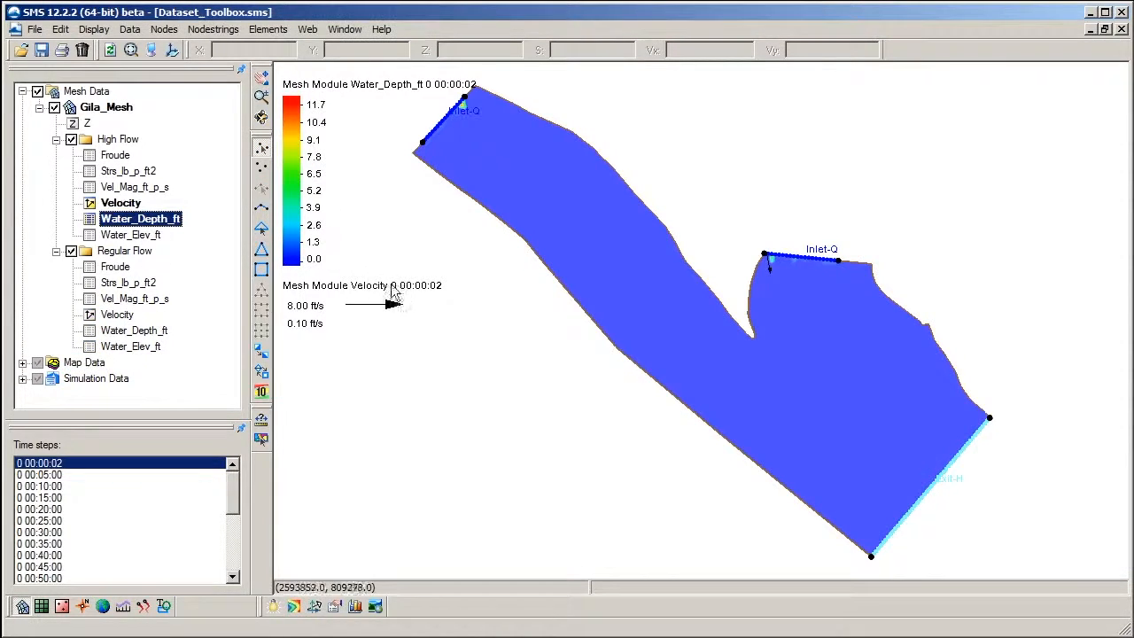
{"action": "mouse_move", "coordinate": [477, 298]}
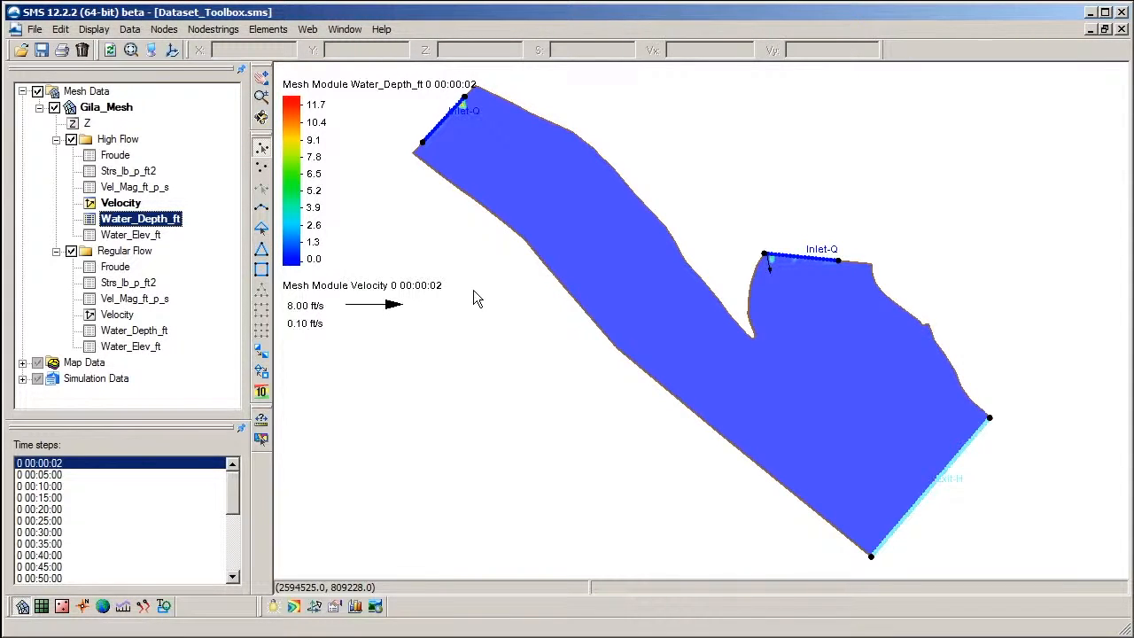
{"action": "mouse_move", "coordinate": [220, 241]}
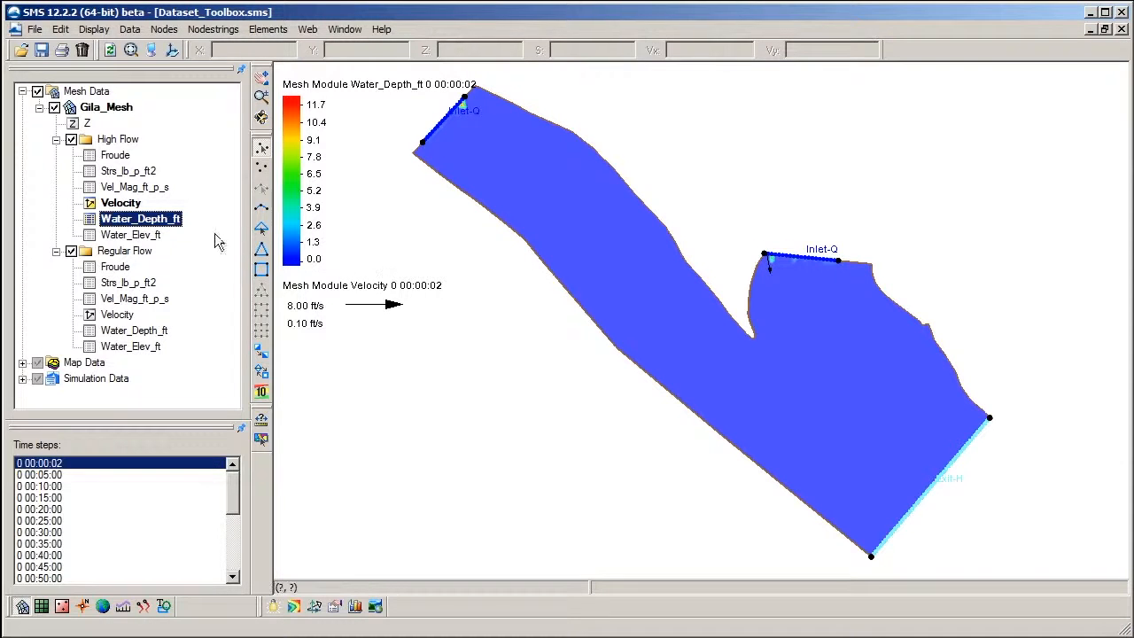
{"action": "mouse_move", "coordinate": [186, 238]}
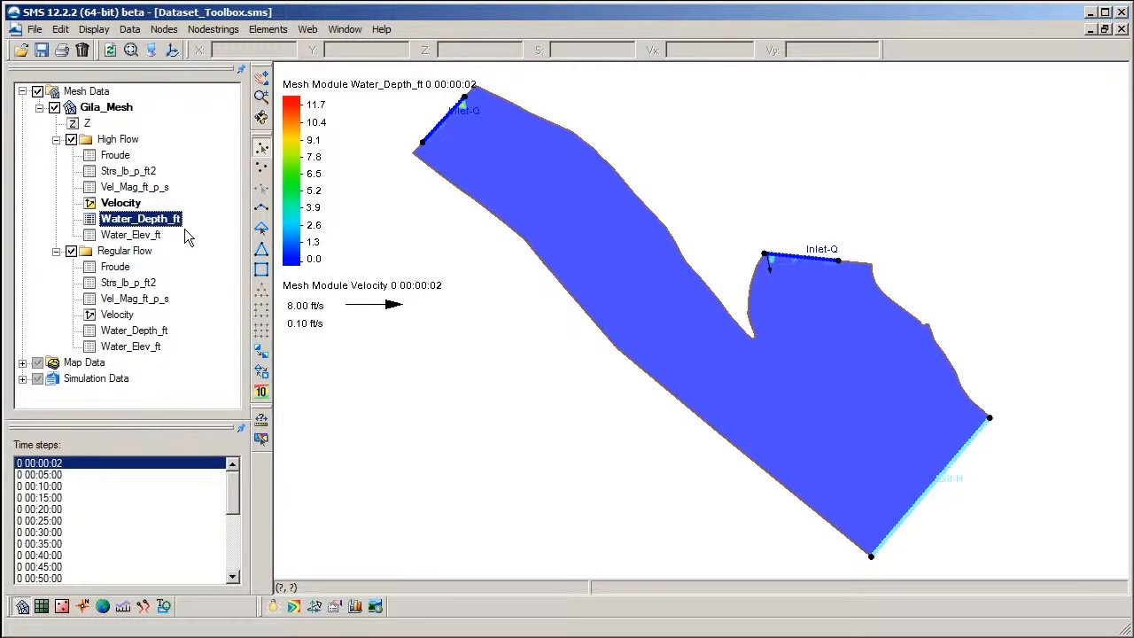
{"action": "mouse_move", "coordinate": [221, 282]}
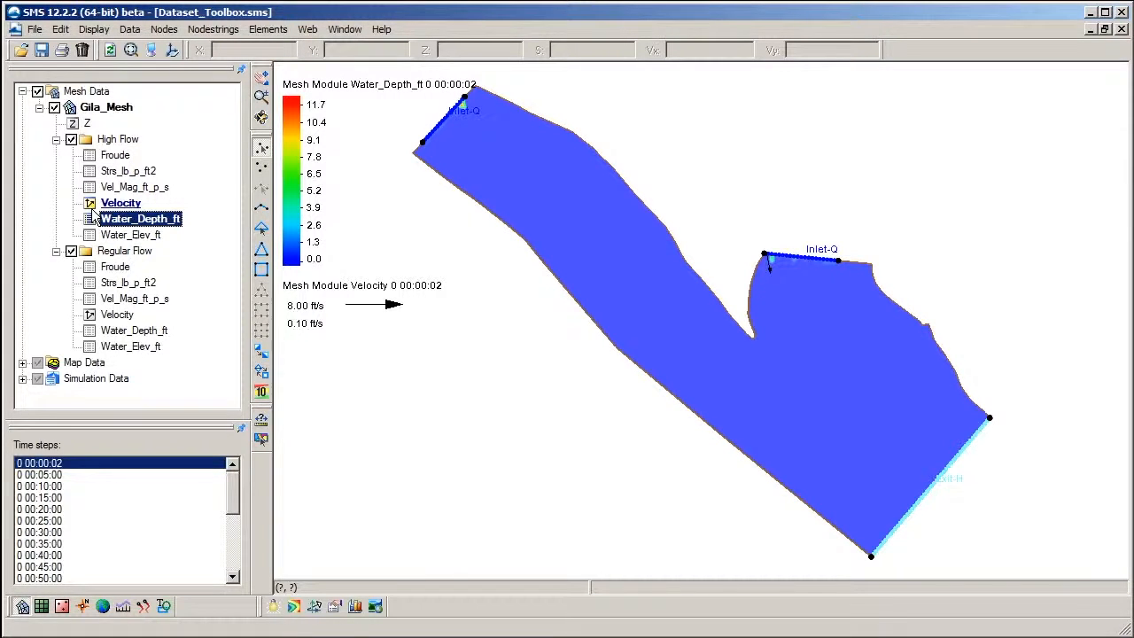
- Select High Flow Water_Depth_ft, try Regular Flow depth, then return to High Flow depth
{"action": "left_click", "coordinate": [117, 138]}
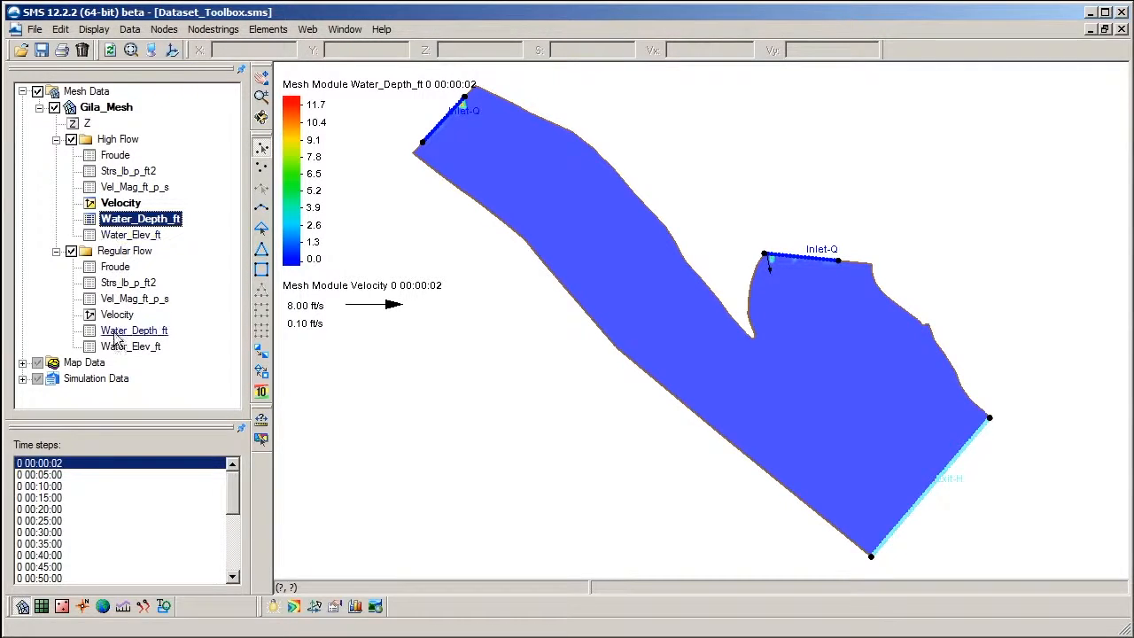
{"action": "left_click", "coordinate": [134, 329]}
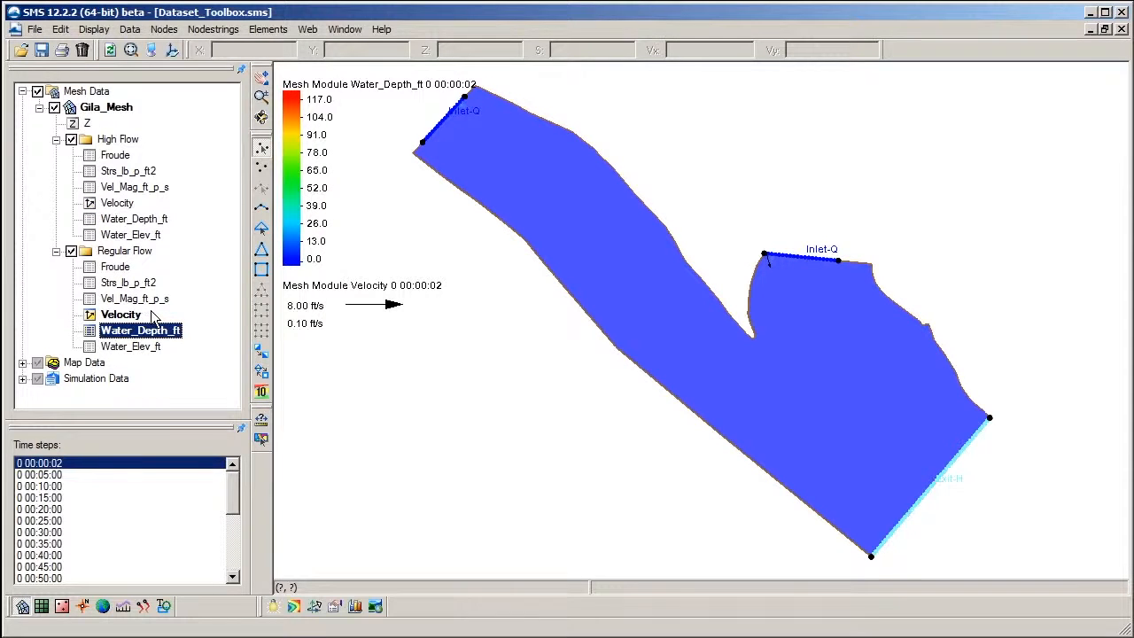
{"action": "left_click", "coordinate": [135, 219]}
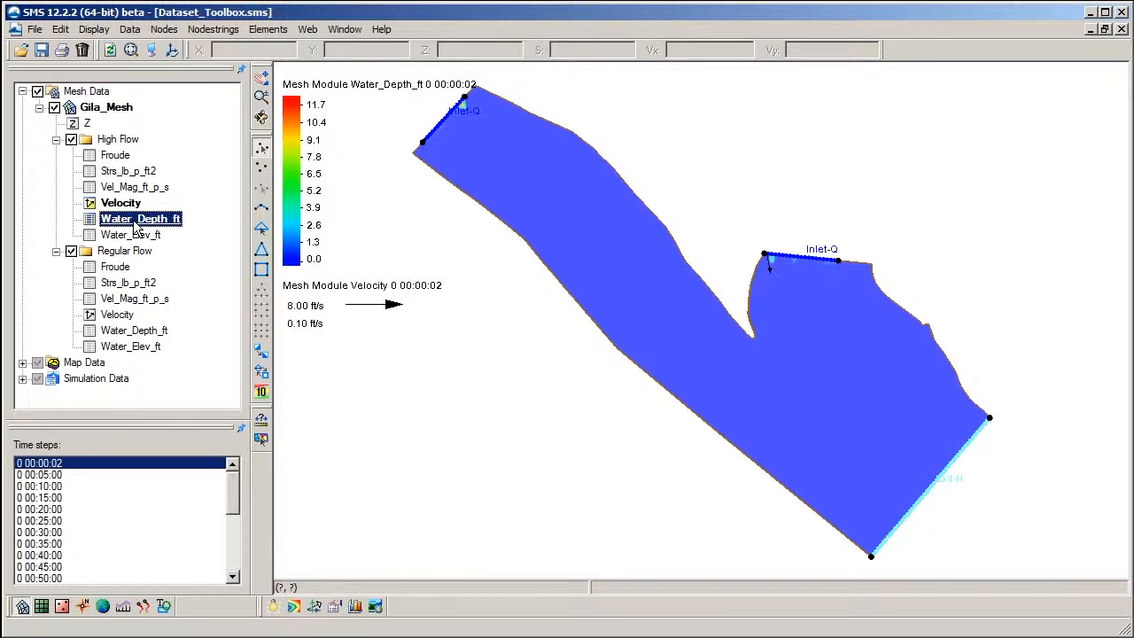
{"action": "right_click", "coordinate": [140, 220]}
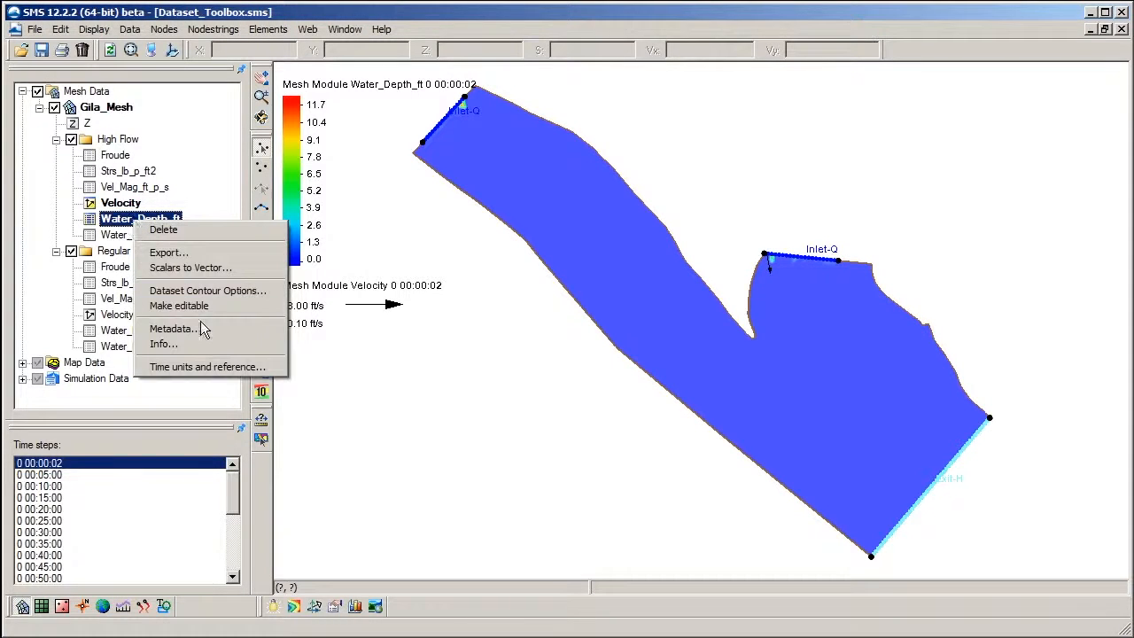
{"action": "mouse_move", "coordinate": [197, 344]}
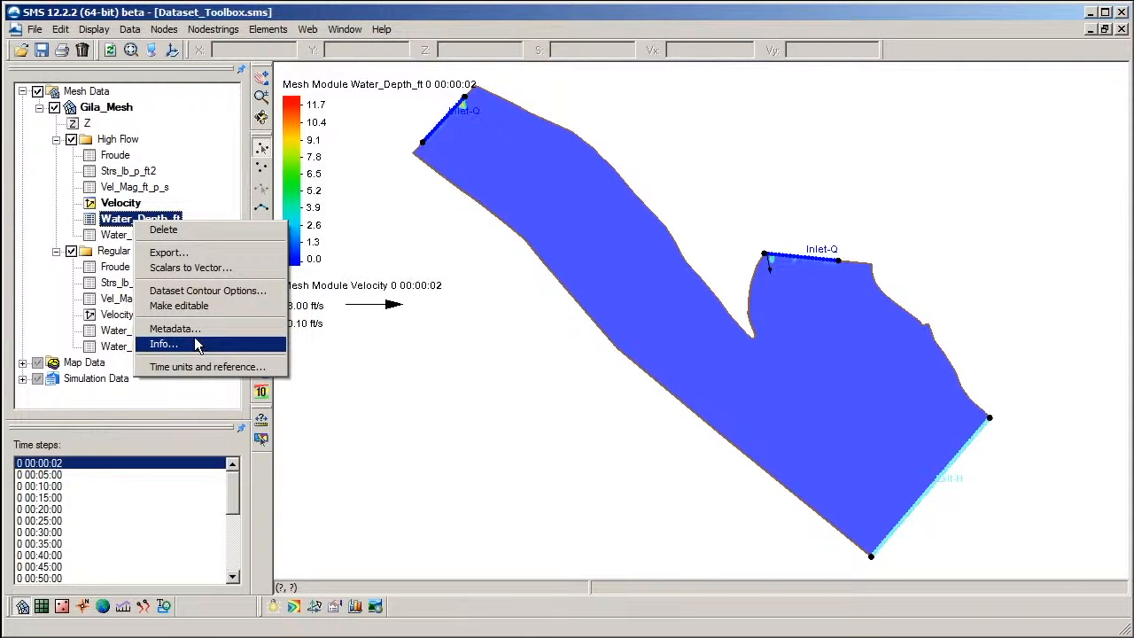
{"action": "left_click", "coordinate": [163, 344]}
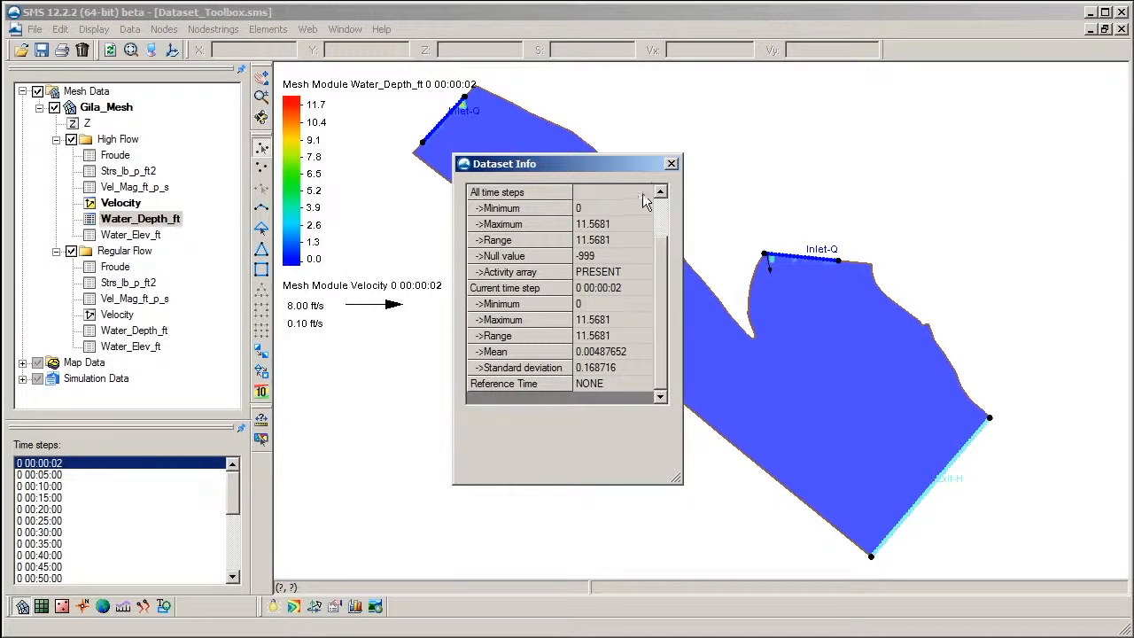
{"action": "left_click", "coordinate": [669, 162]}
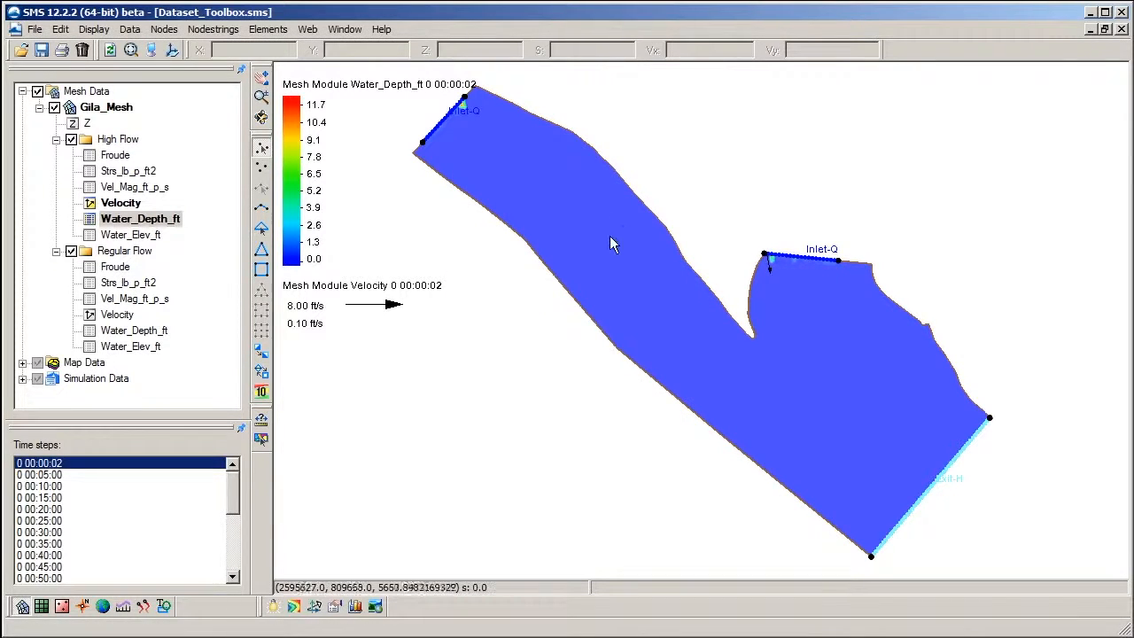
{"action": "mouse_move", "coordinate": [632, 225]}
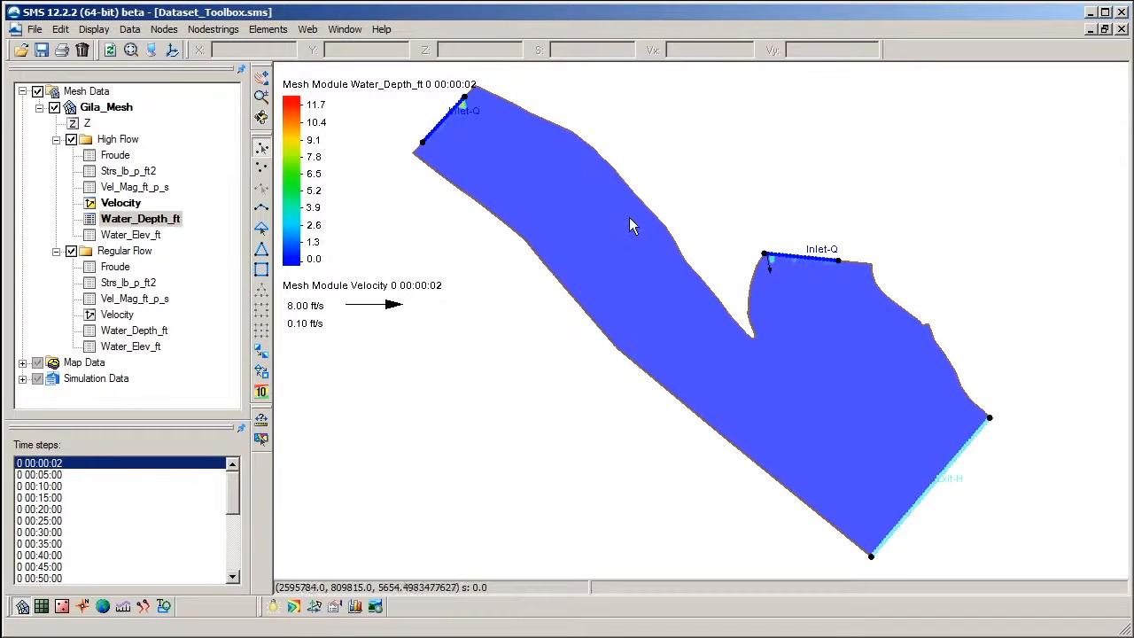
- Inspect mesh node 4006 to read its coordinates and water depth of 0
{"action": "left_click", "coordinate": [629, 219]}
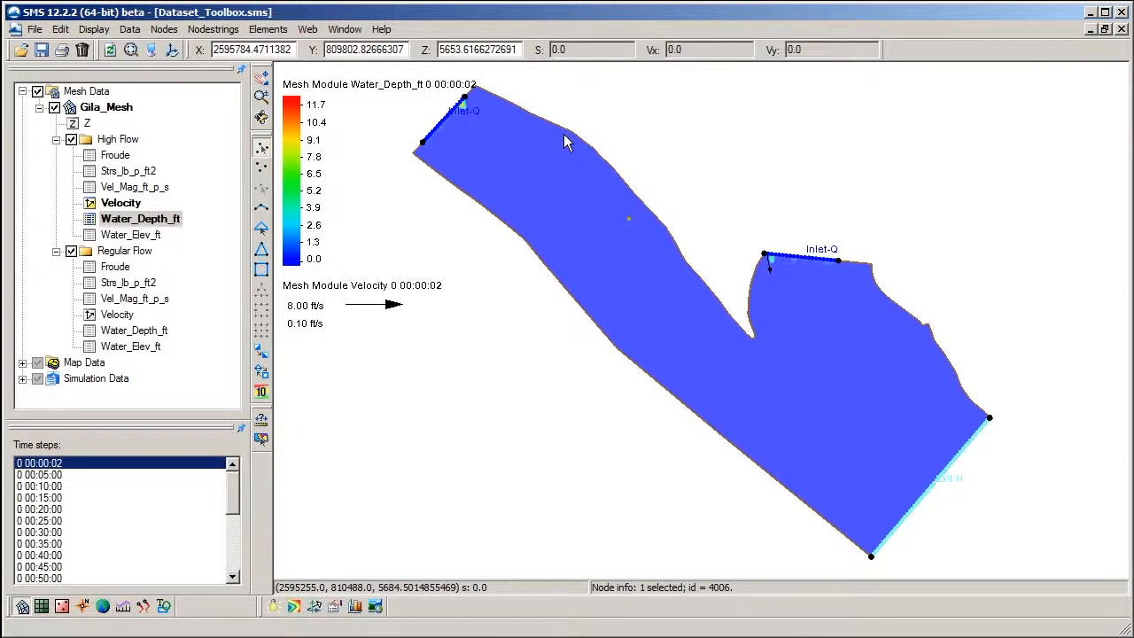
{"action": "mouse_move", "coordinate": [453, 90]}
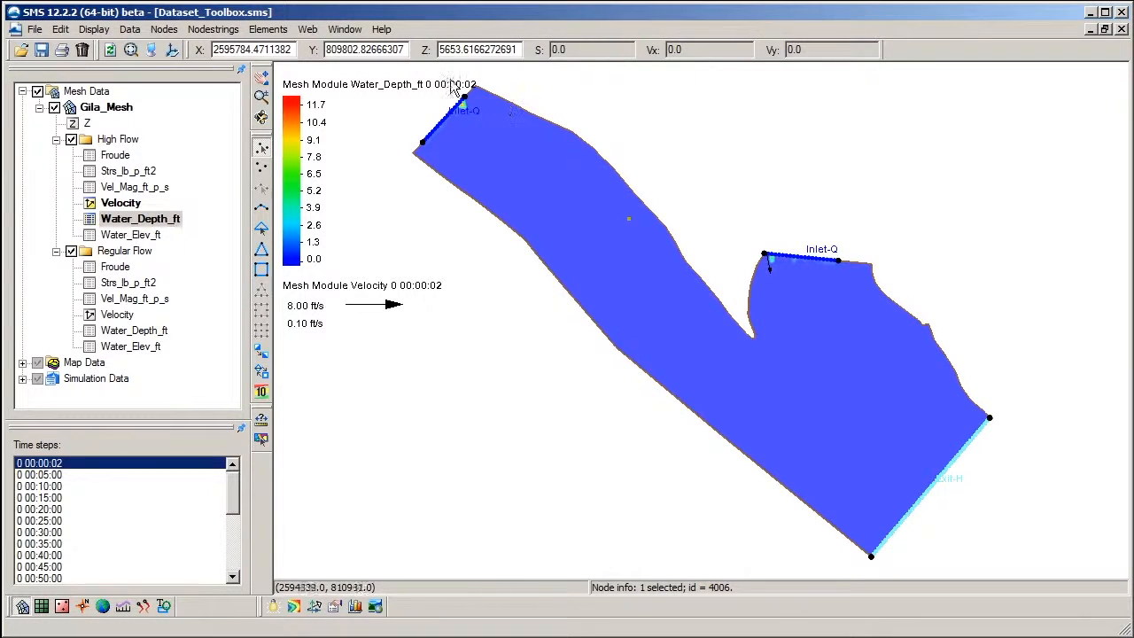
{"action": "mouse_move", "coordinate": [500, 82]}
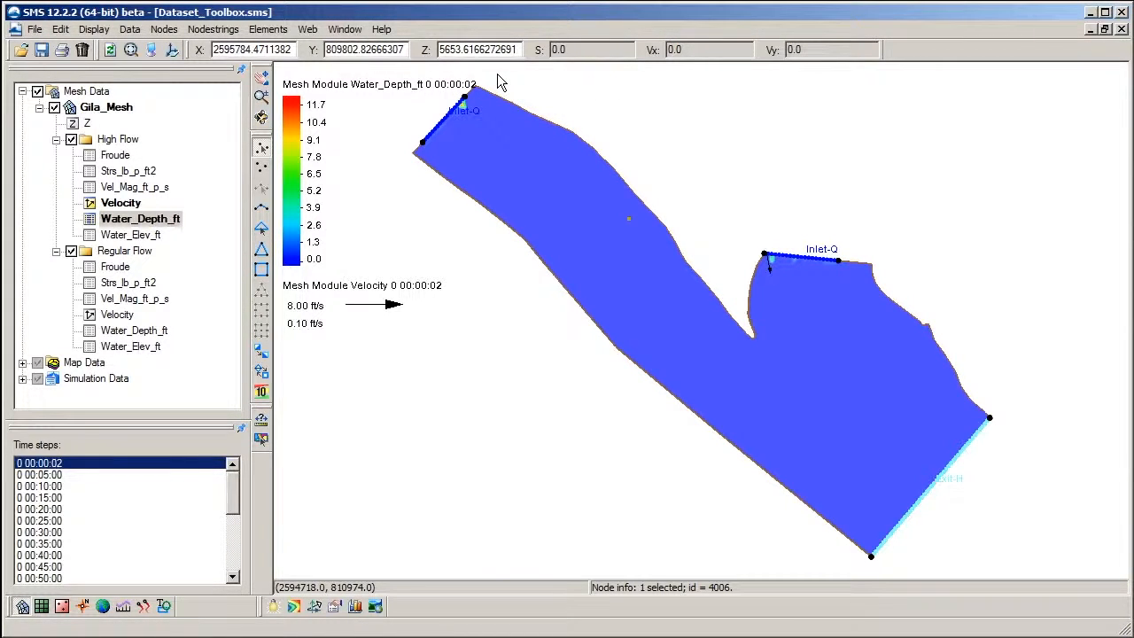
{"action": "mouse_move", "coordinate": [567, 74]}
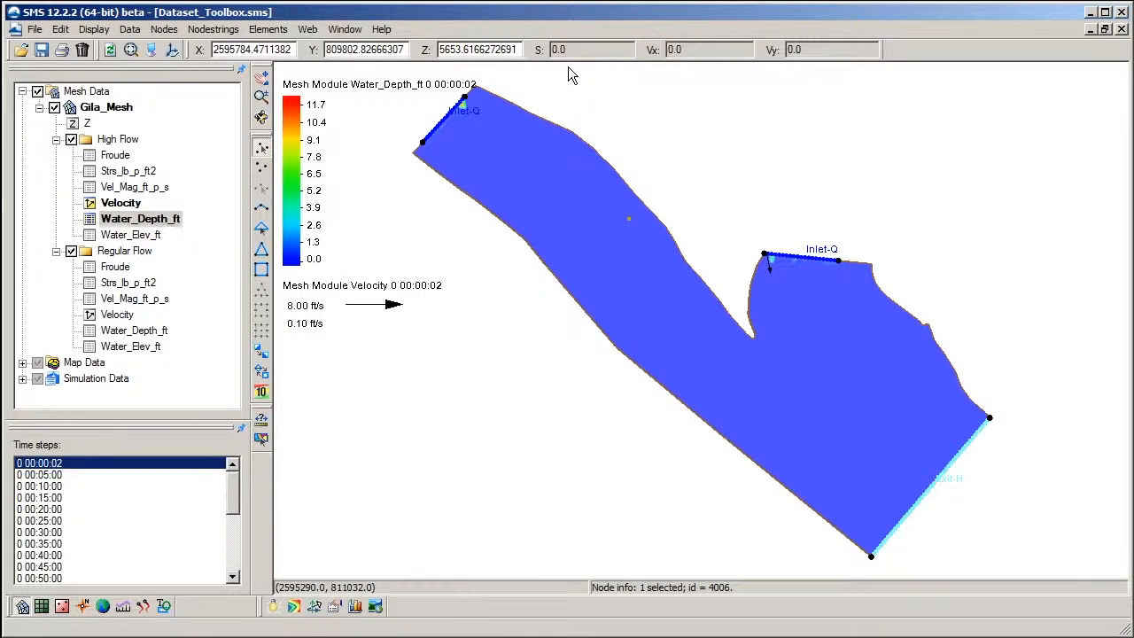
{"action": "mouse_move", "coordinate": [701, 103]}
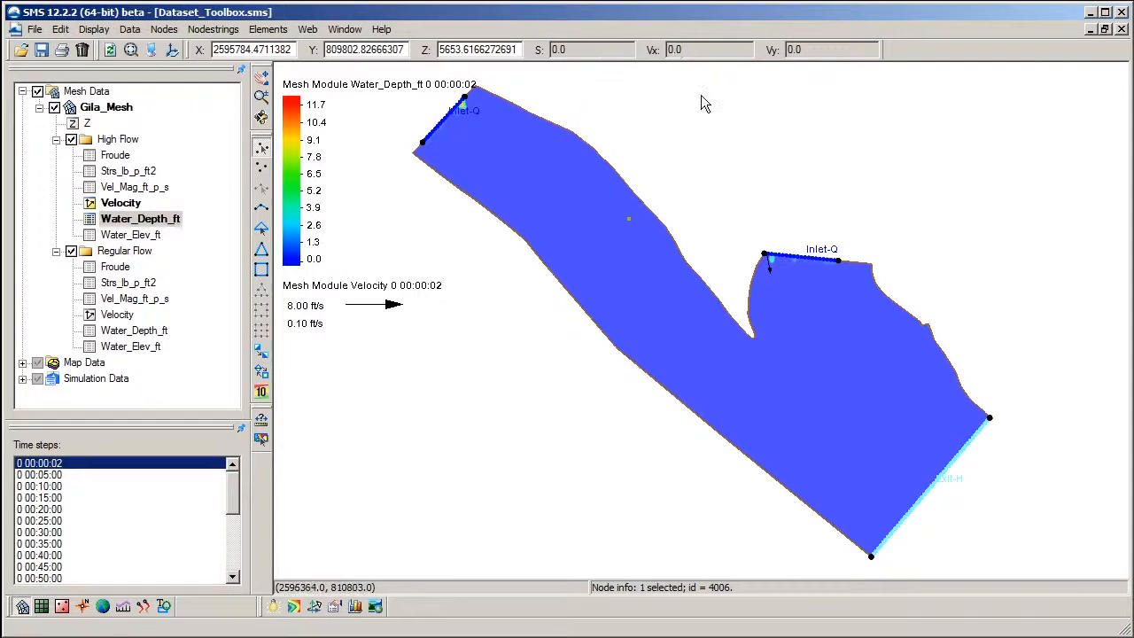
{"action": "mouse_move", "coordinate": [806, 110]}
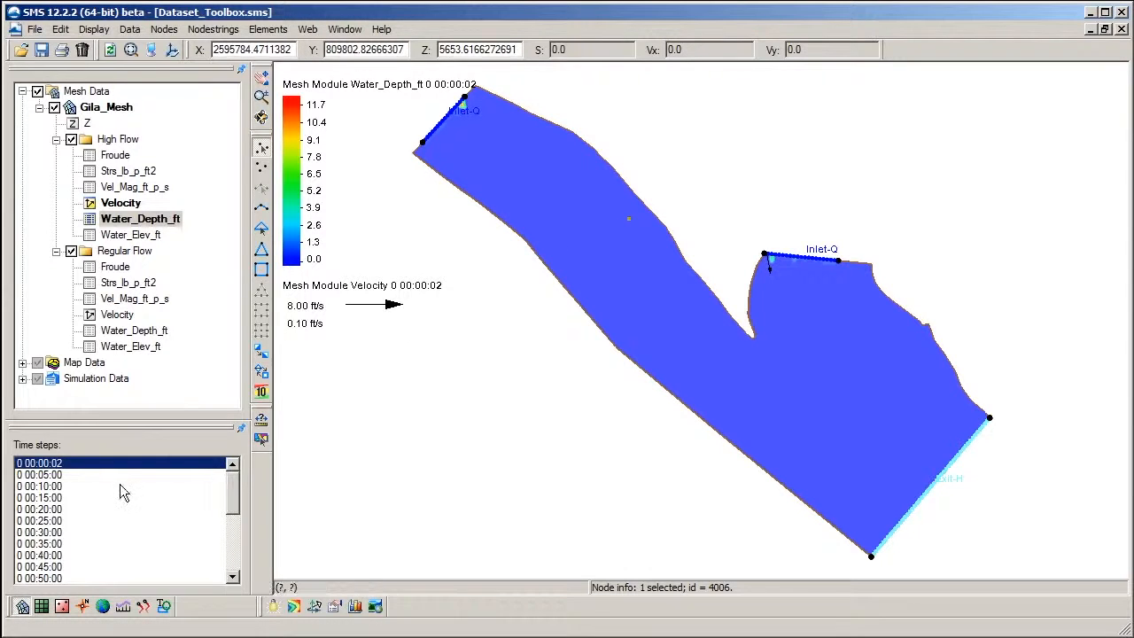
{"action": "mouse_move", "coordinate": [103, 499]}
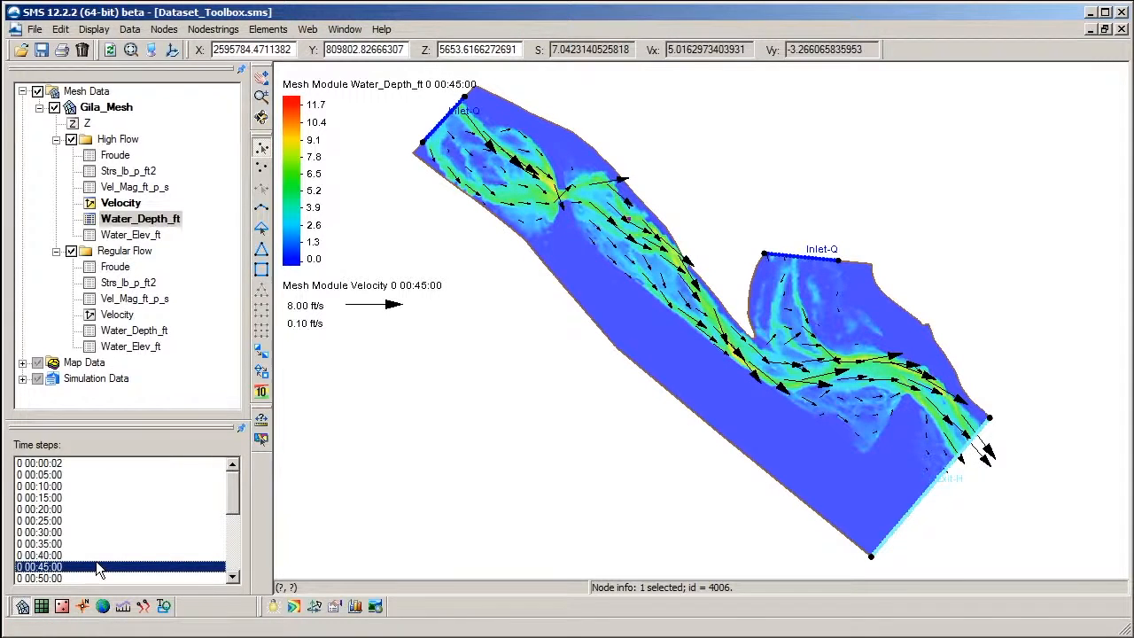
{"action": "mouse_move", "coordinate": [298, 446]}
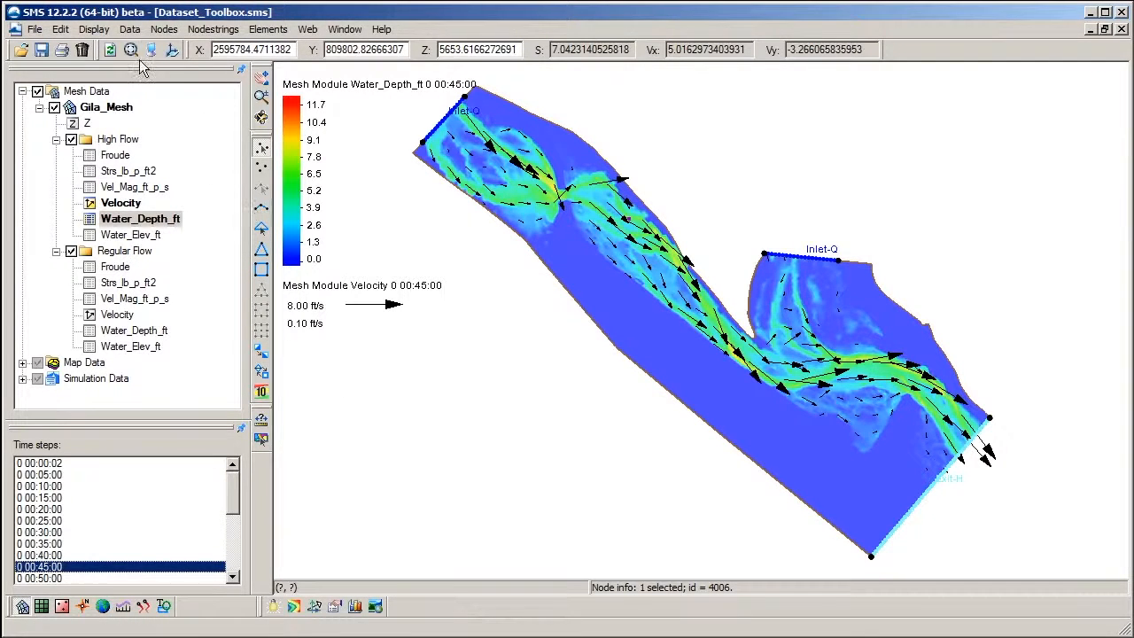
- Bring up the Dataset Toolbox and settle on the Data Calculator tool
{"action": "left_click", "coordinate": [130, 28]}
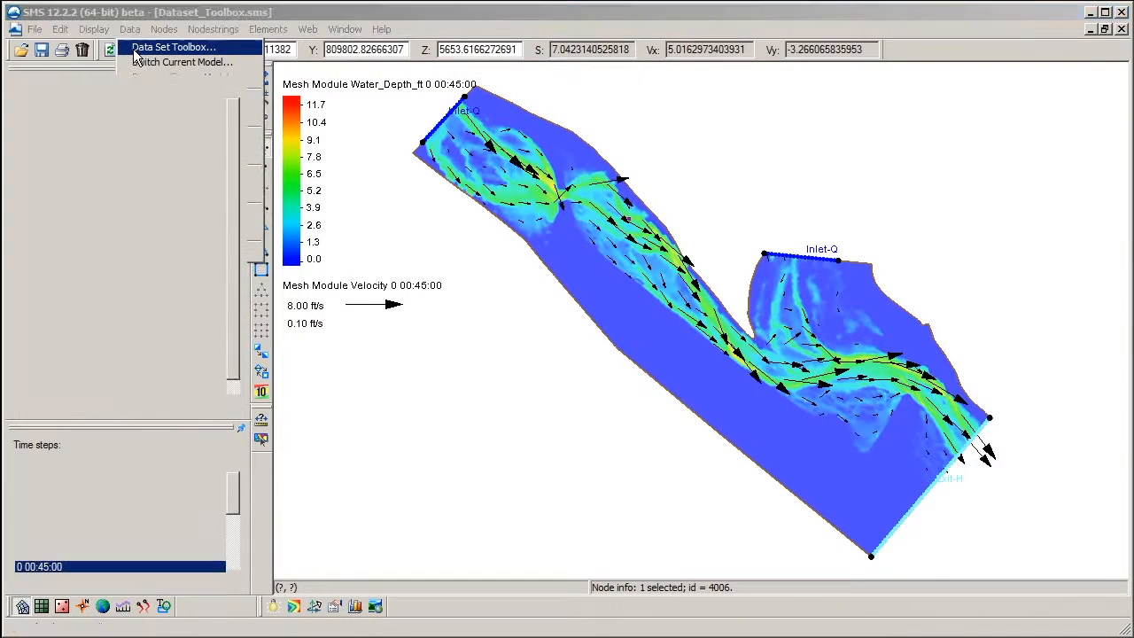
{"action": "left_click", "coordinate": [174, 46]}
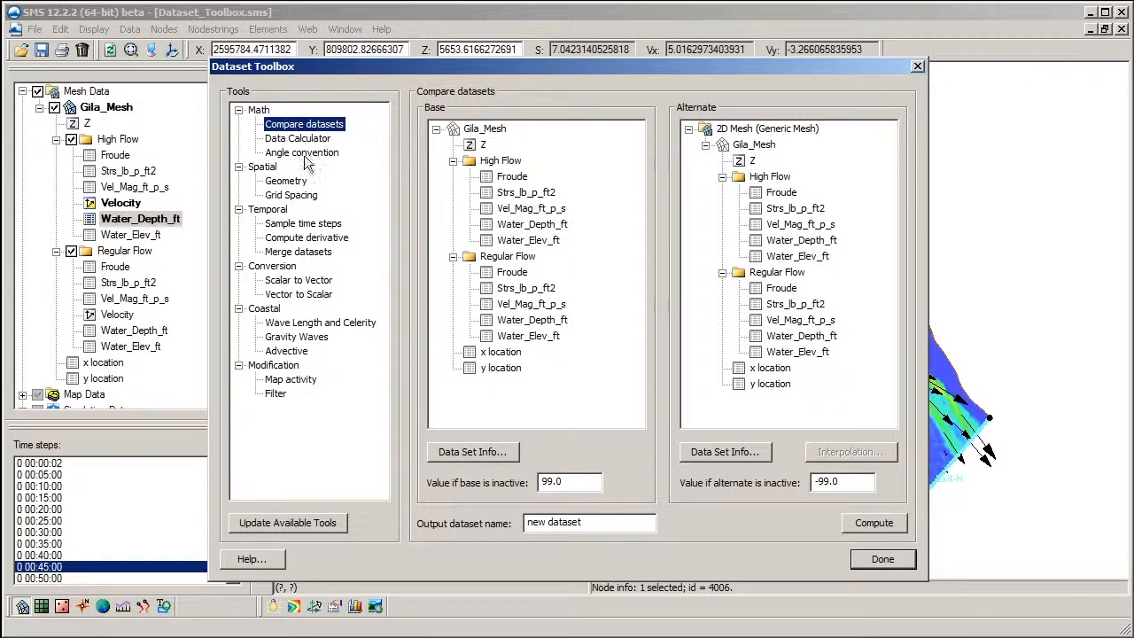
{"action": "mouse_move", "coordinate": [337, 186]}
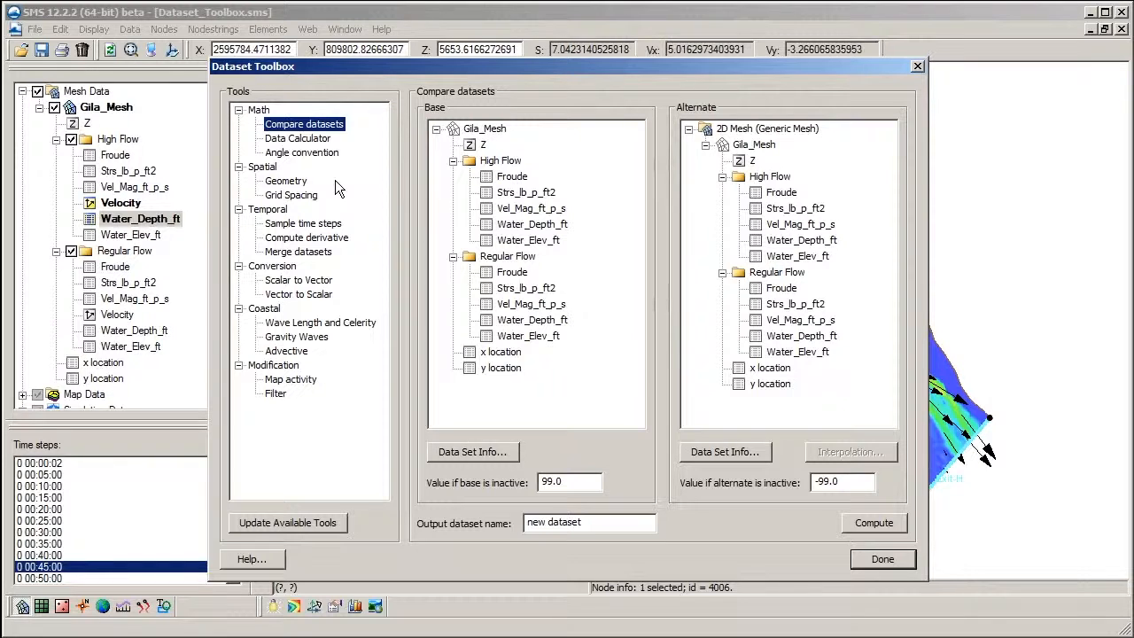
{"action": "left_click", "coordinate": [298, 139]}
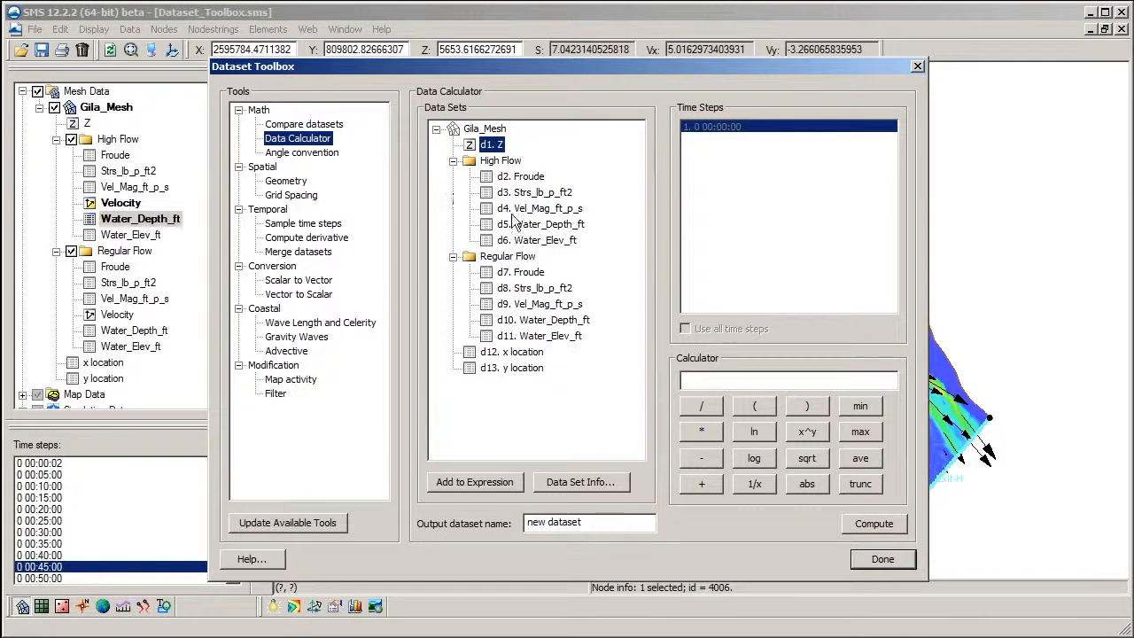
{"action": "mouse_move", "coordinate": [725, 371]}
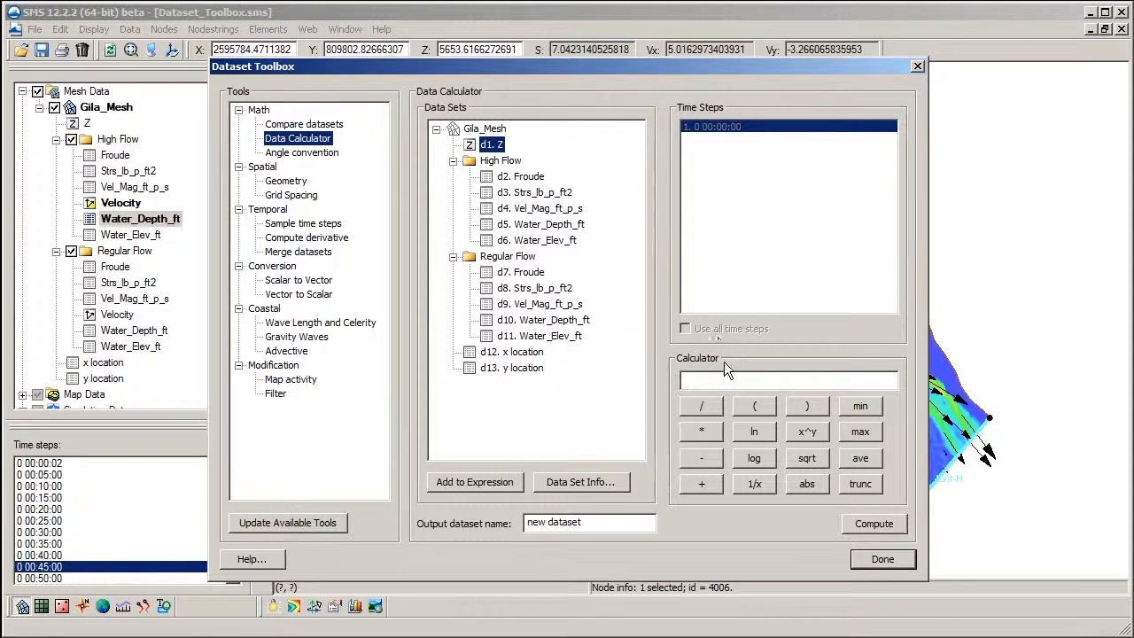
{"action": "mouse_move", "coordinate": [723, 494]}
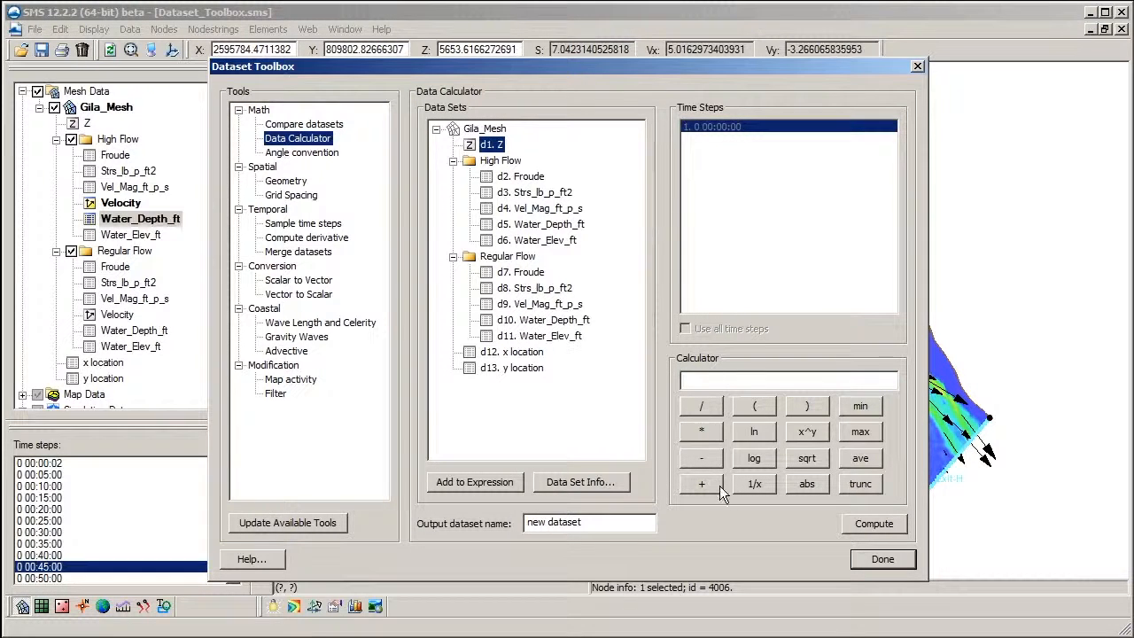
{"action": "mouse_move", "coordinate": [778, 478]}
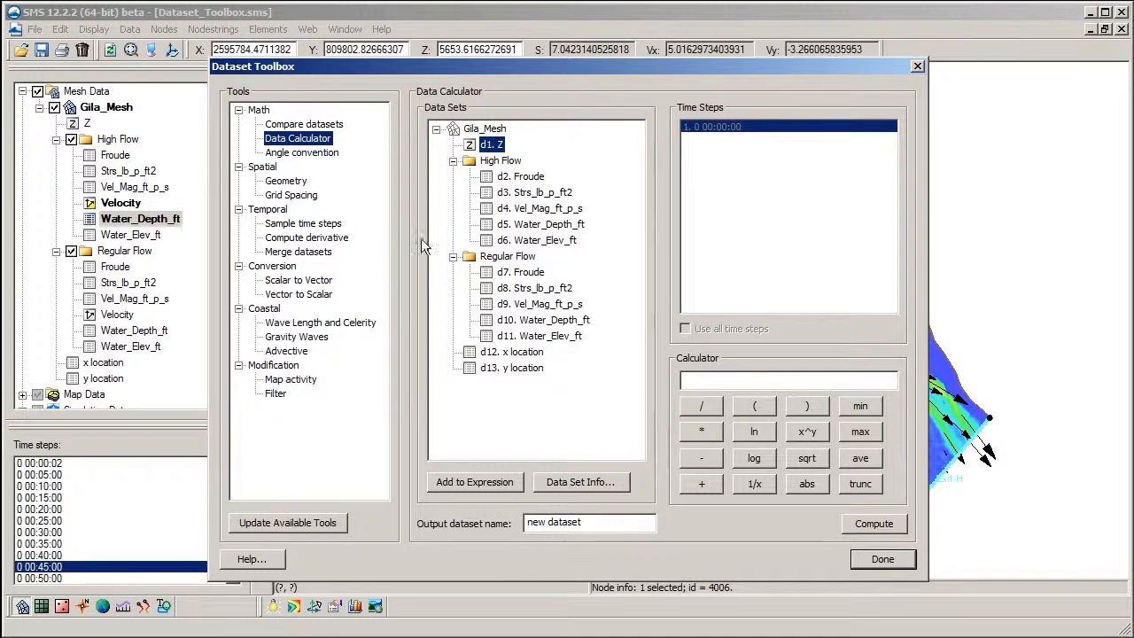
{"action": "left_click", "coordinate": [303, 124]}
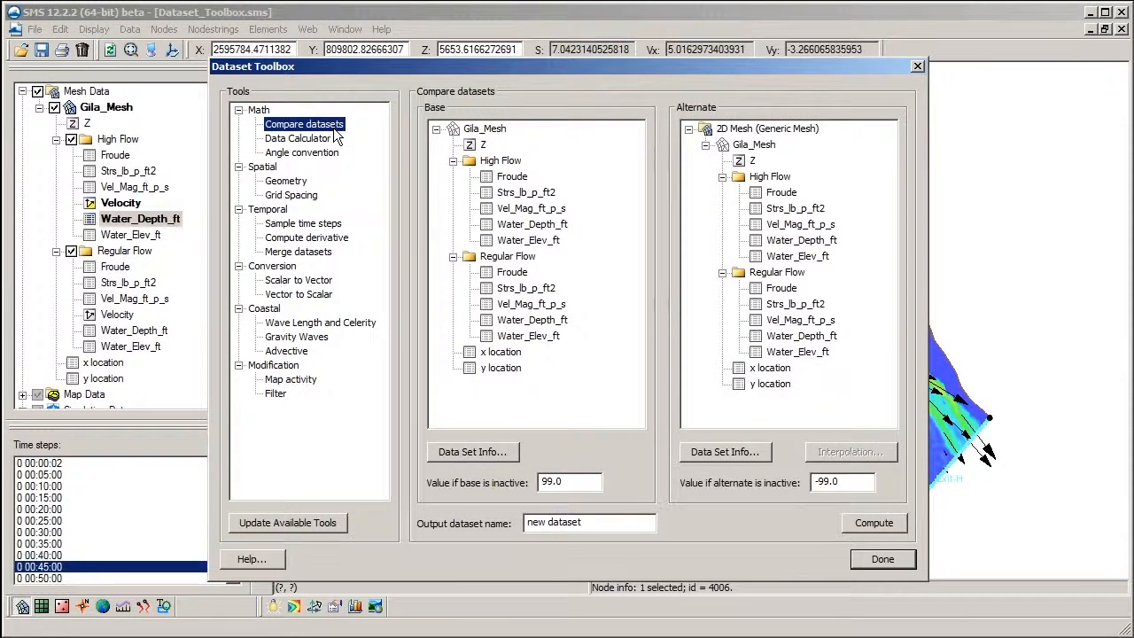
{"action": "left_click", "coordinate": [298, 138]}
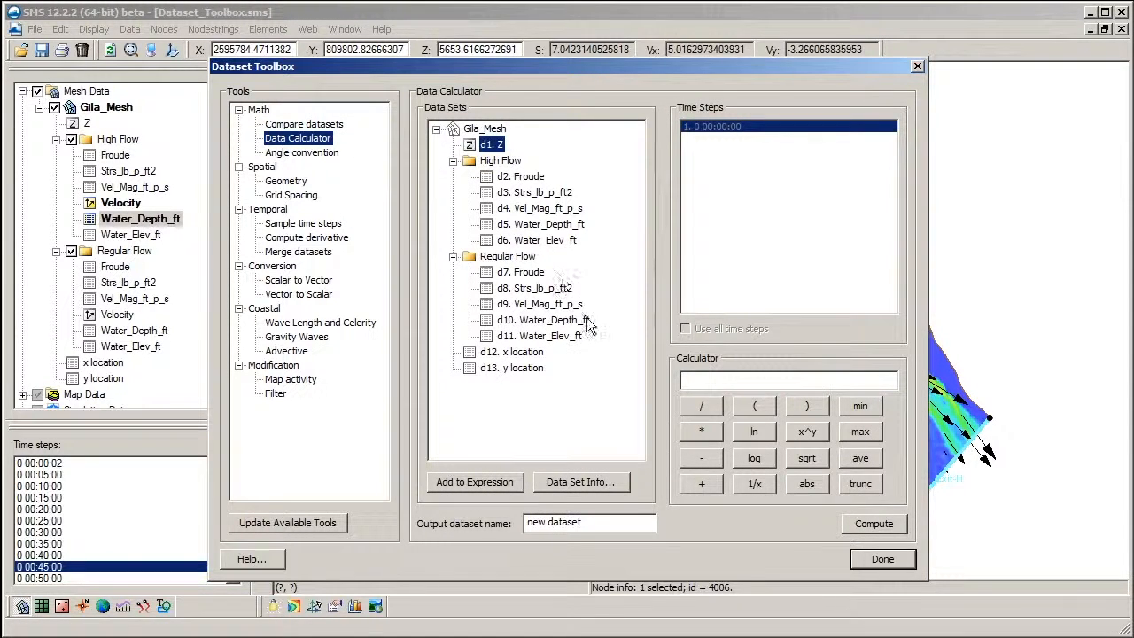
{"action": "mouse_move", "coordinate": [545, 252]}
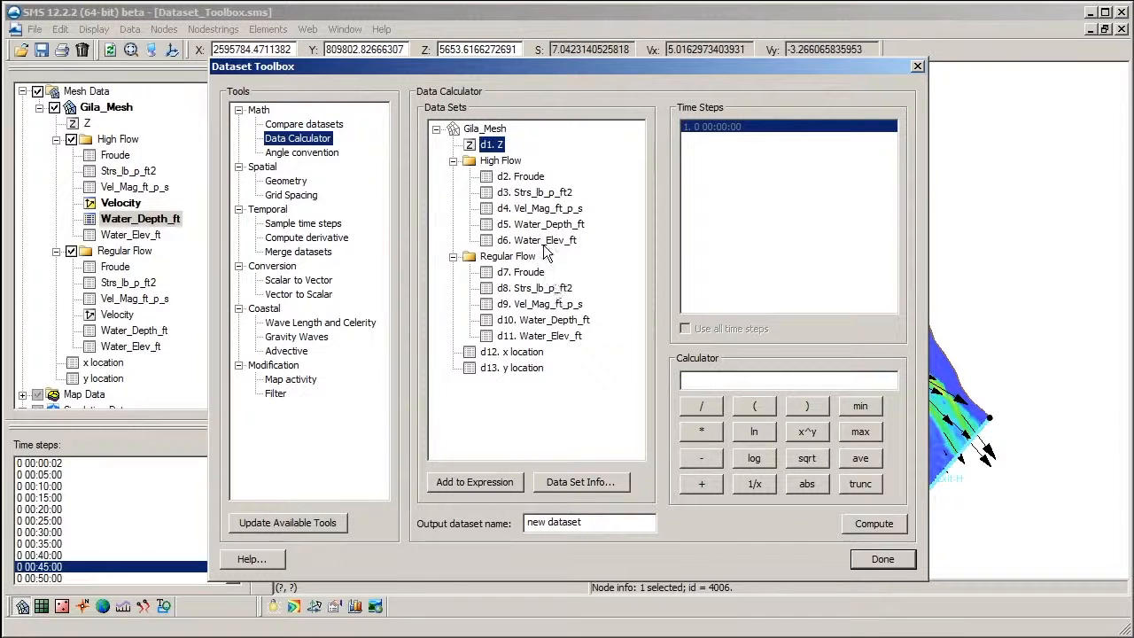
- Compute WSE_Diff as d6:all minus d11:all using all time steps
{"action": "left_click", "coordinate": [541, 241]}
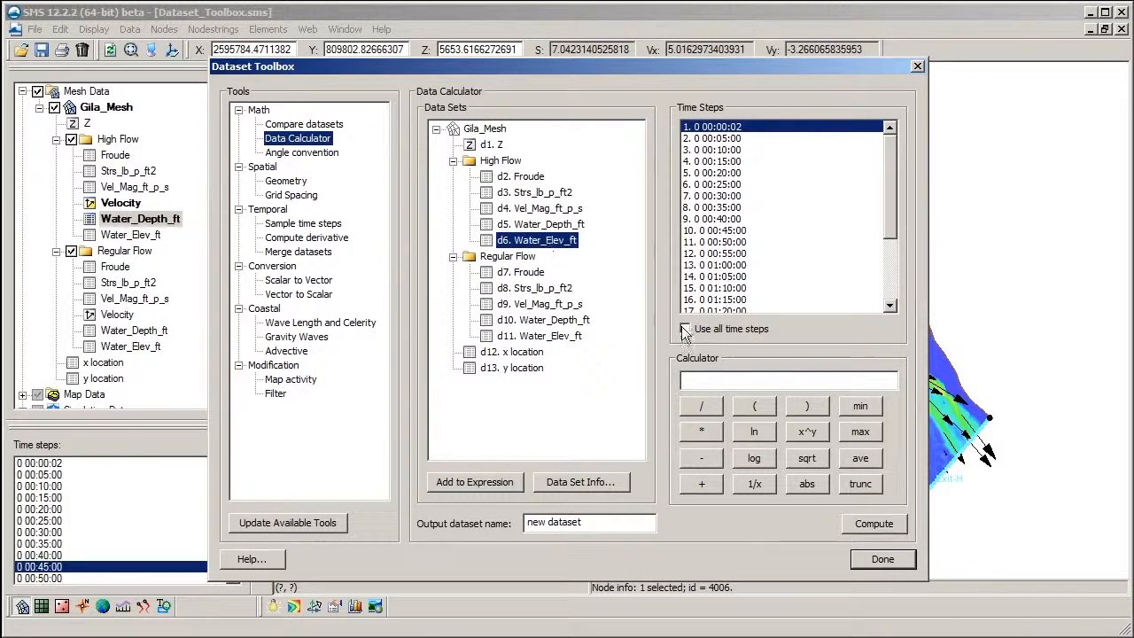
{"action": "left_click", "coordinate": [684, 328]}
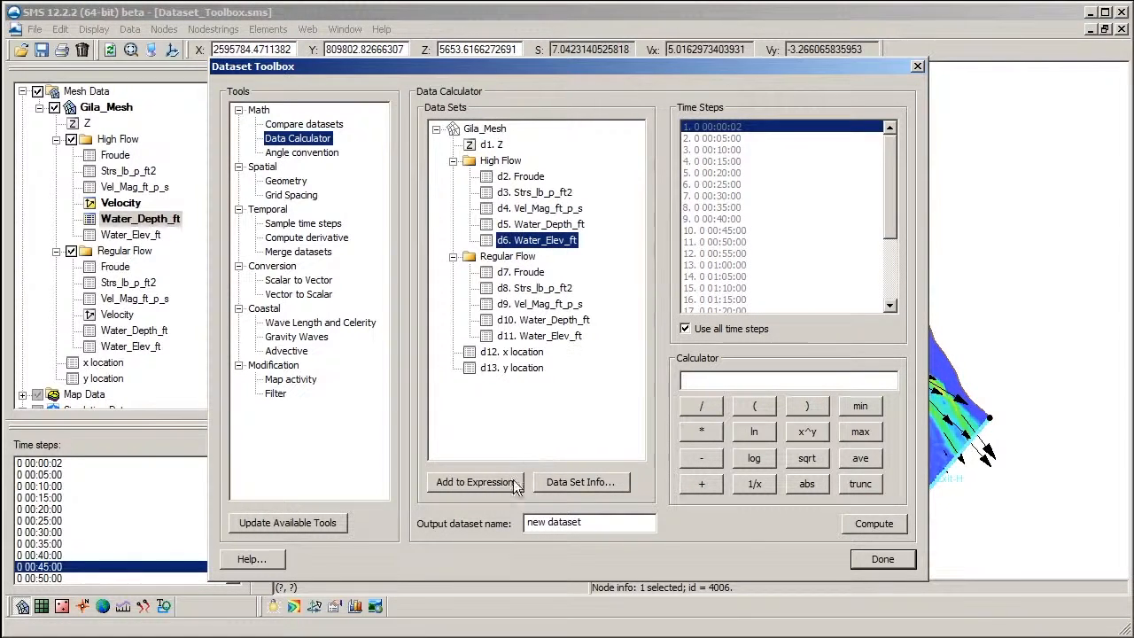
{"action": "left_click", "coordinate": [474, 481]}
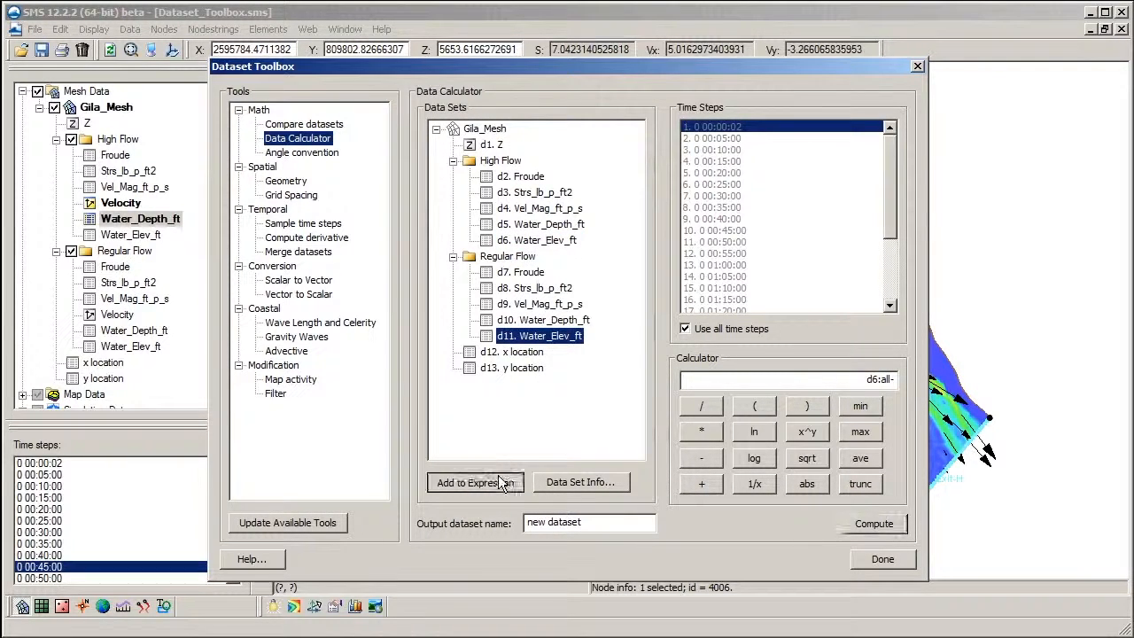
{"action": "left_click", "coordinate": [475, 482]}
{"action": "type", "text": "W"}
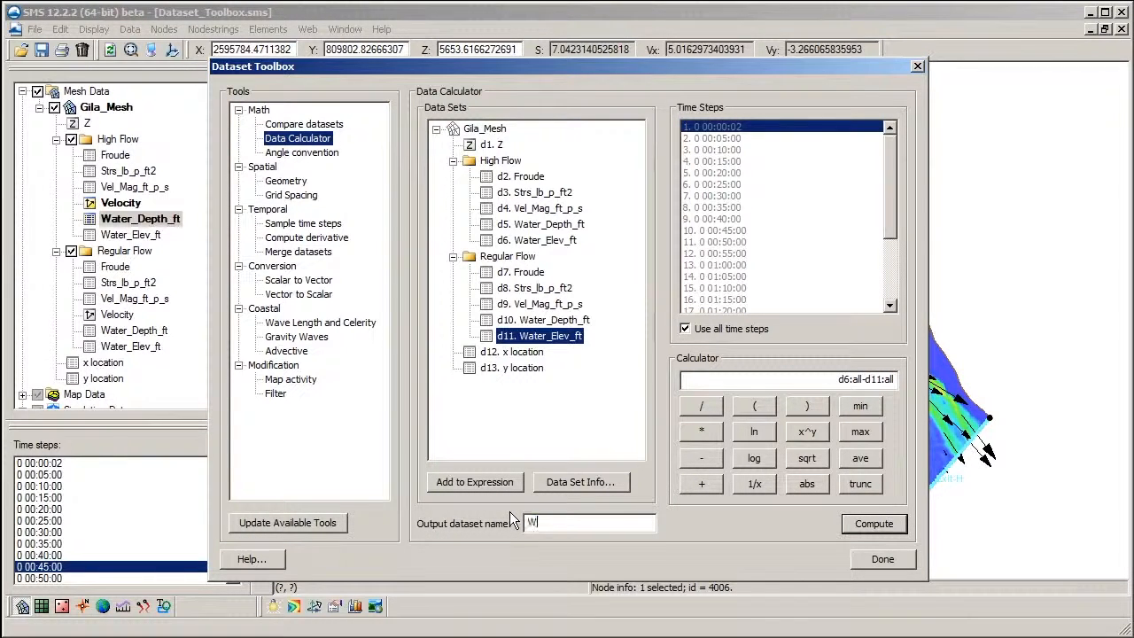
{"action": "type", "text": "SE_"}
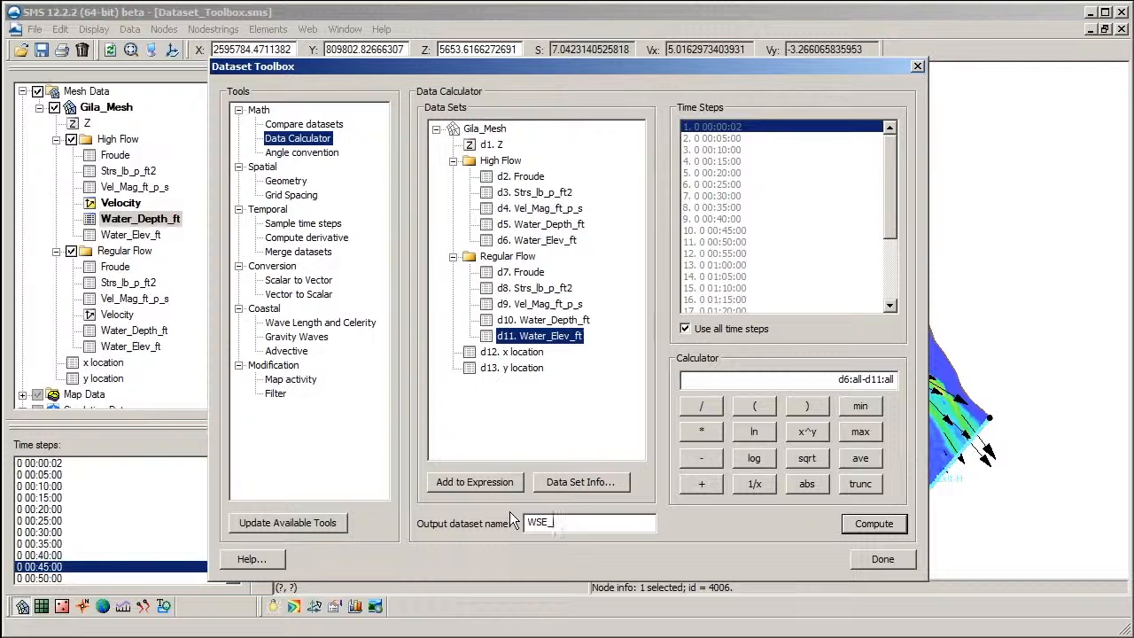
{"action": "type", "text": "Diff"}
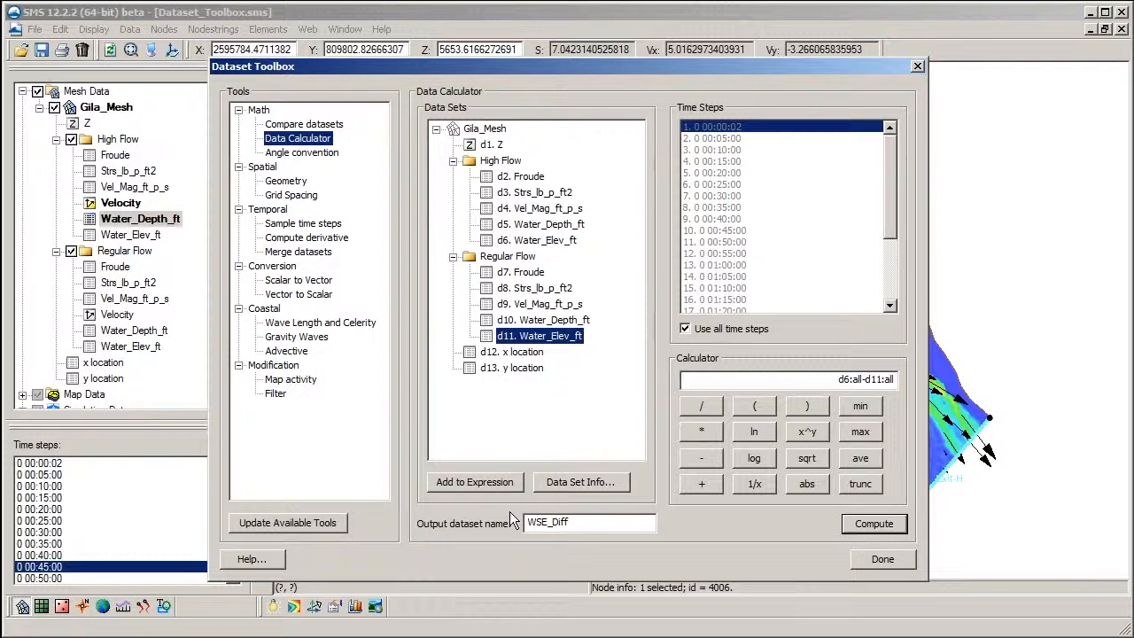
{"action": "left_click", "coordinate": [872, 523]}
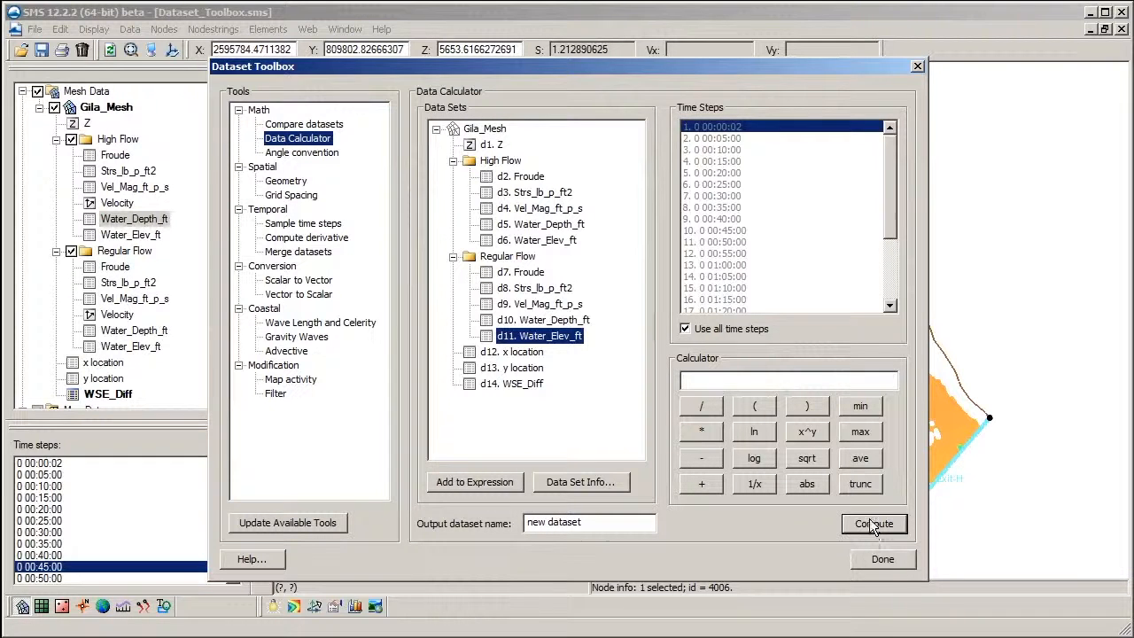
{"action": "mouse_move", "coordinate": [872, 442]}
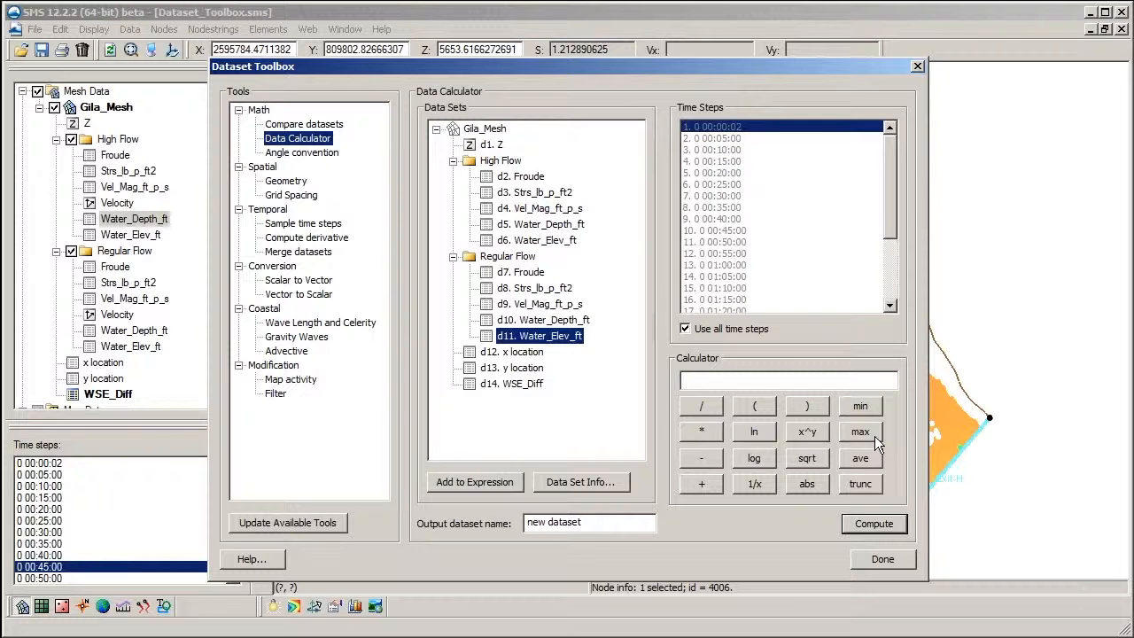
- Compute max(d6:all) as WSE_Max_High and max(d11:all) as WSE_Max_Regular
{"action": "left_click", "coordinate": [859, 432]}
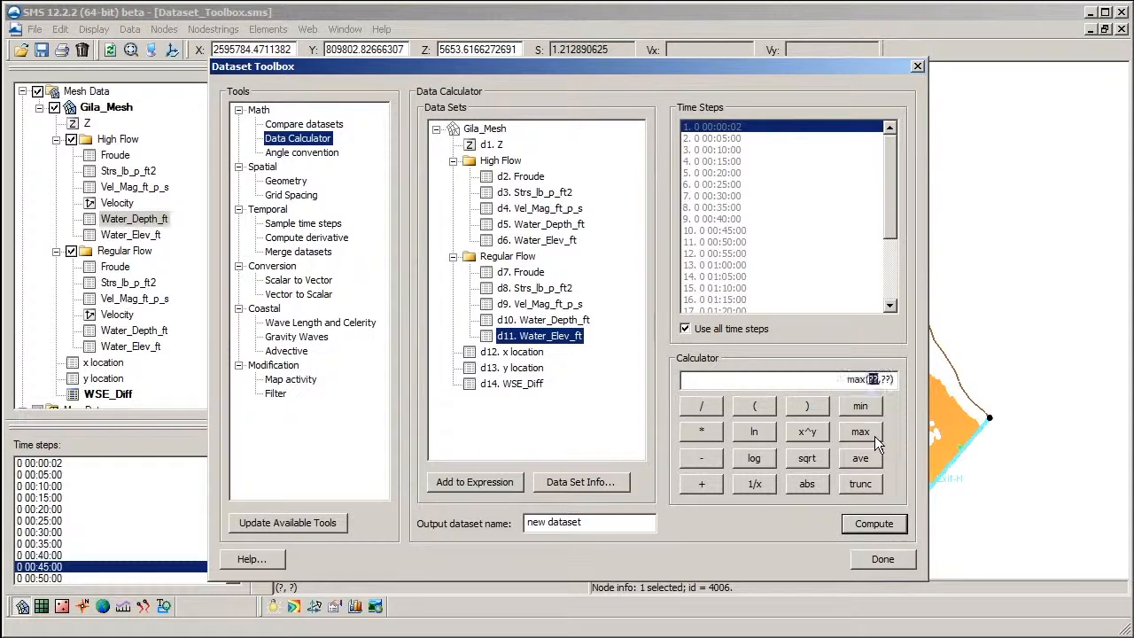
{"action": "left_click", "coordinate": [539, 241]}
{"action": "type", "text": "WSE_M"}
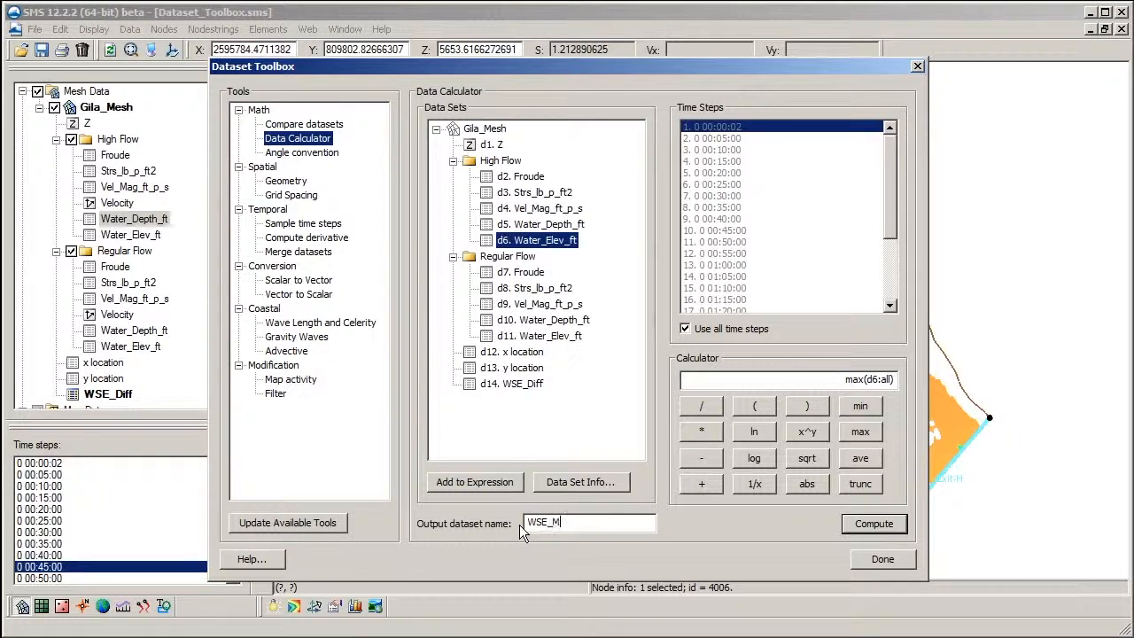
{"action": "left_click", "coordinate": [873, 524]}
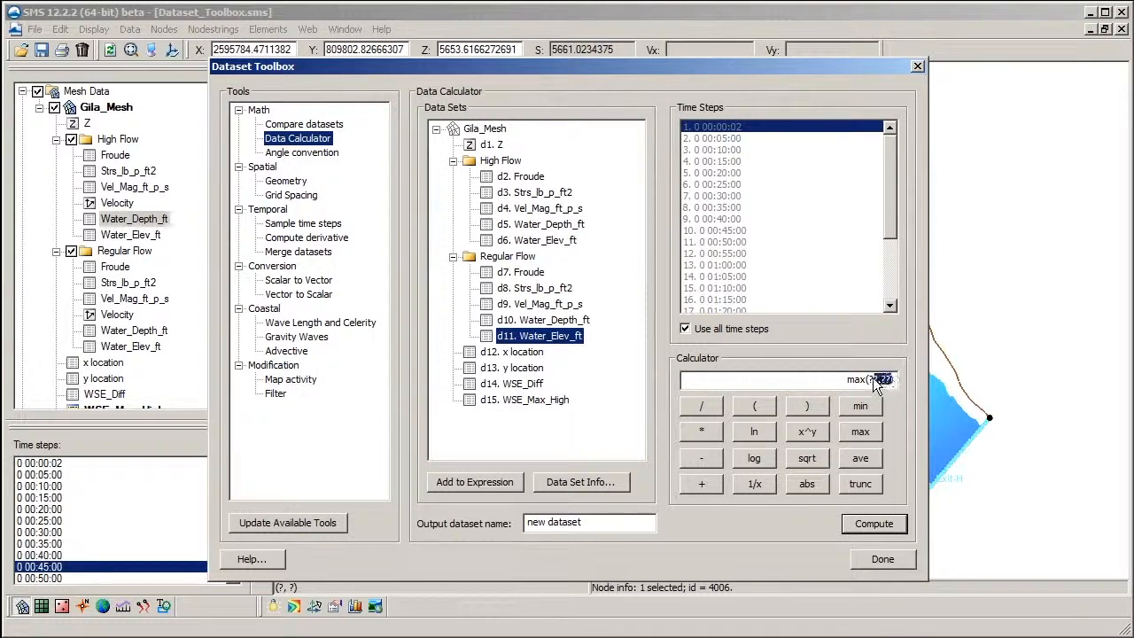
{"action": "type", "text": "WSE_Max_Regular"}
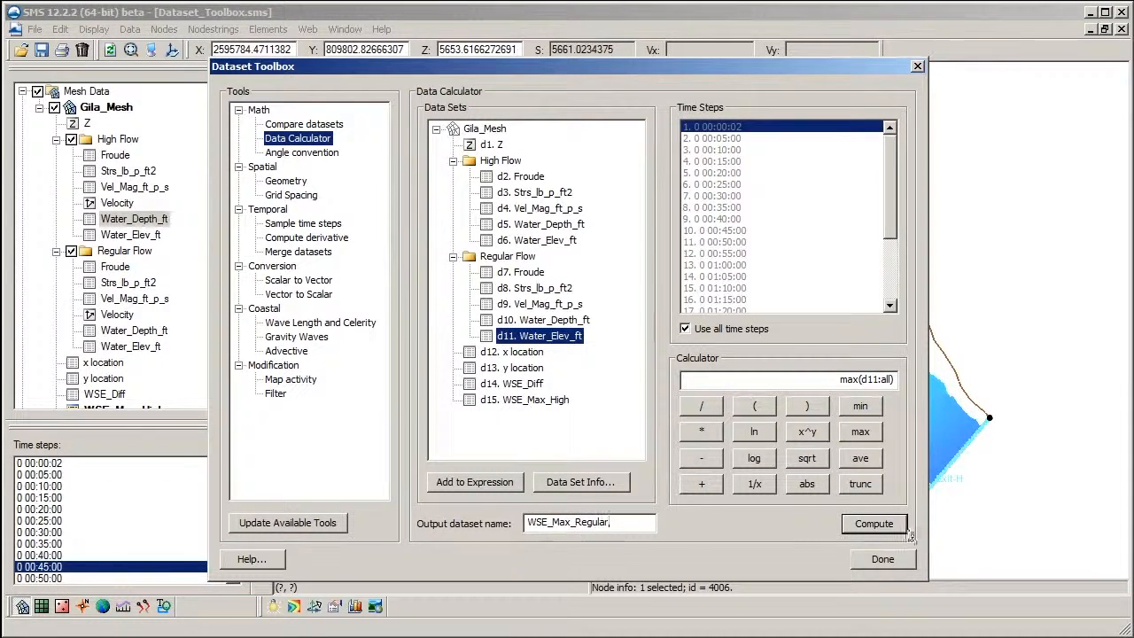
{"action": "left_click", "coordinate": [871, 523]}
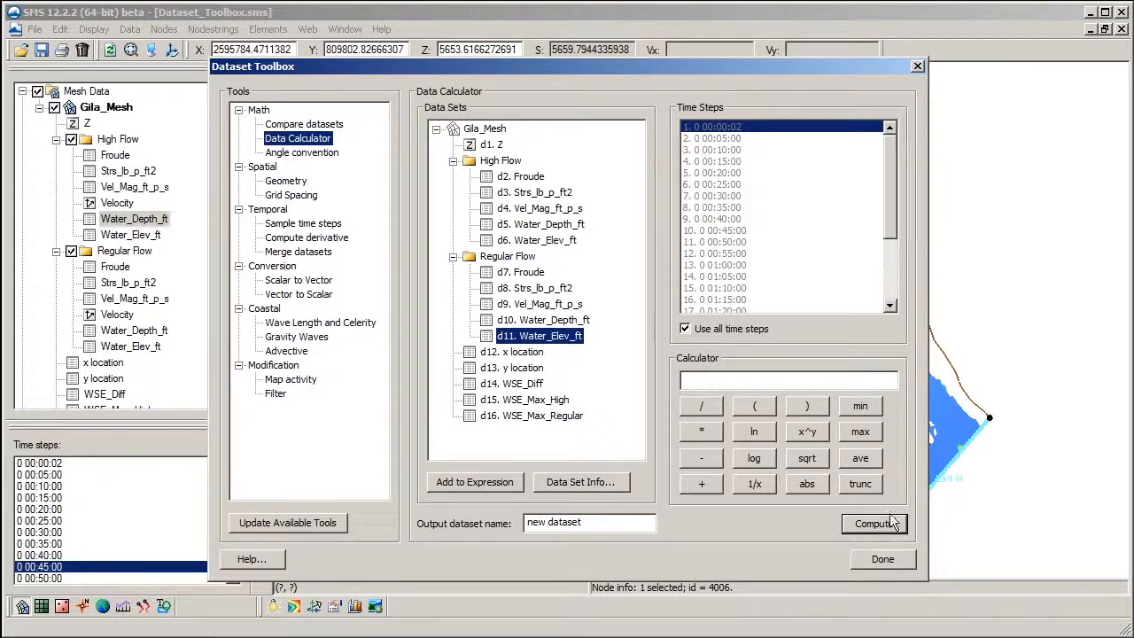
{"action": "mouse_move", "coordinate": [871, 439]}
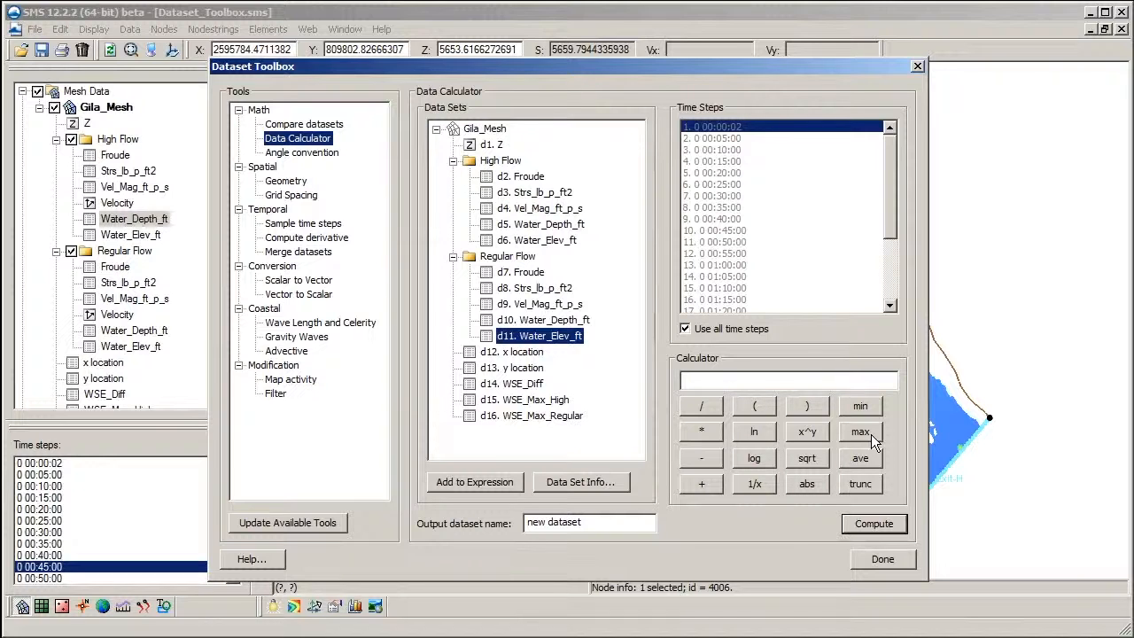
- Compute WSE_Max_Total as the maximum of WSE_Max_High and WSE_Max_Regular, then close the toolbox
{"action": "left_click", "coordinate": [859, 432]}
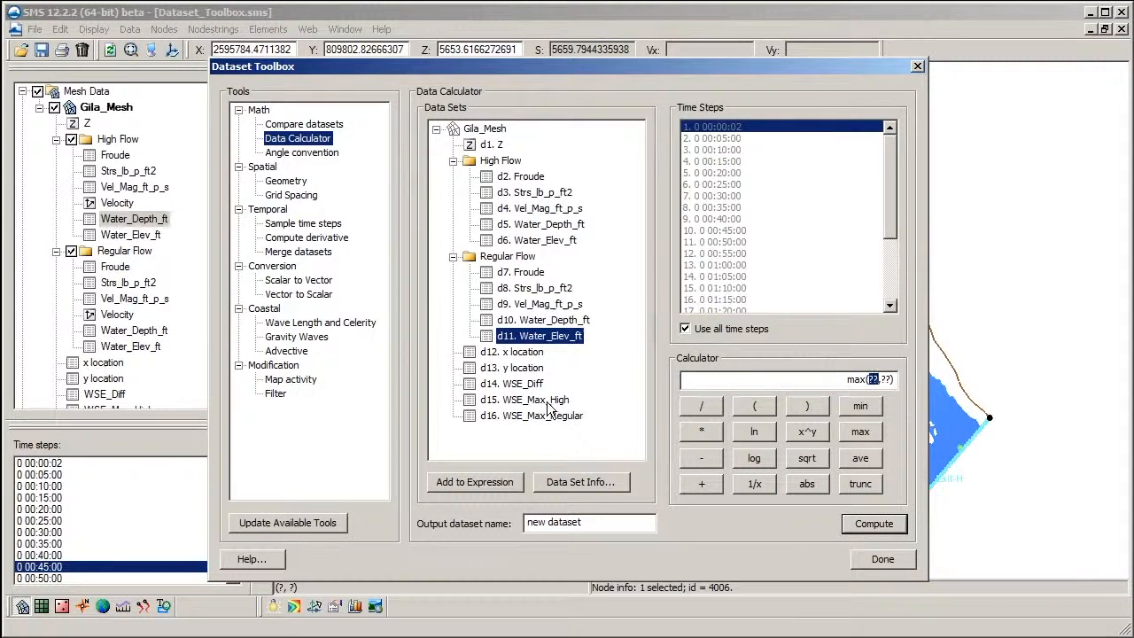
{"action": "left_click", "coordinate": [524, 401]}
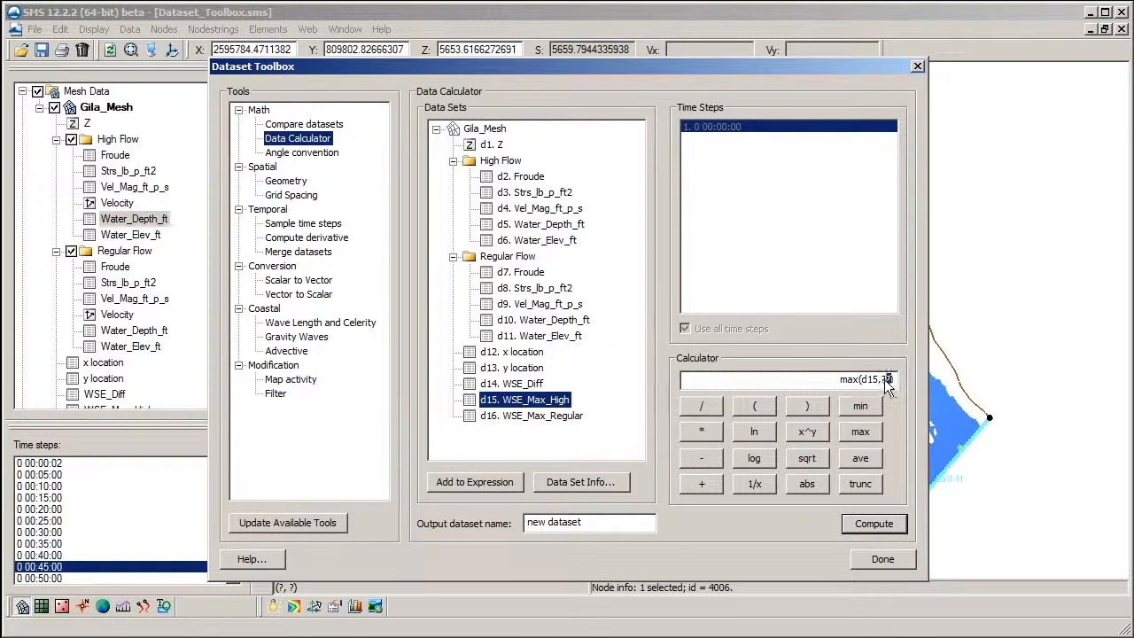
{"action": "left_click", "coordinate": [532, 414]}
{"action": "type", "text": "WSE_Max_Total"}
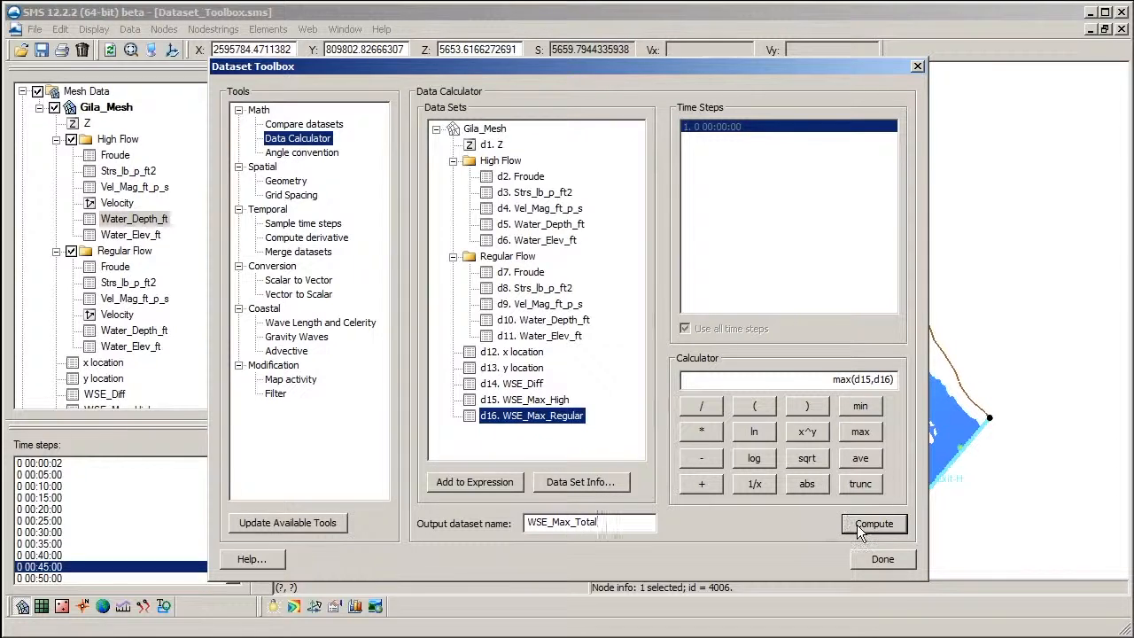
{"action": "left_click", "coordinate": [874, 525]}
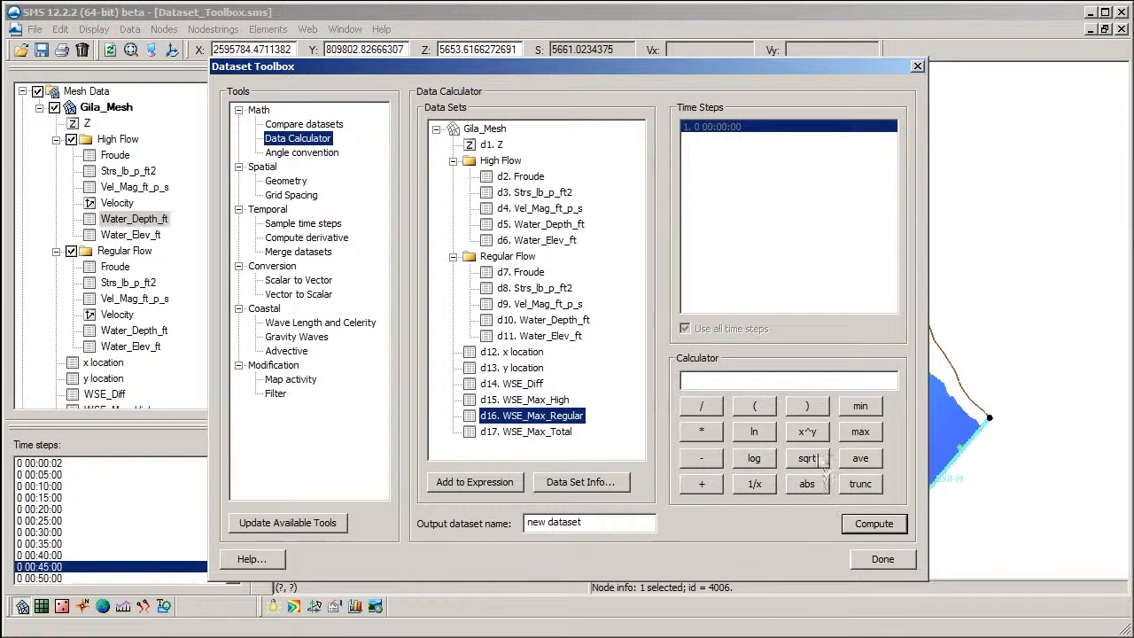
{"action": "mouse_move", "coordinate": [822, 446]}
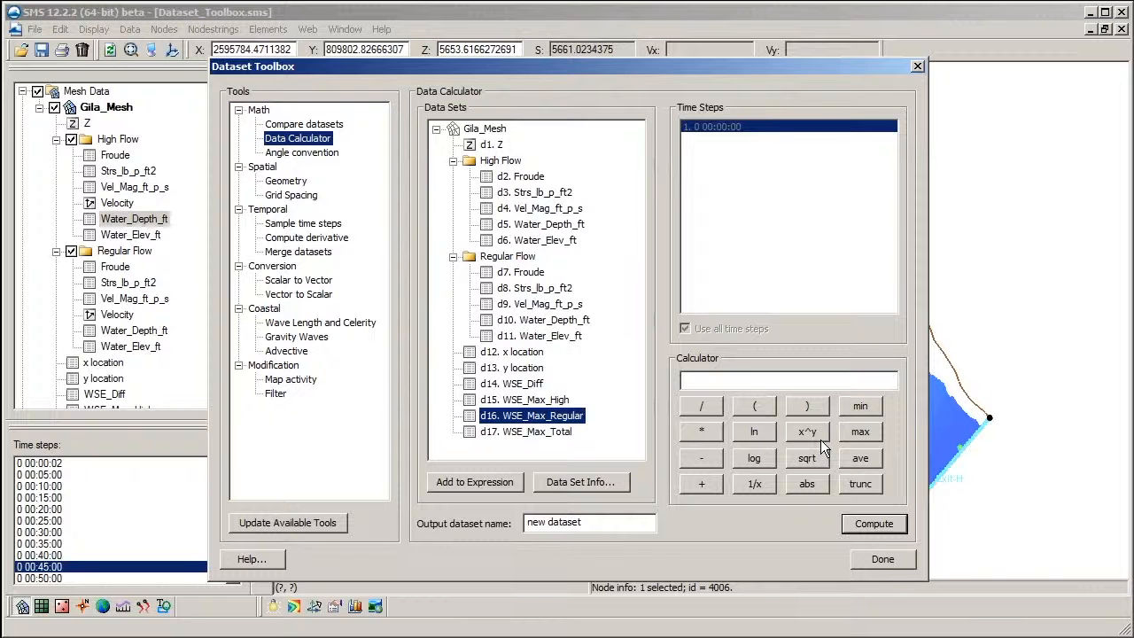
{"action": "left_click", "coordinate": [882, 560]}
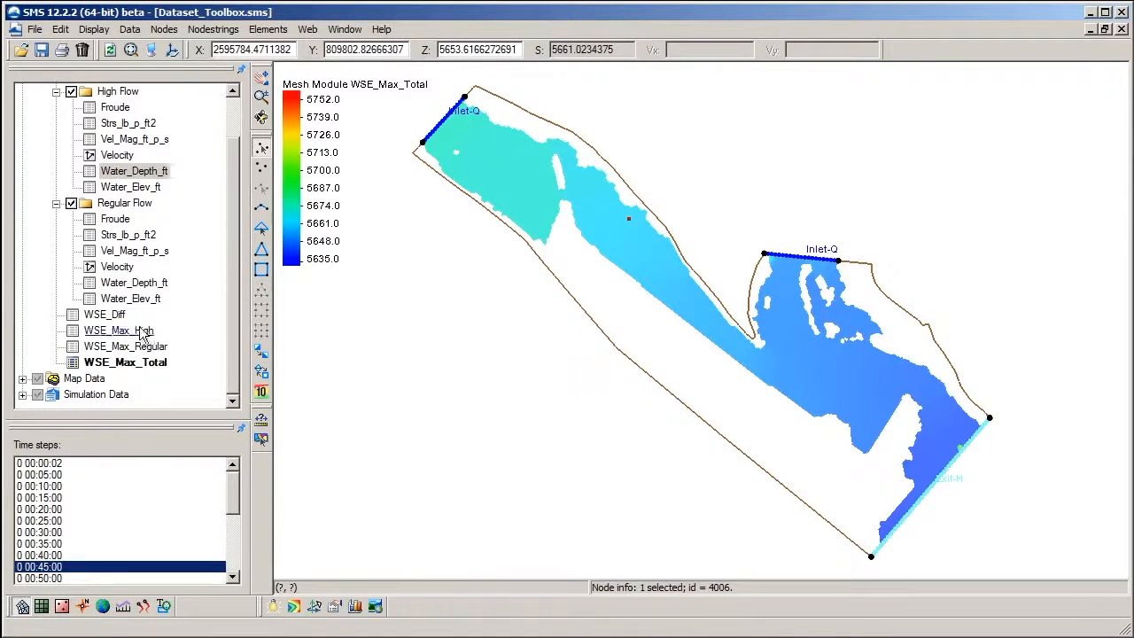
{"action": "left_click", "coordinate": [104, 314]}
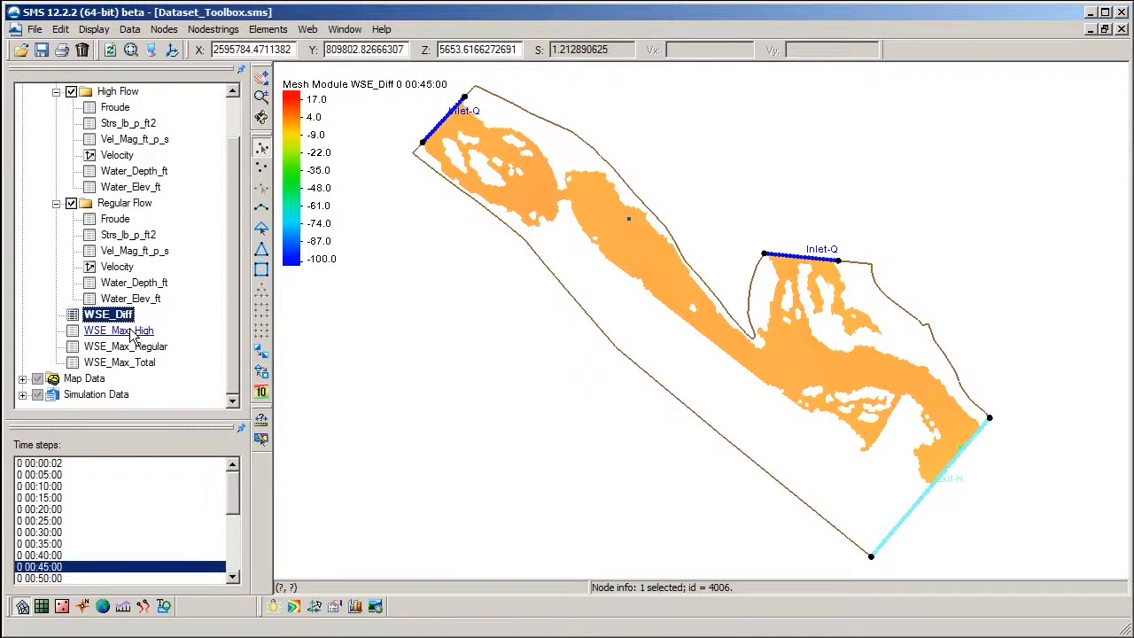
{"action": "left_click", "coordinate": [131, 346]}
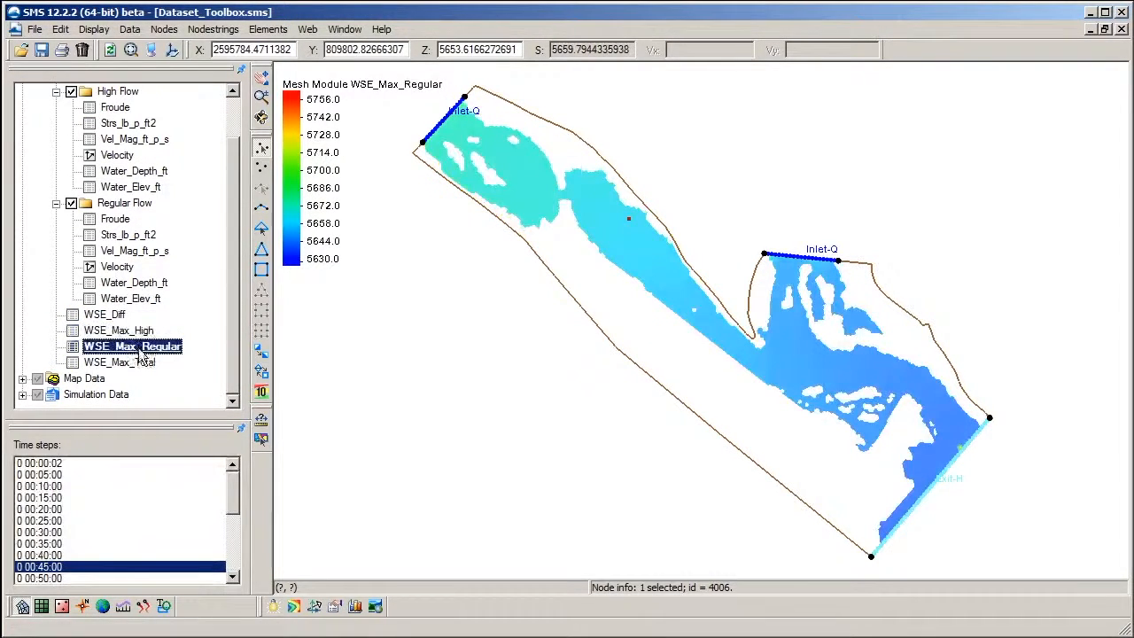
{"action": "left_click", "coordinate": [124, 362]}
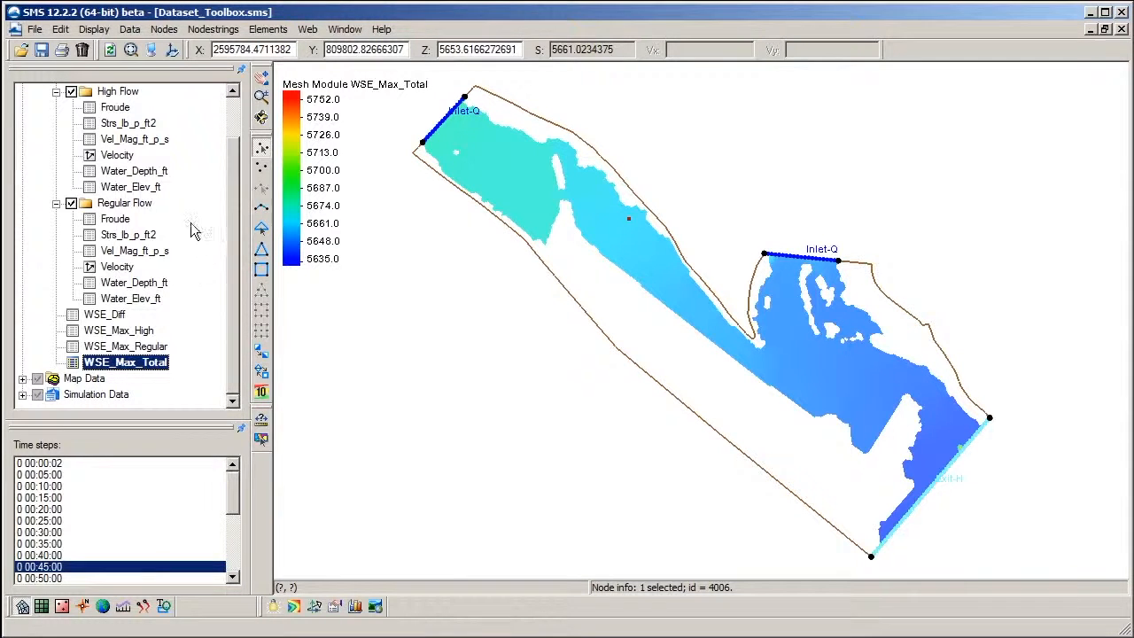
{"action": "left_click", "coordinate": [134, 170]}
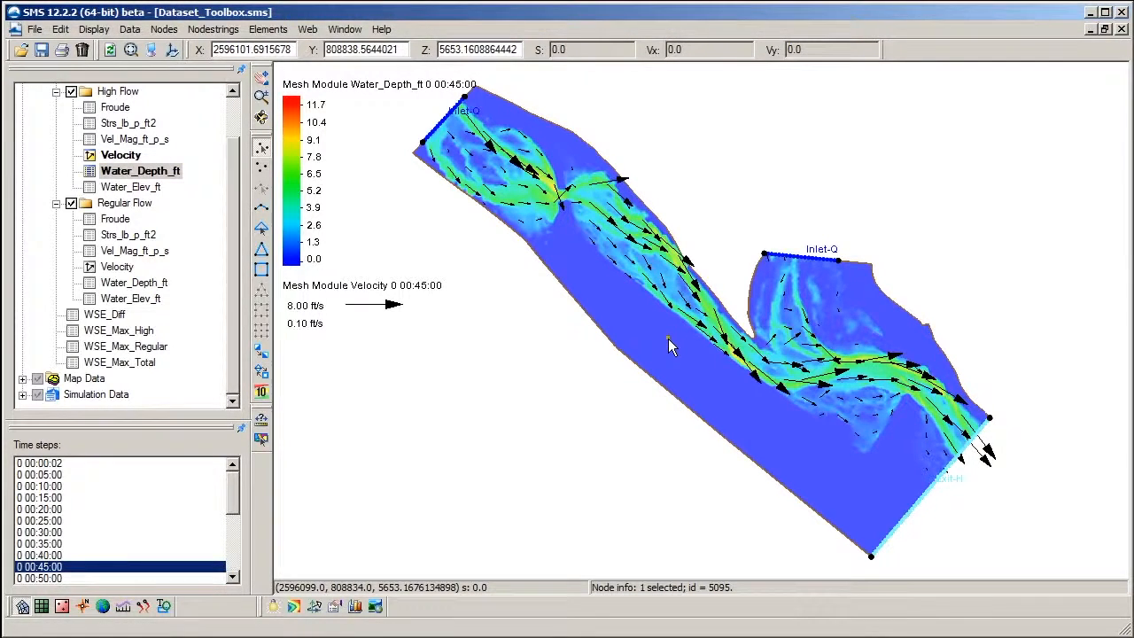
{"action": "mouse_move", "coordinate": [666, 346]}
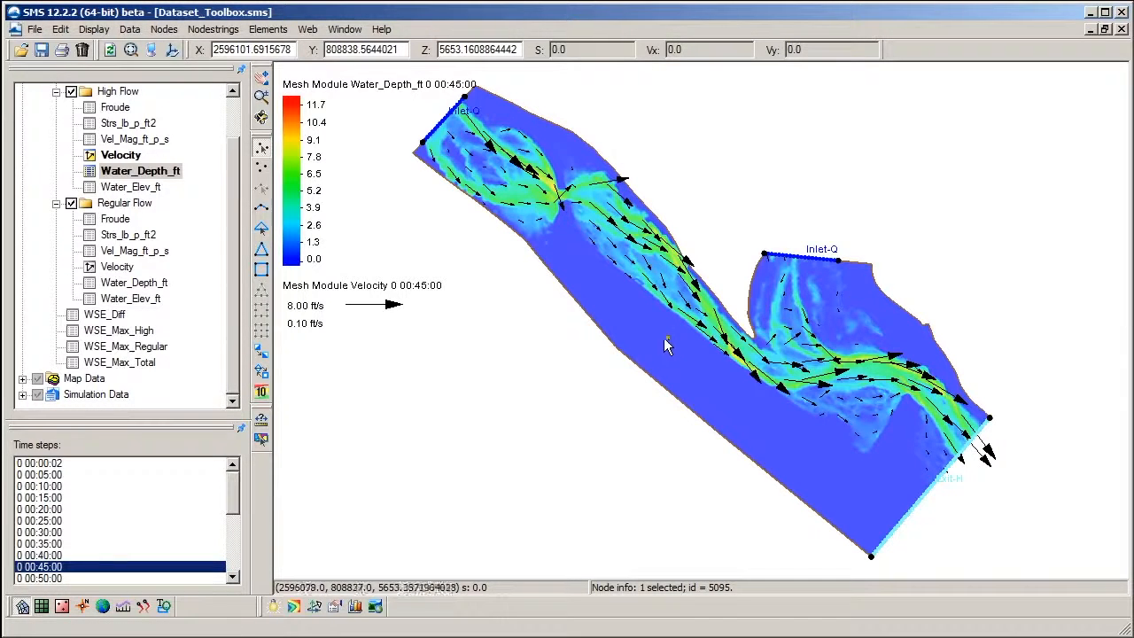
- Show High Flow Water_Elev_ft contours with velocity vectors and bring up the Data menu
{"action": "left_click", "coordinate": [131, 186]}
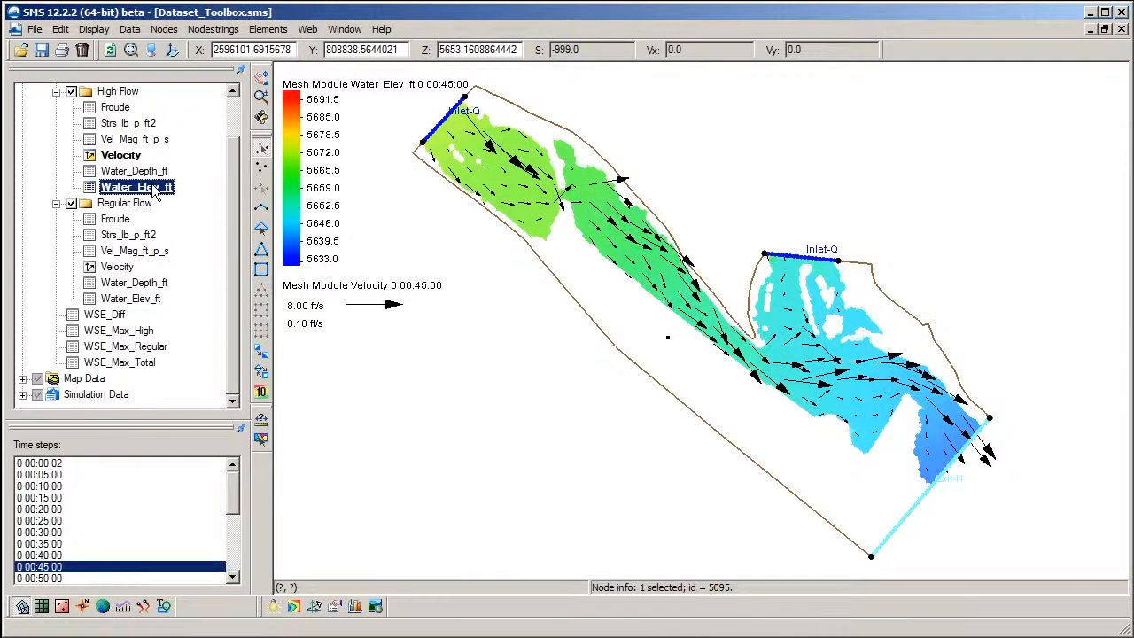
{"action": "mouse_move", "coordinate": [432, 308]}
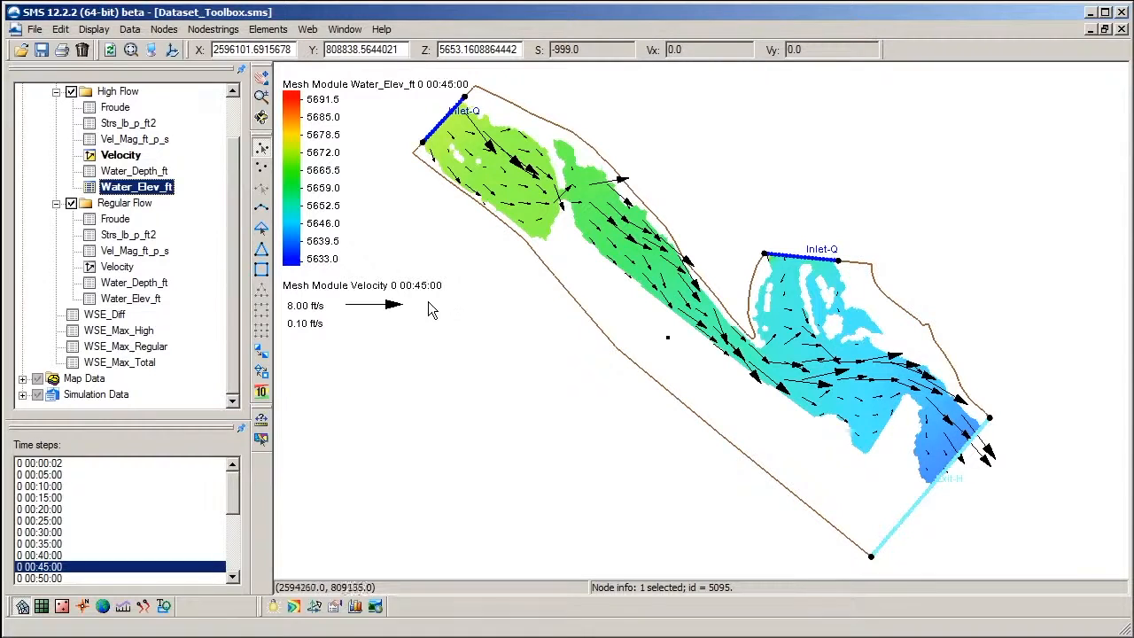
{"action": "mouse_move", "coordinate": [623, 340]}
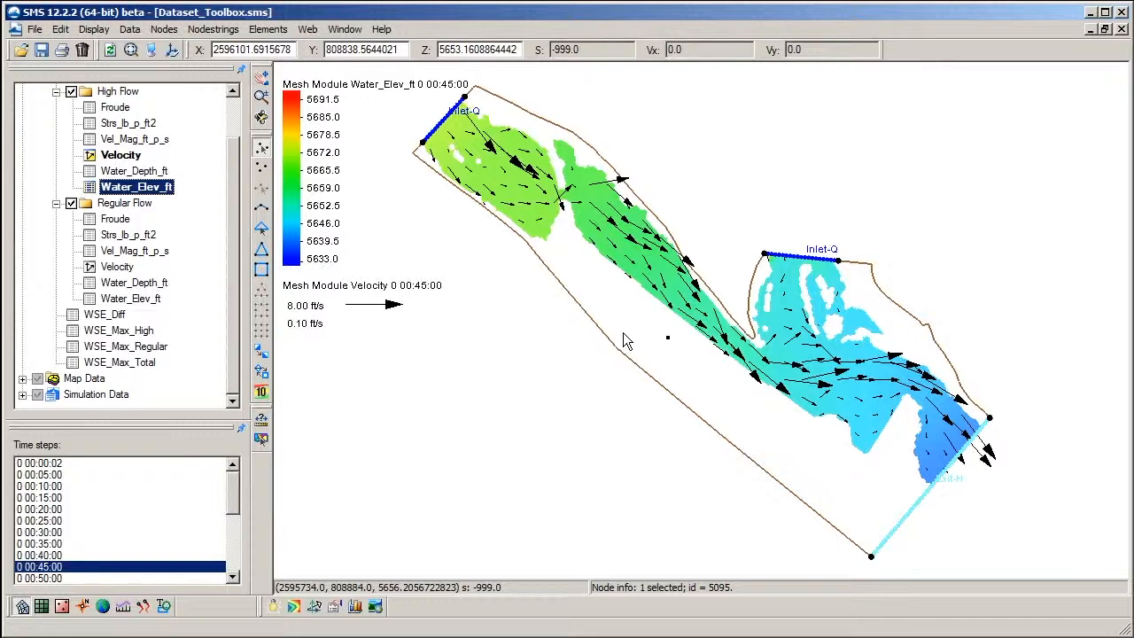
{"action": "mouse_move", "coordinate": [606, 318]}
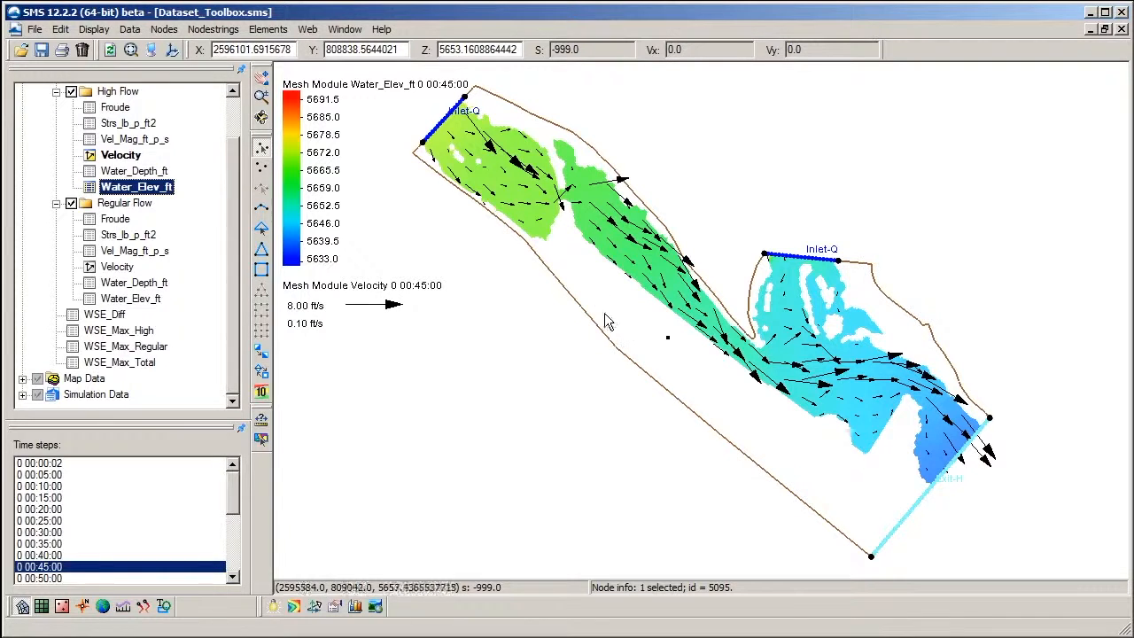
{"action": "left_click", "coordinate": [130, 28]}
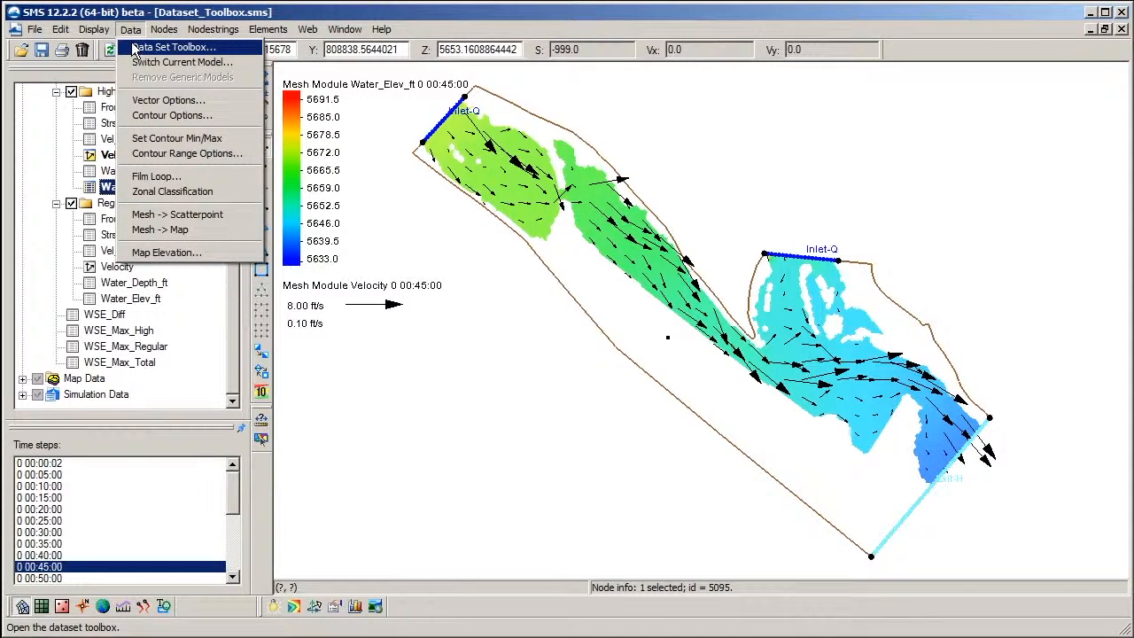
- Map activity of High Flow Water_Depth_ft using Water_Elev_ft to create Depth_High_Active
{"action": "left_click", "coordinate": [173, 46]}
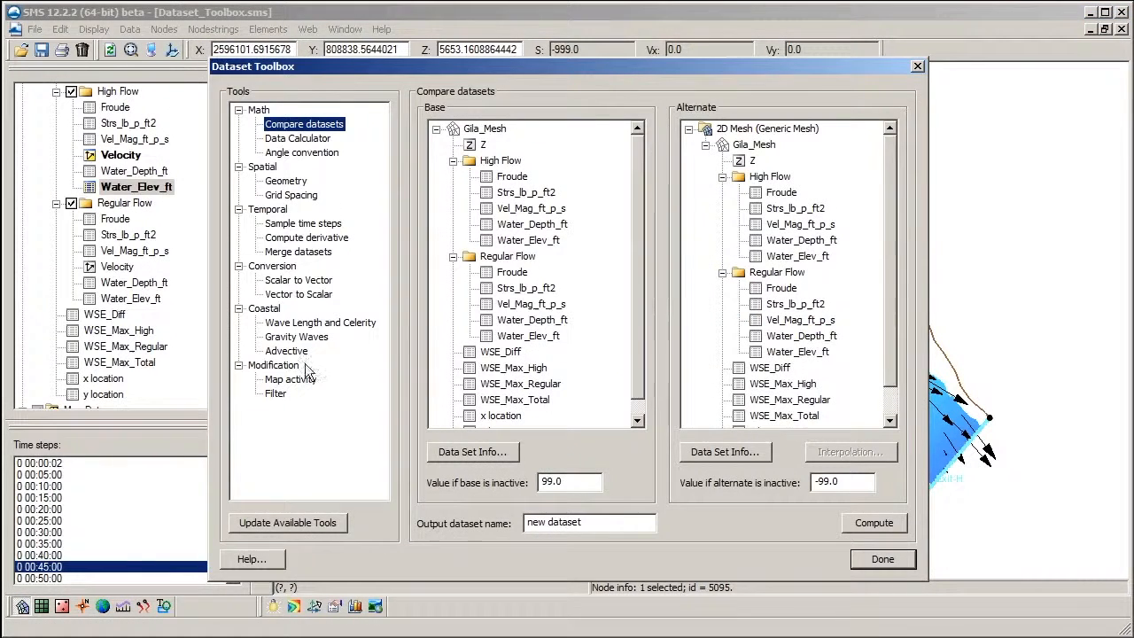
{"action": "left_click", "coordinate": [290, 379]}
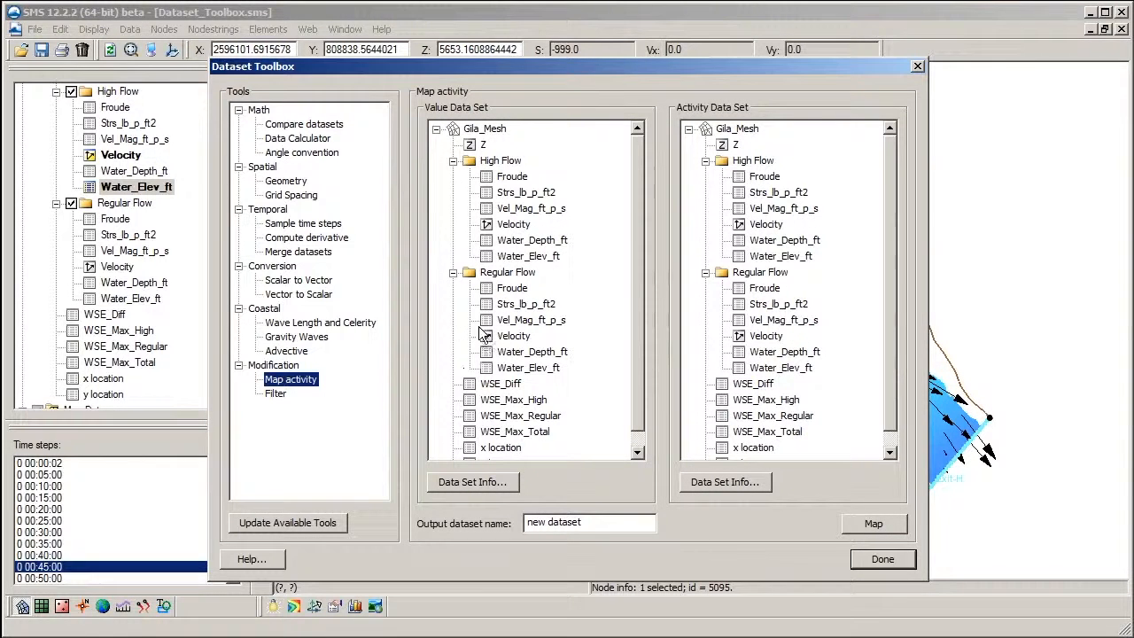
{"action": "left_click", "coordinate": [531, 241]}
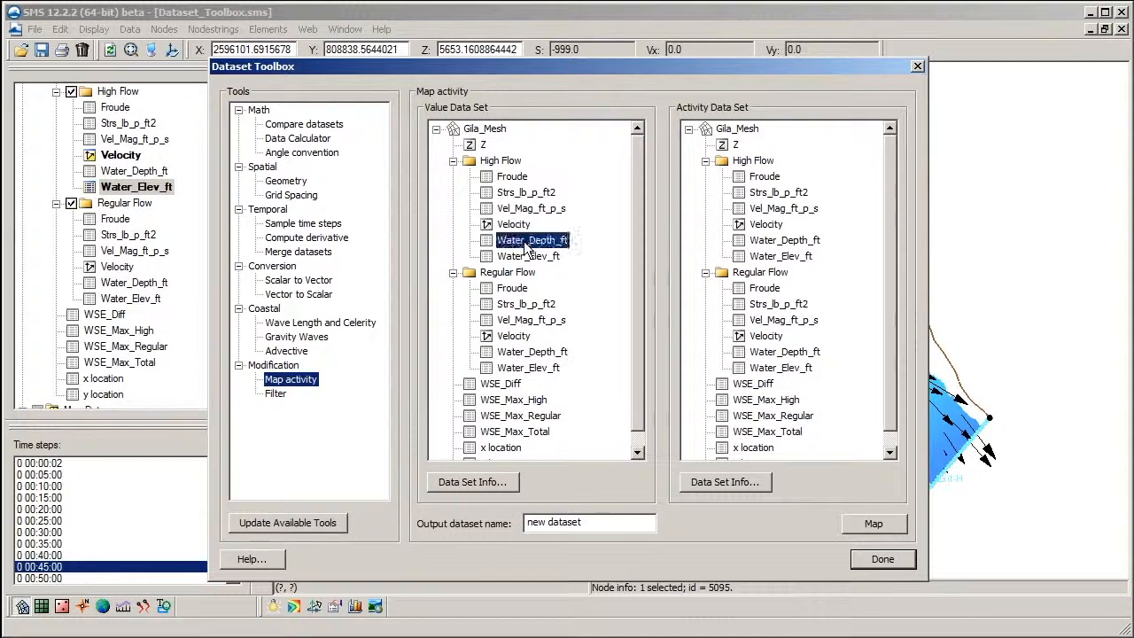
{"action": "left_click", "coordinate": [780, 255]}
{"action": "type", "text": "Depth_High_Act"}
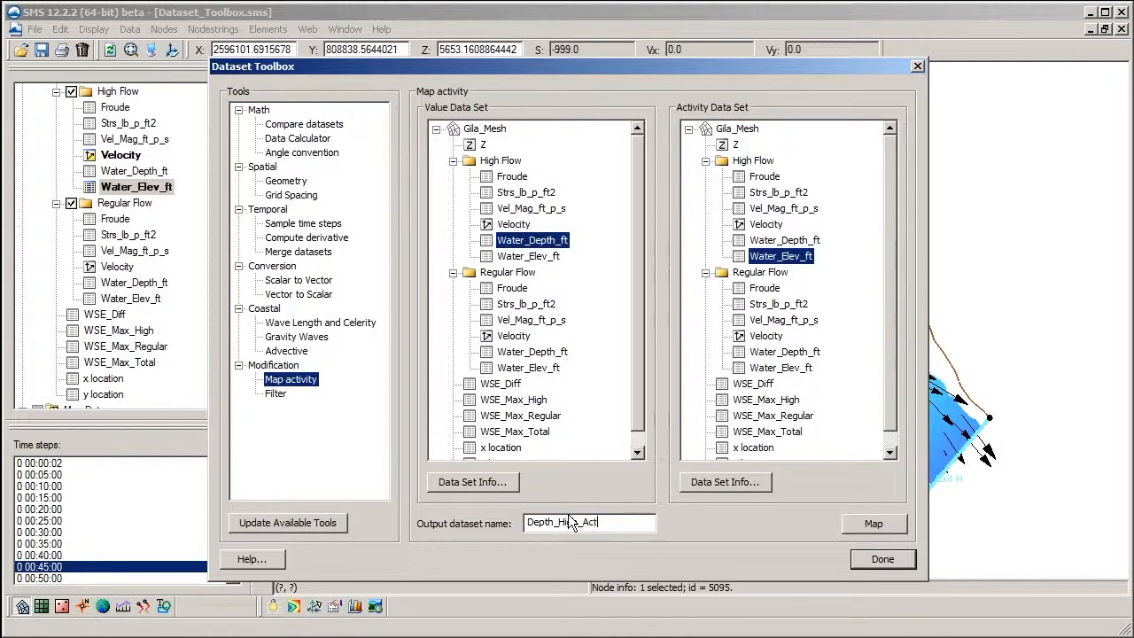
{"action": "left_click", "coordinate": [872, 523]}
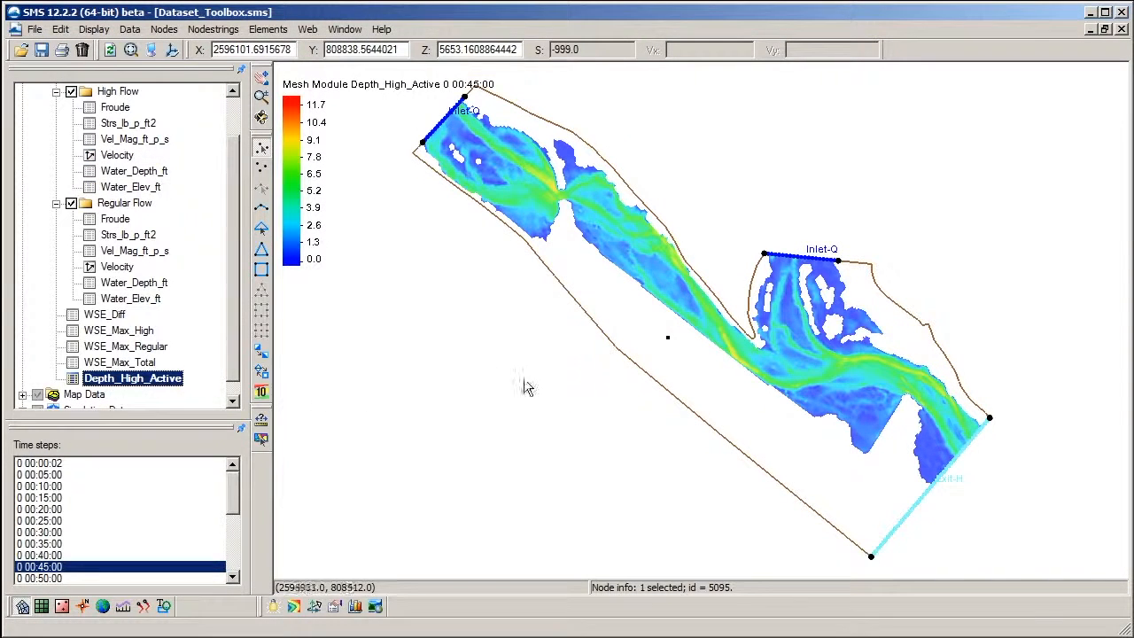
{"action": "mouse_move", "coordinate": [645, 356]}
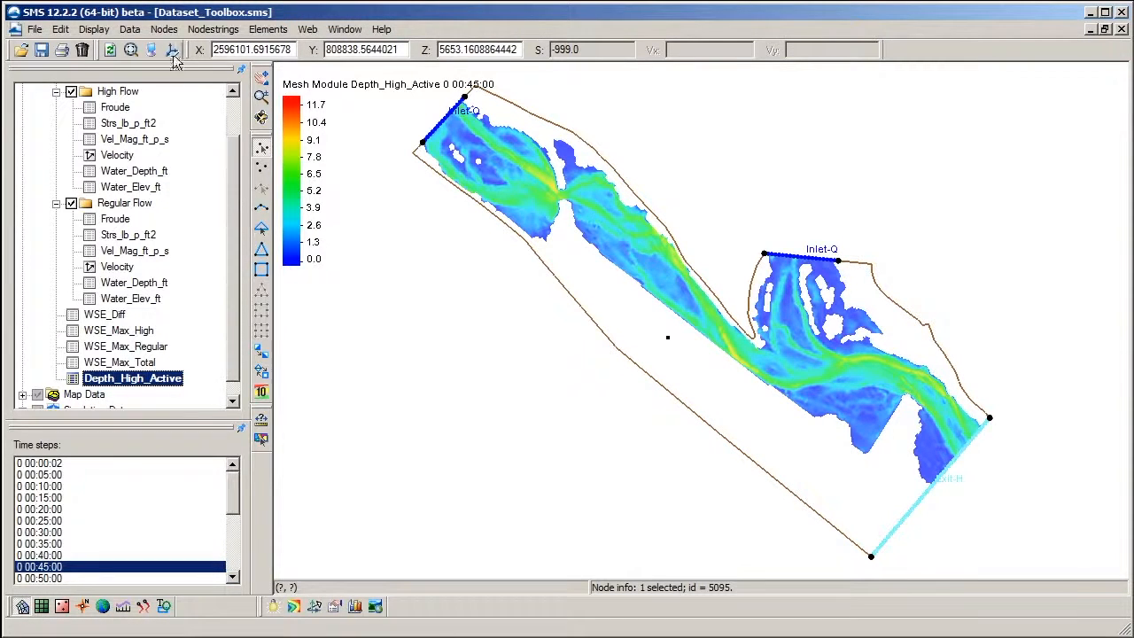
- In the Filter tool, add a rule assigning null where High Flow Water_Depth_ft <= 0
{"action": "left_click", "coordinate": [129, 29]}
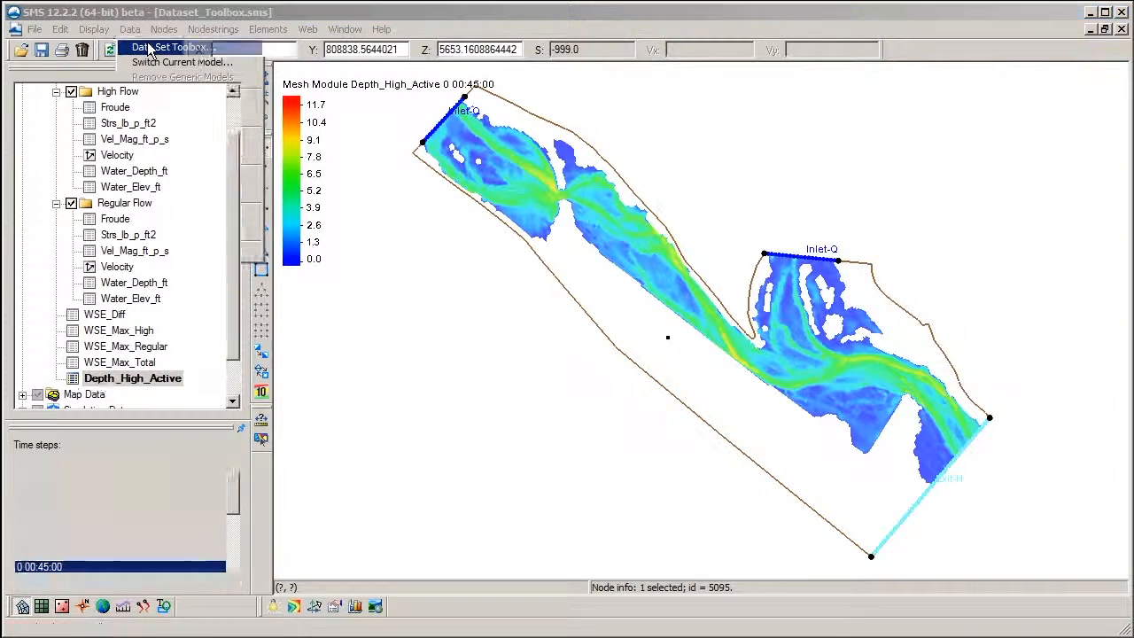
{"action": "left_click", "coordinate": [163, 46]}
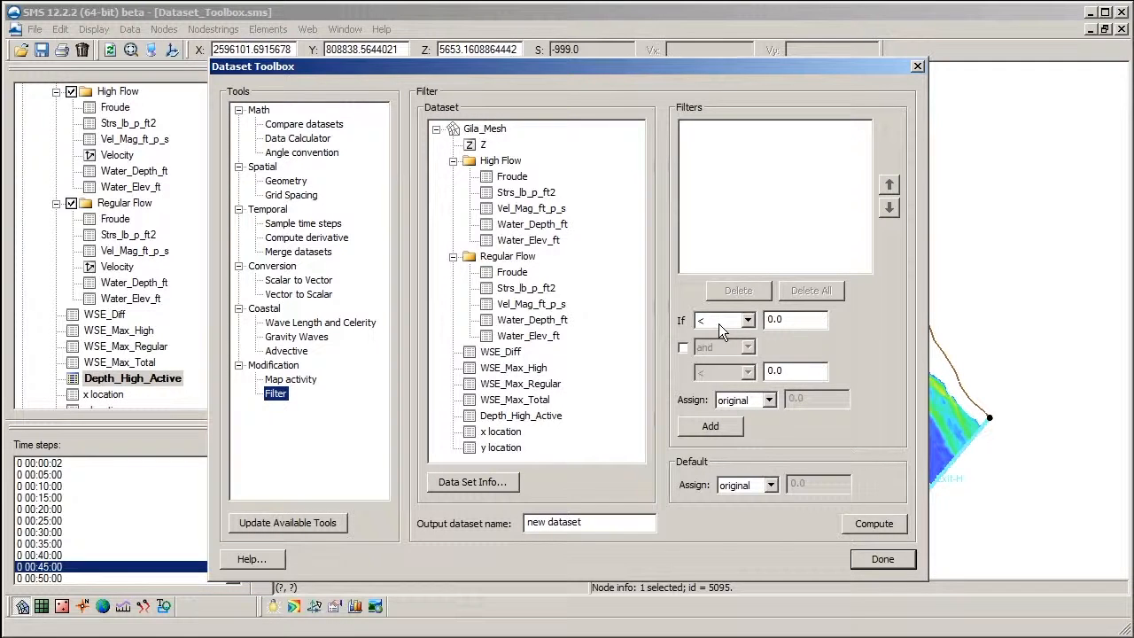
{"action": "mouse_move", "coordinate": [571, 216]}
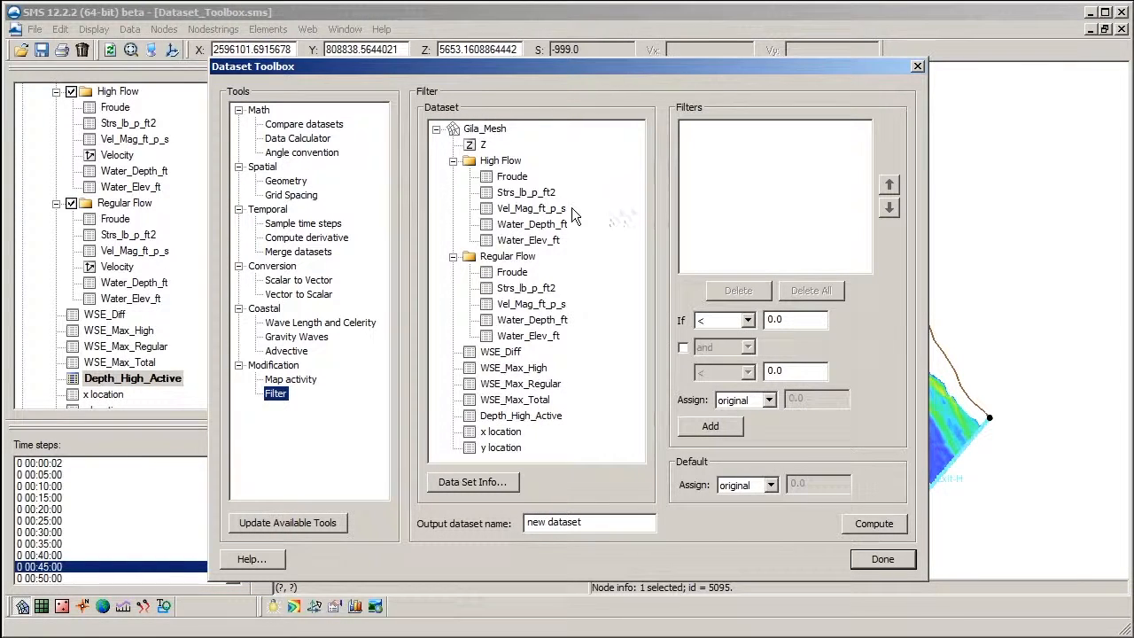
{"action": "left_click", "coordinate": [531, 223]}
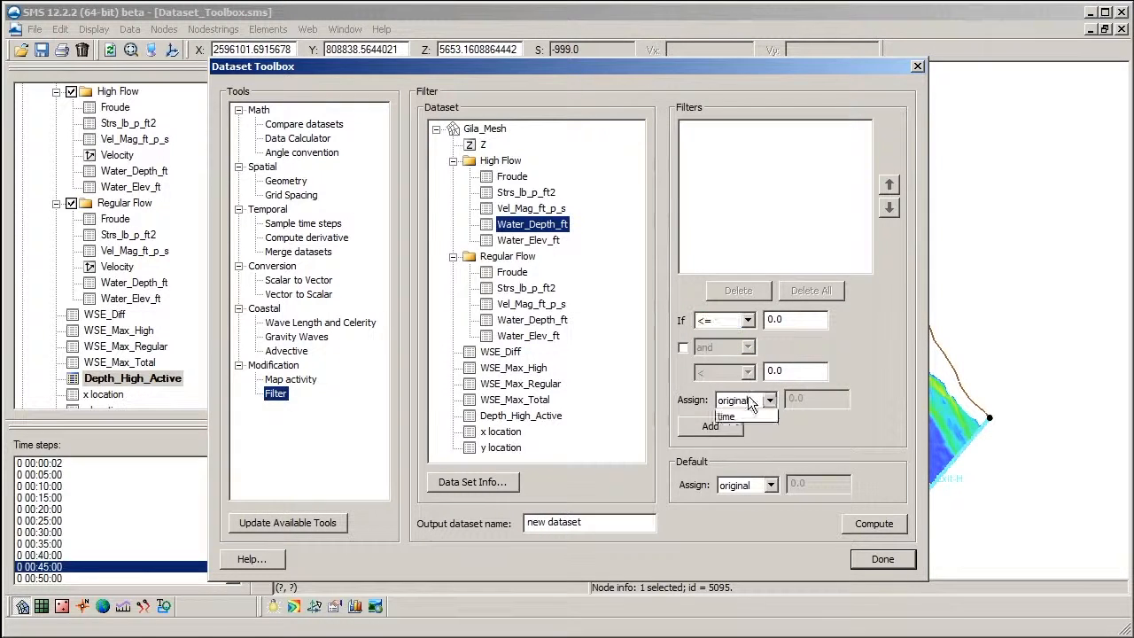
{"action": "left_click", "coordinate": [708, 426]}
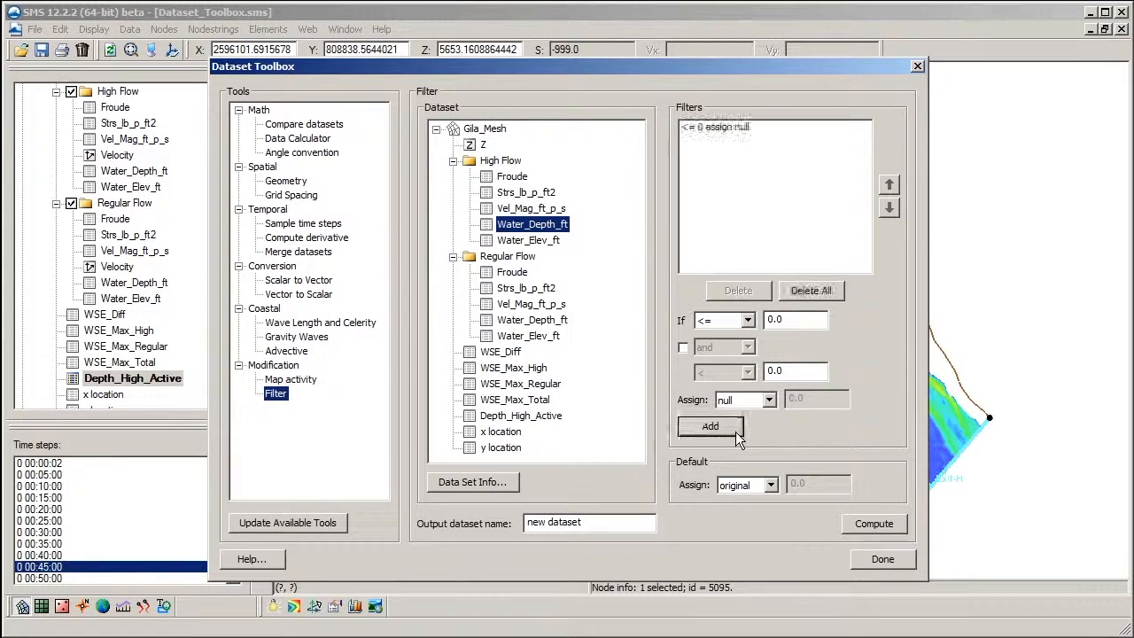
{"action": "left_click", "coordinate": [709, 425]}
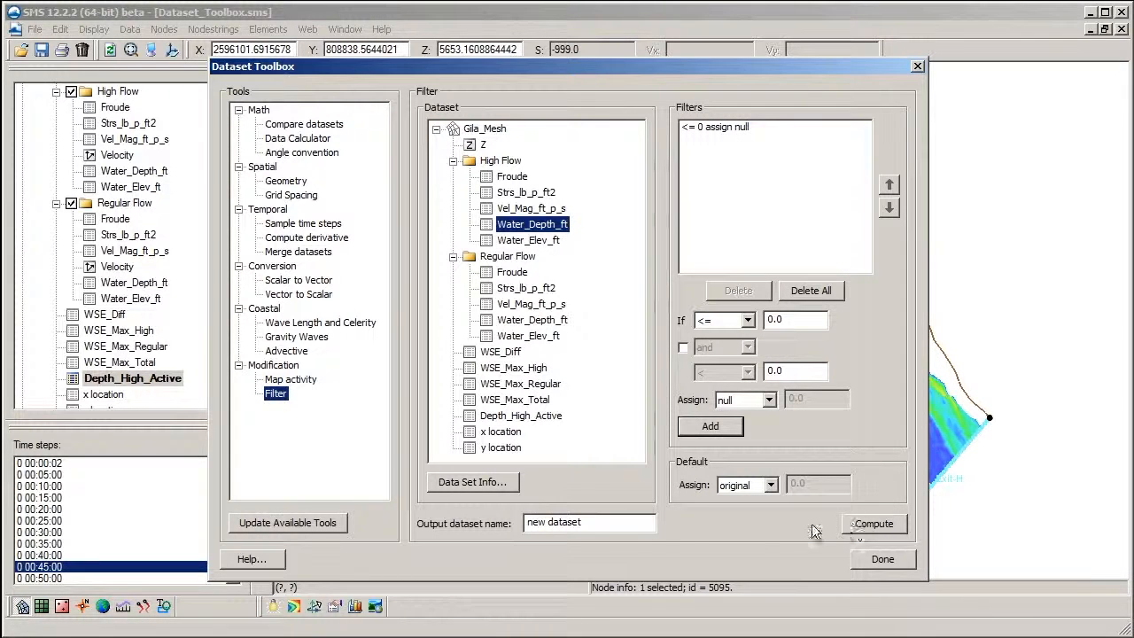
{"action": "mouse_move", "coordinate": [636, 542]}
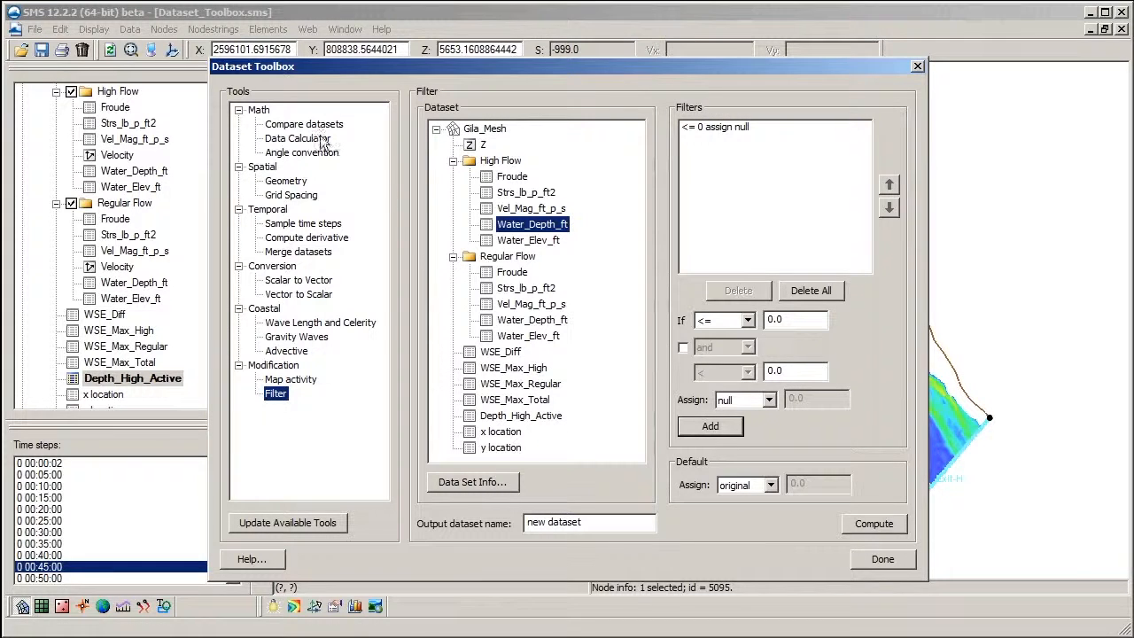
- In Merge datasets, pick High Flow Velocity as both Dataset One and Dataset Two
{"action": "left_click", "coordinate": [305, 124]}
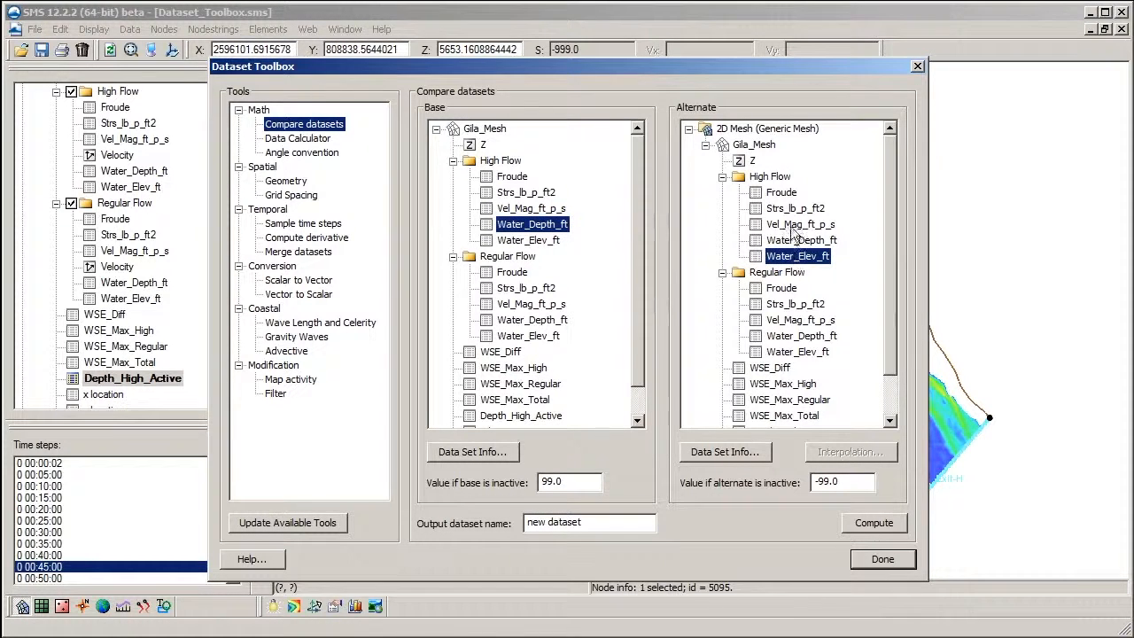
{"action": "mouse_move", "coordinate": [521, 159]}
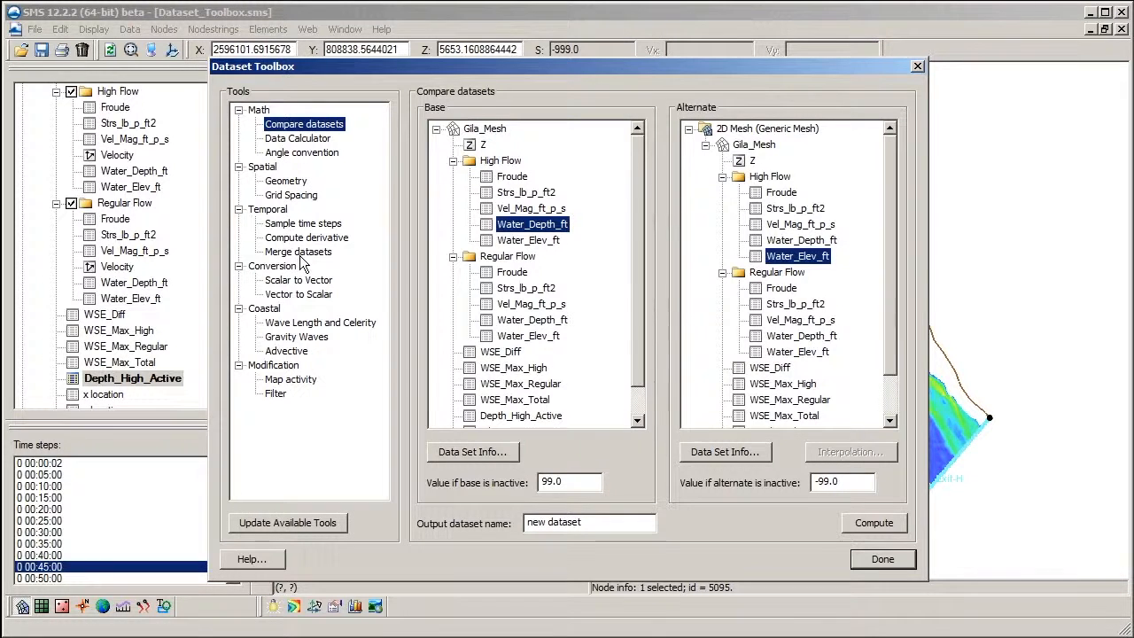
{"action": "left_click", "coordinate": [298, 251]}
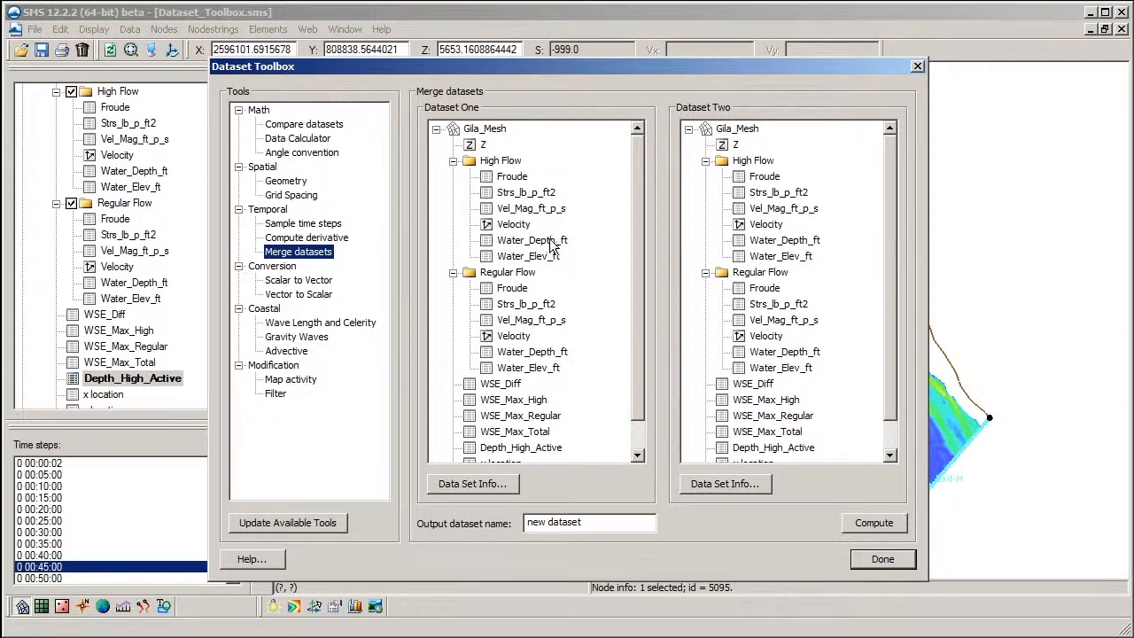
{"action": "left_click", "coordinate": [511, 223]}
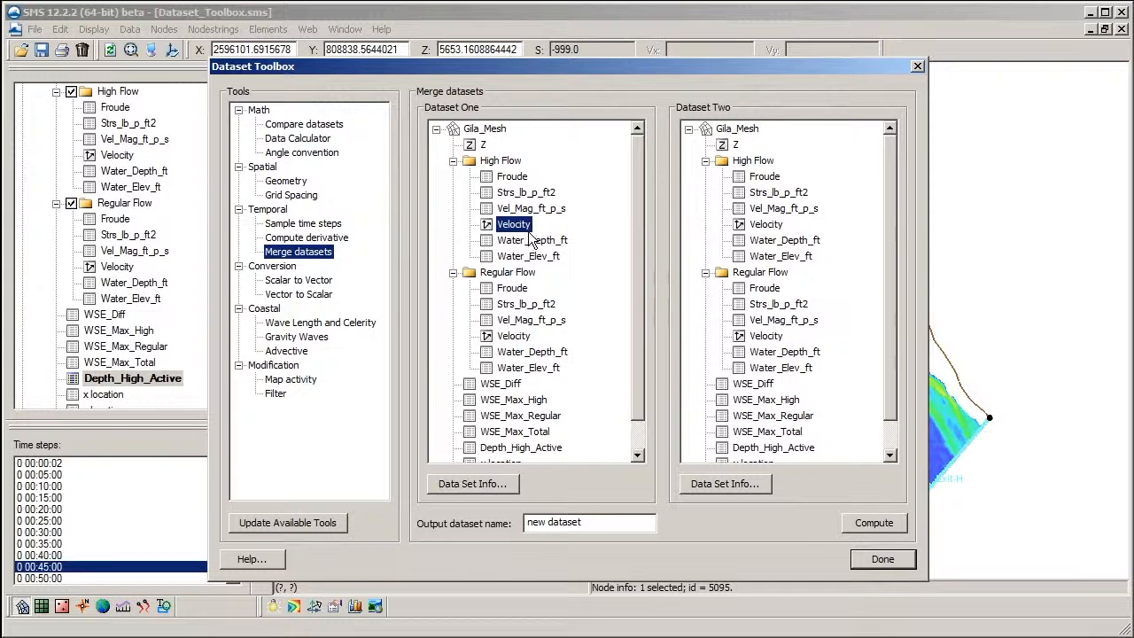
{"action": "left_click", "coordinate": [765, 223]}
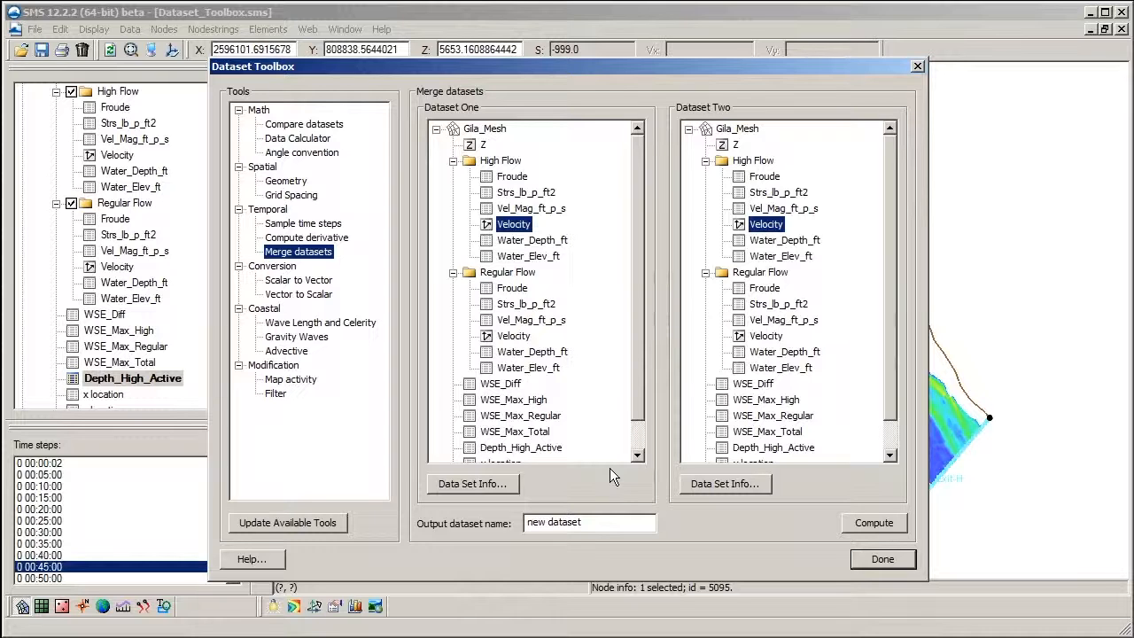
- Sample Vel_Mag_ft_p_s time steps from 0:15:00 to 1:15:00 in minutes, then move to Scalar to Vector
{"action": "left_click", "coordinate": [303, 223]}
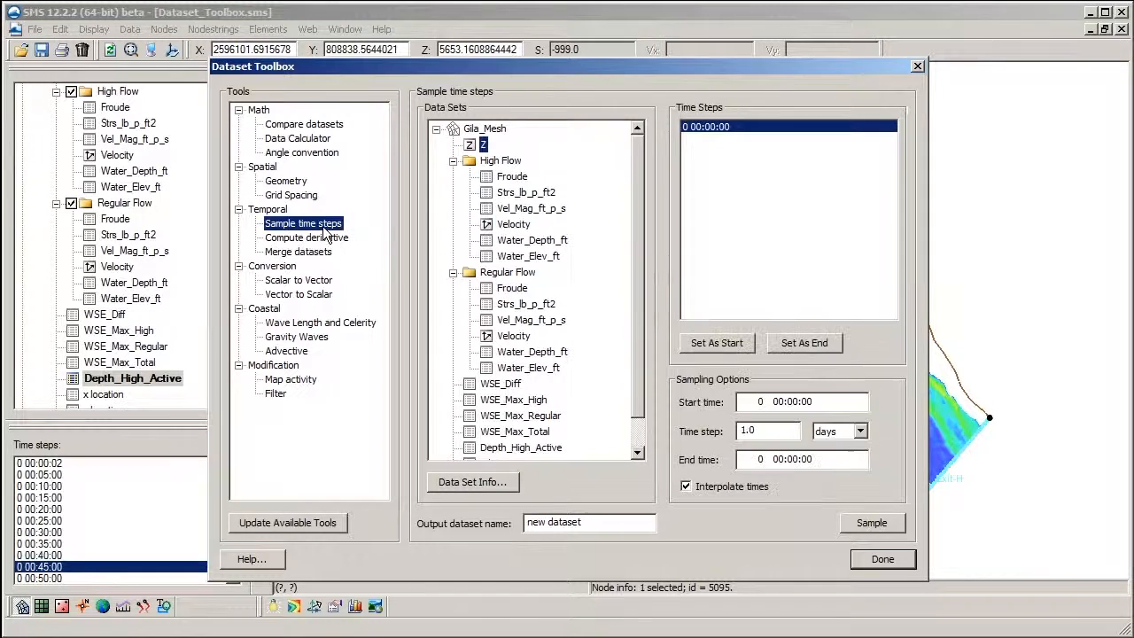
{"action": "left_click", "coordinate": [532, 208]}
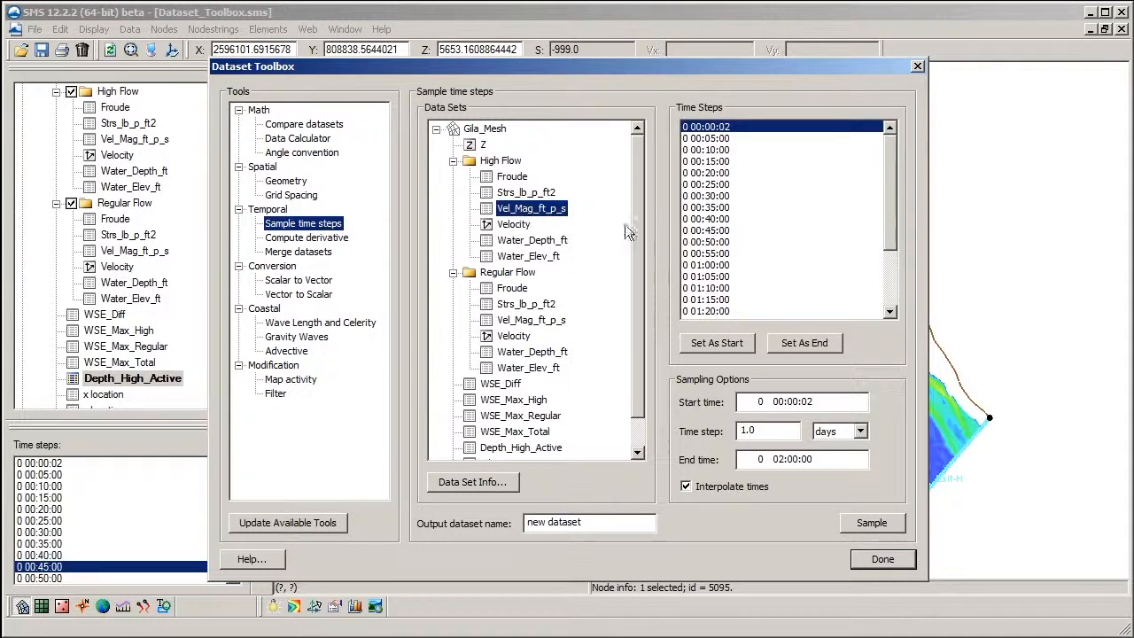
{"action": "left_click", "coordinate": [715, 344]}
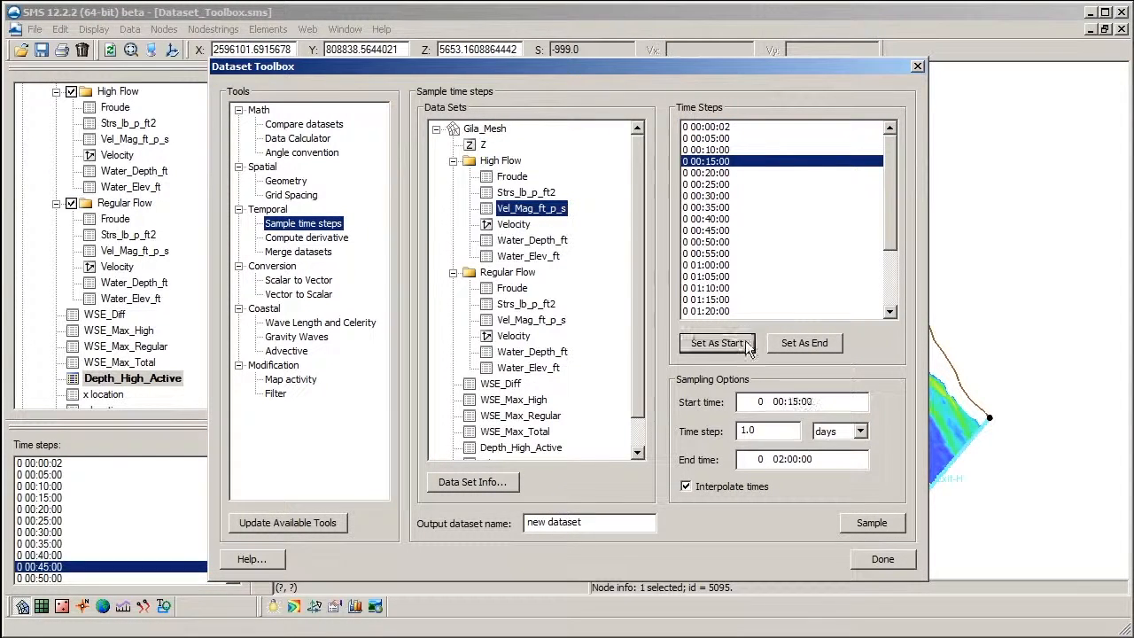
{"action": "left_click", "coordinate": [859, 430]}
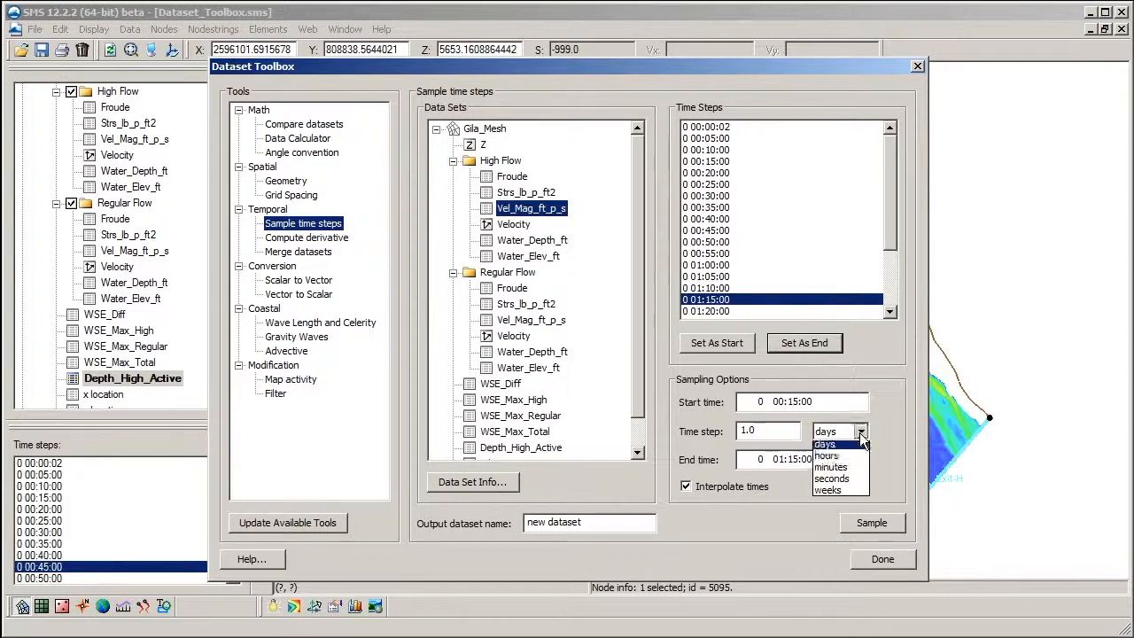
{"action": "left_click", "coordinate": [830, 467]}
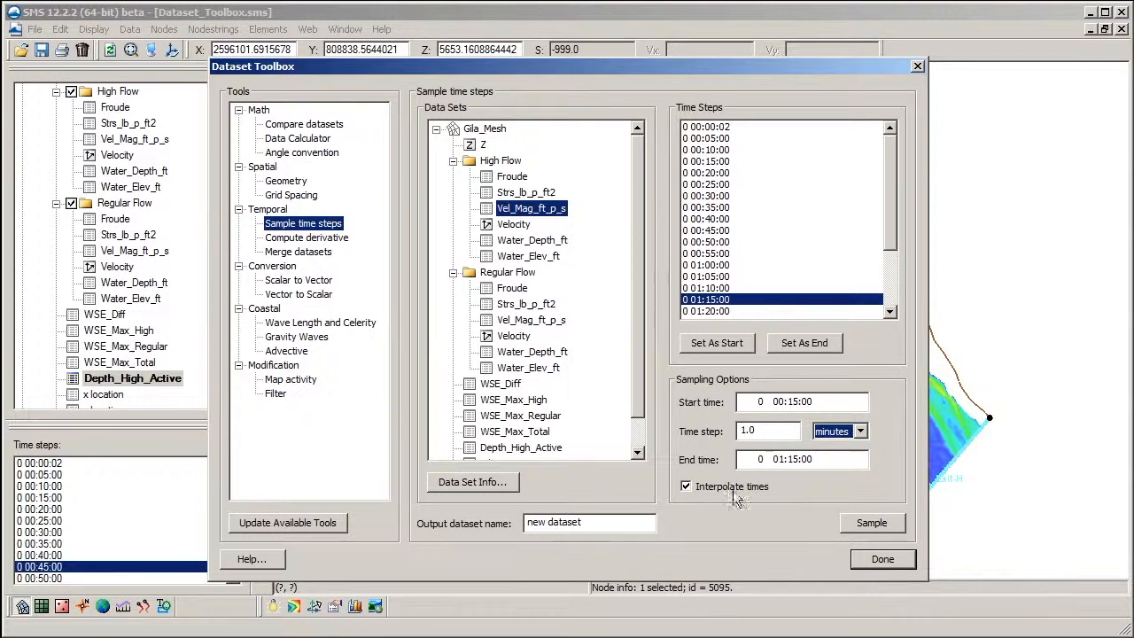
{"action": "mouse_move", "coordinate": [708, 443]}
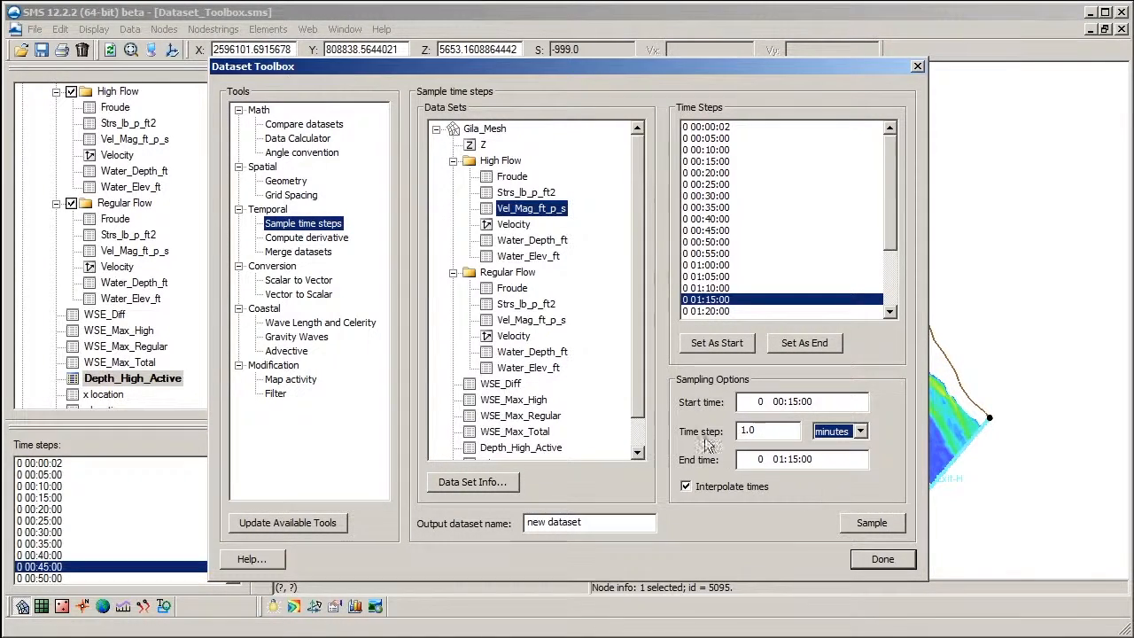
{"action": "left_click", "coordinate": [298, 280]}
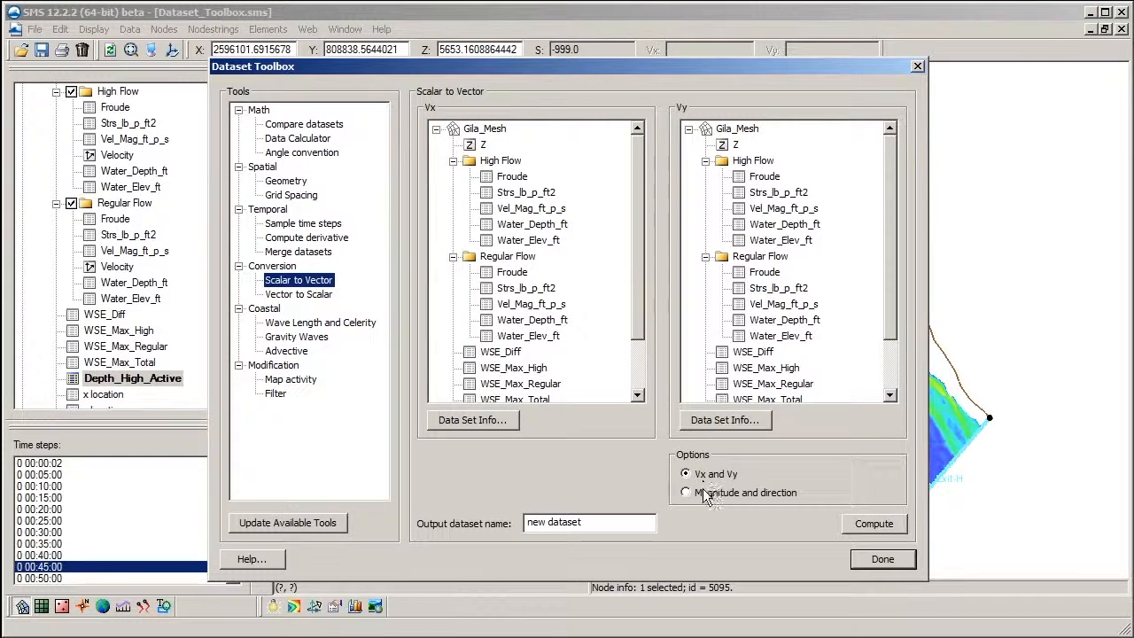
- Choose magnitude/direction input, set Vector to Scalar on Velocity with Vx and Vy outputs, and close the toolbox
{"action": "left_click", "coordinate": [684, 492]}
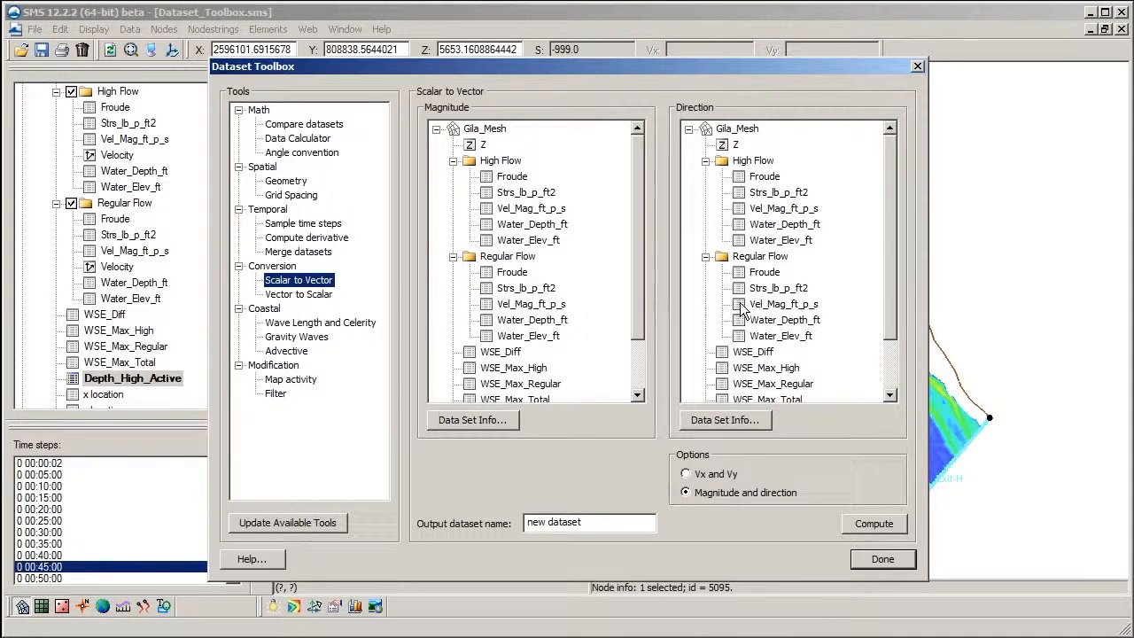
{"action": "mouse_move", "coordinate": [308, 311]}
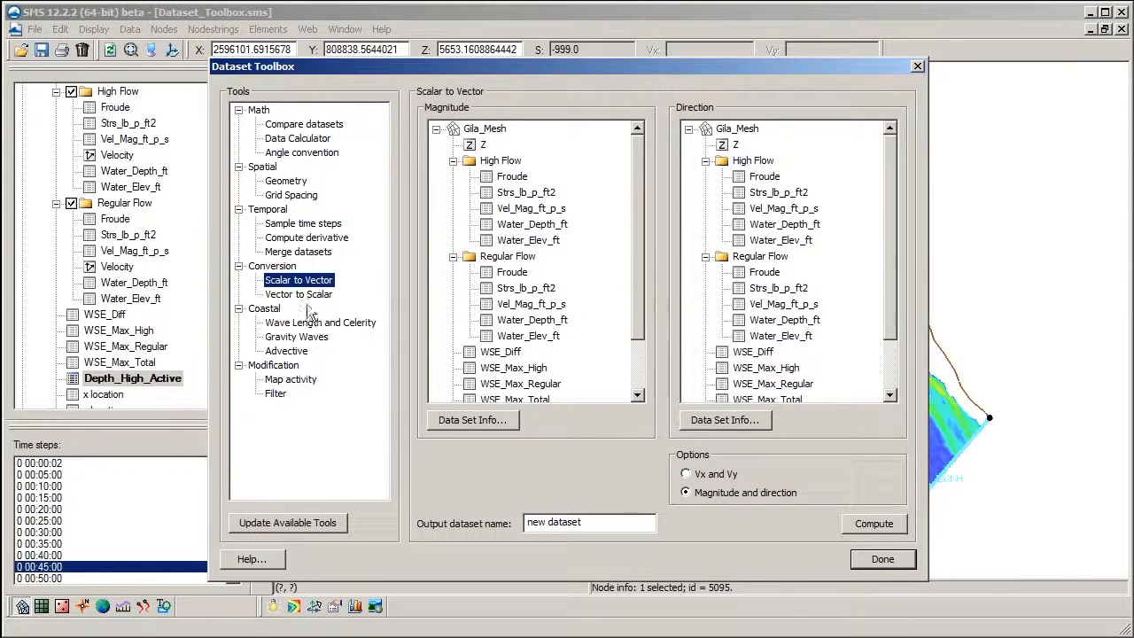
{"action": "left_click", "coordinate": [298, 294]}
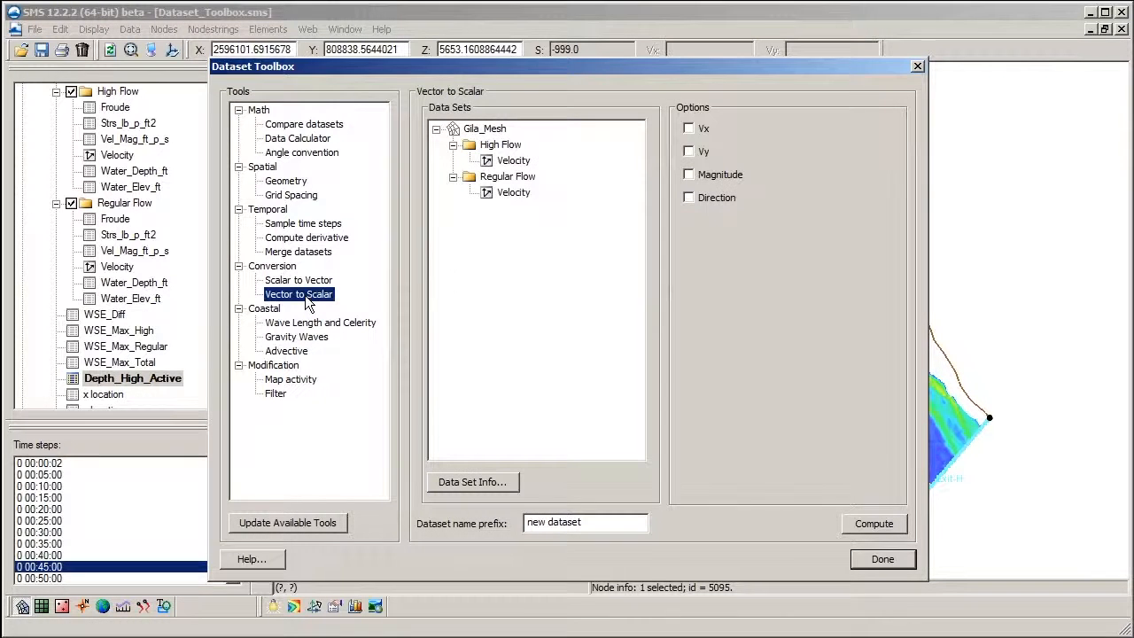
{"action": "left_click", "coordinate": [514, 159]}
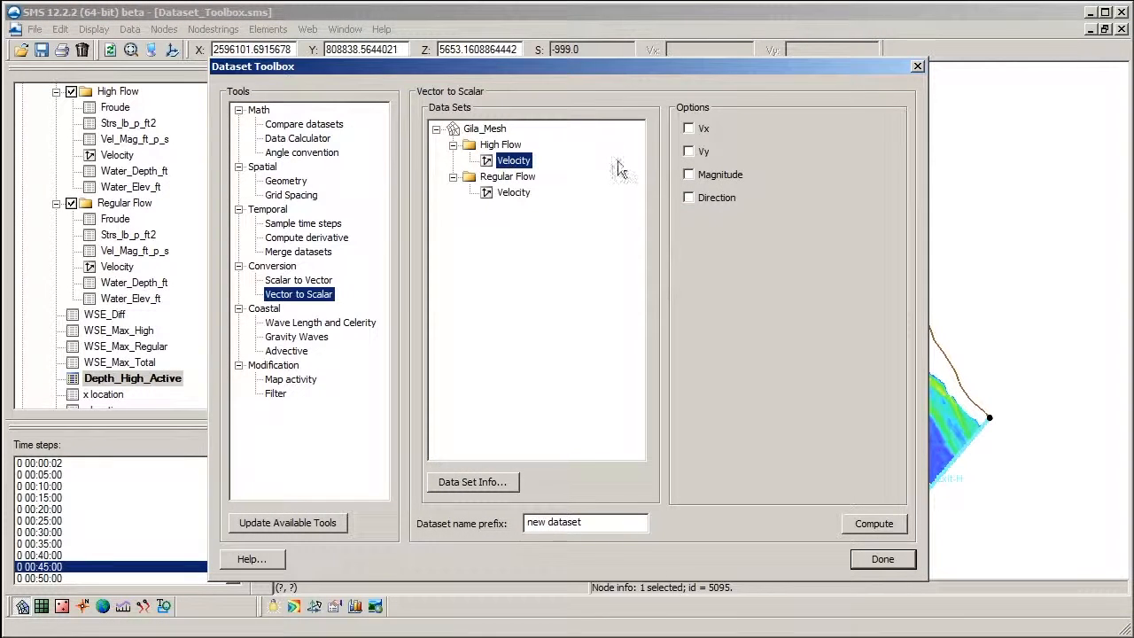
{"action": "left_click", "coordinate": [689, 128]}
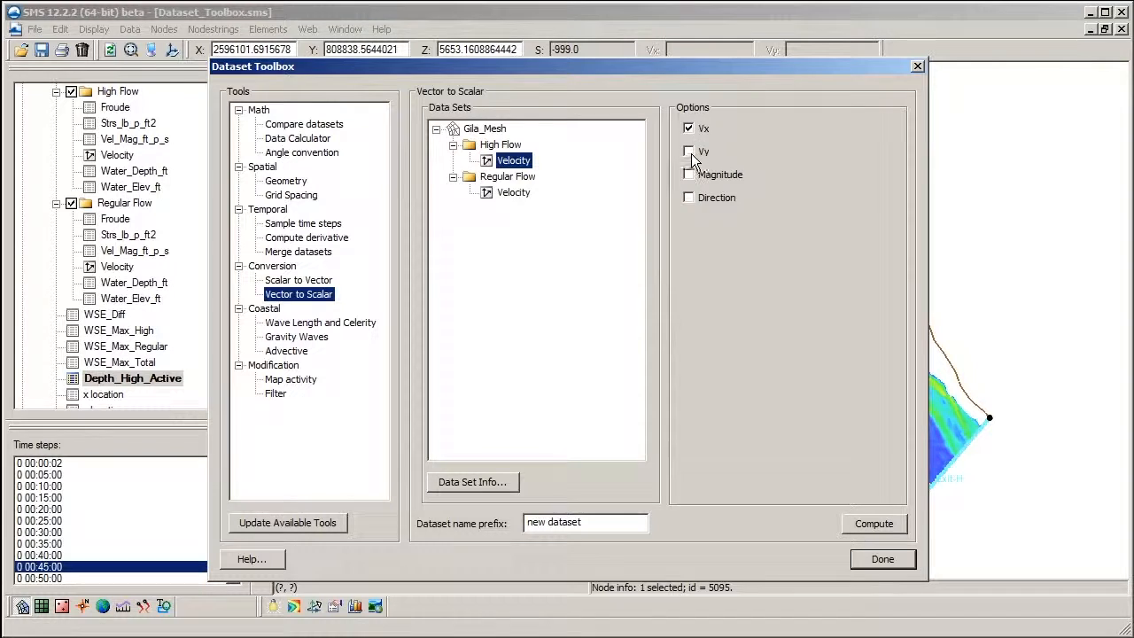
{"action": "left_click", "coordinate": [689, 151]}
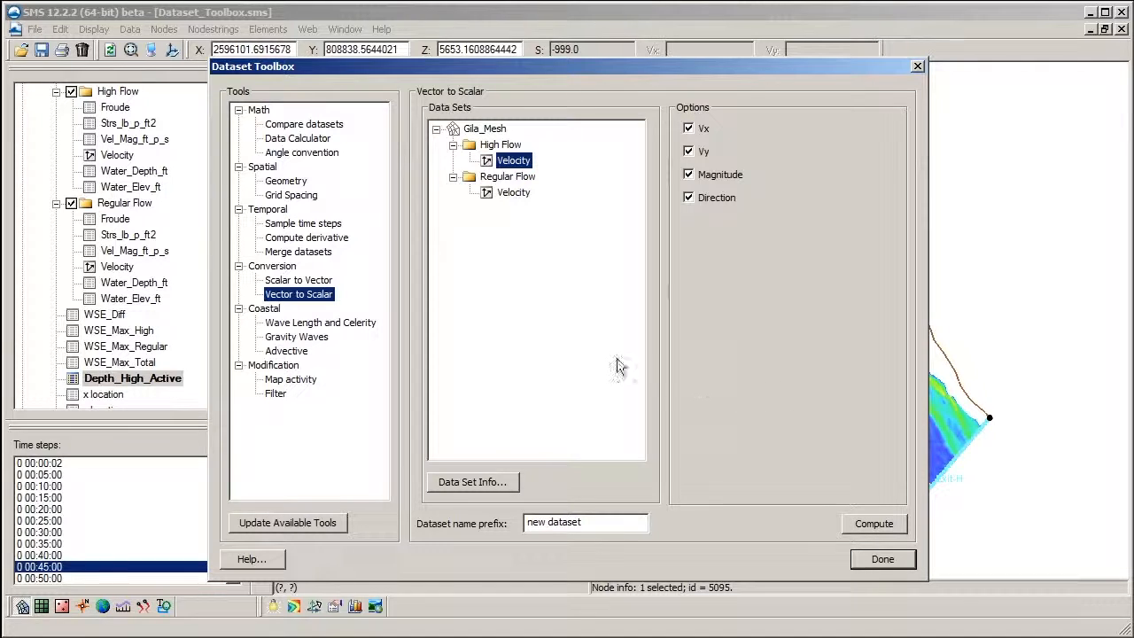
{"action": "mouse_move", "coordinate": [322, 335]}
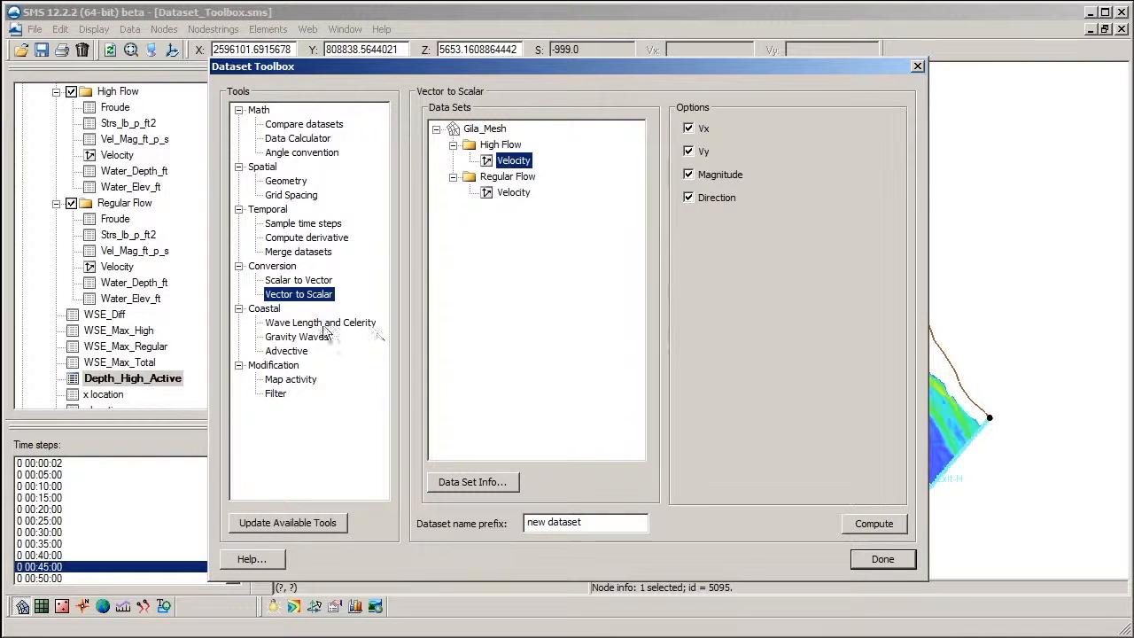
{"action": "mouse_move", "coordinate": [319, 323]}
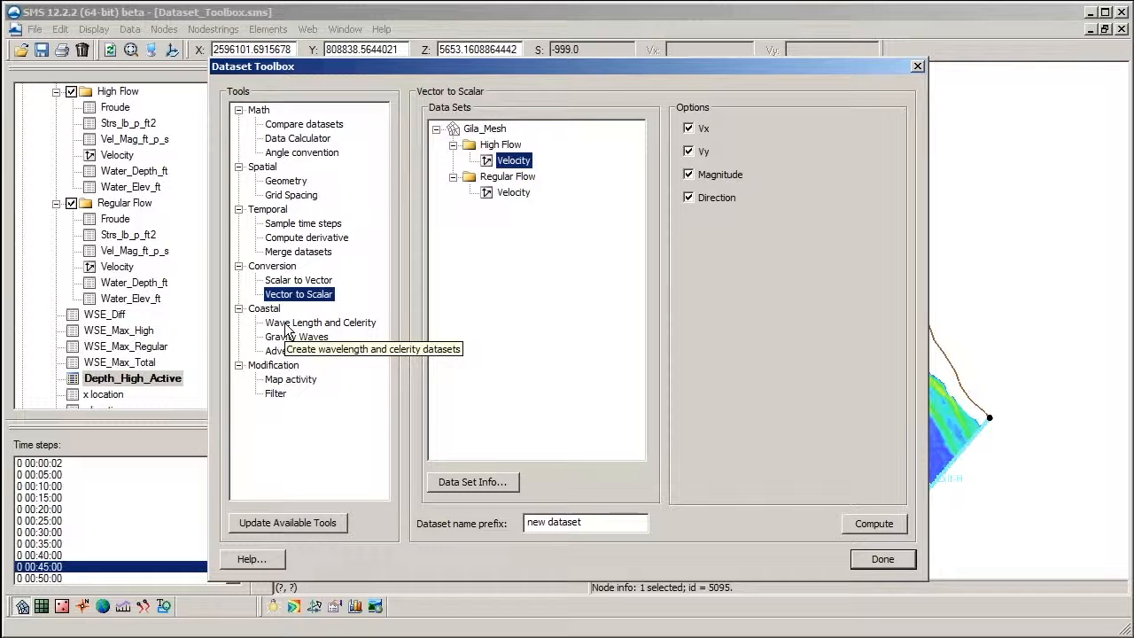
{"action": "mouse_move", "coordinate": [285, 351]}
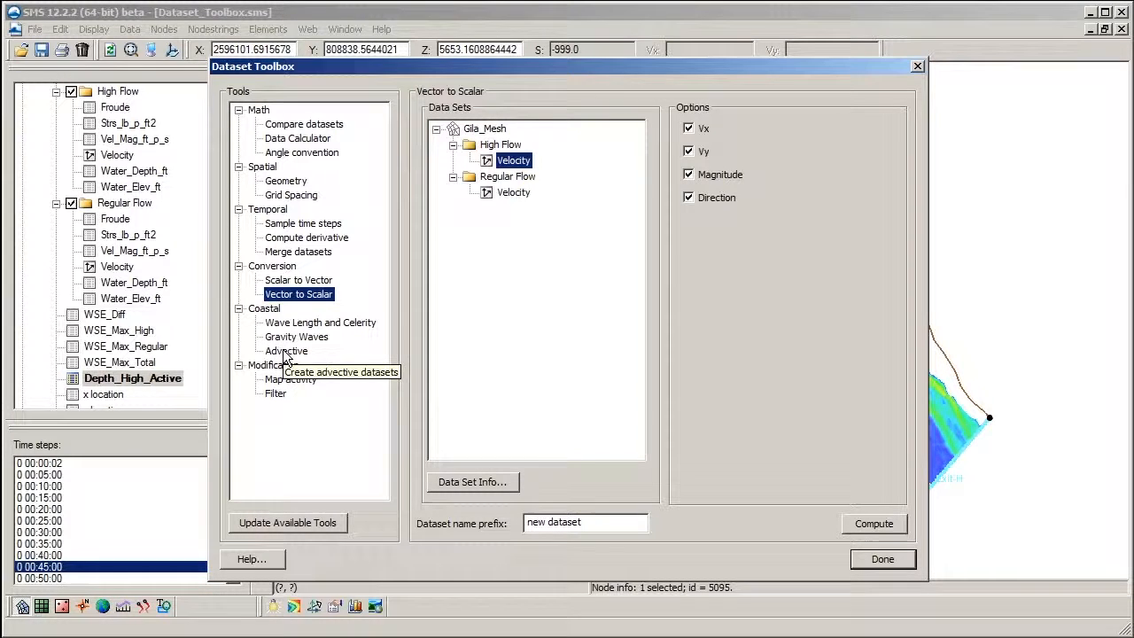
{"action": "mouse_move", "coordinate": [290, 186]}
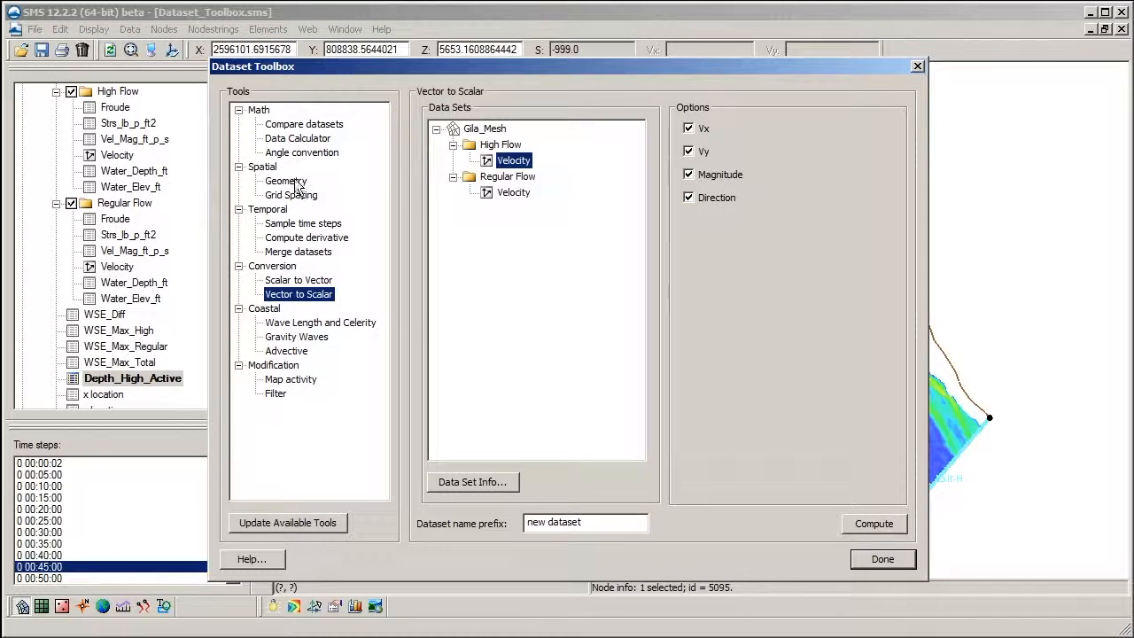
{"action": "mouse_move", "coordinate": [485, 335]}
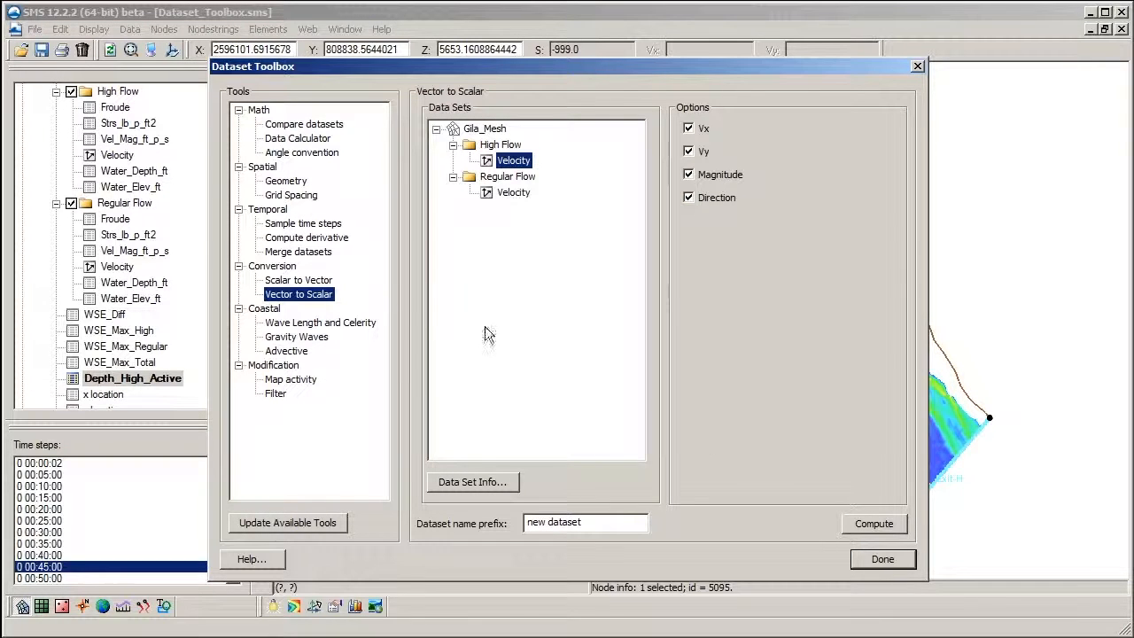
{"action": "left_click", "coordinate": [882, 560]}
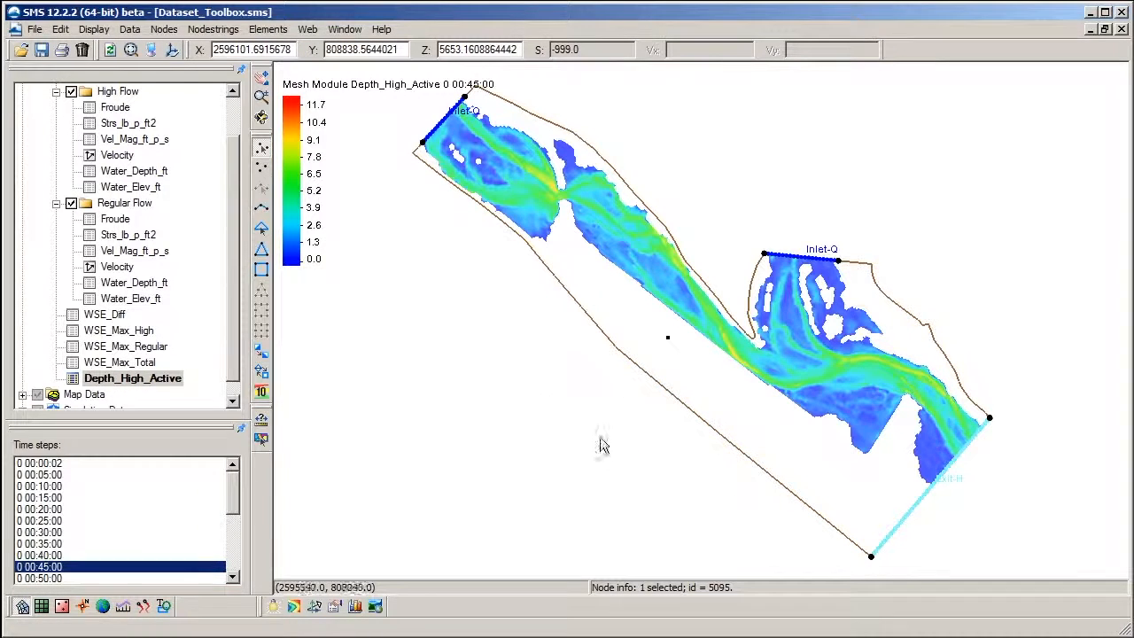
{"action": "mouse_move", "coordinate": [546, 407]}
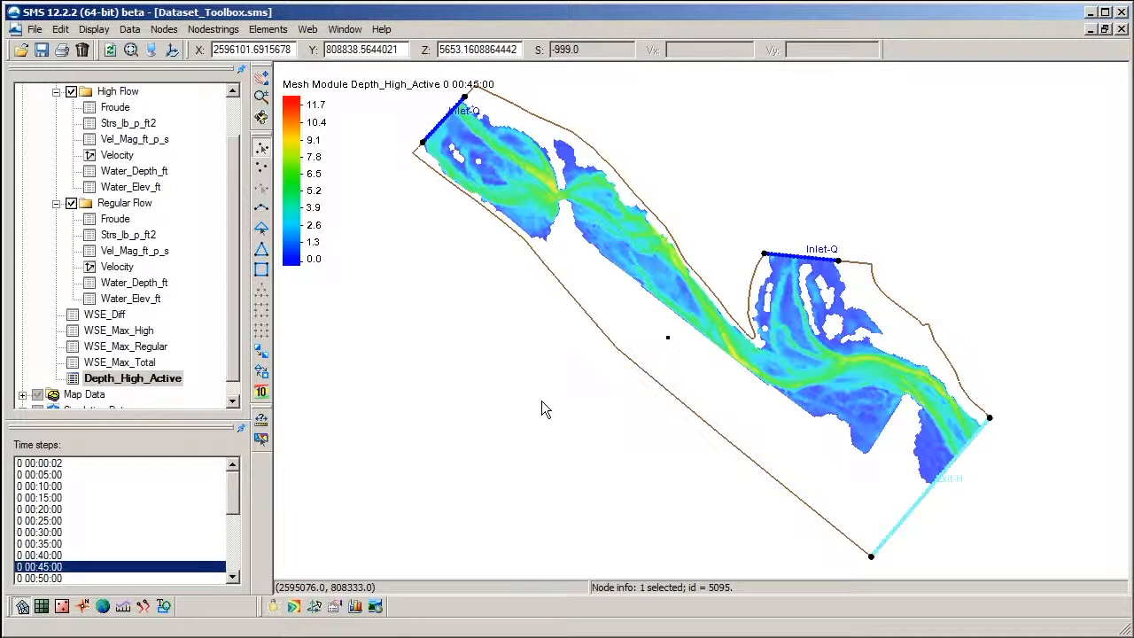